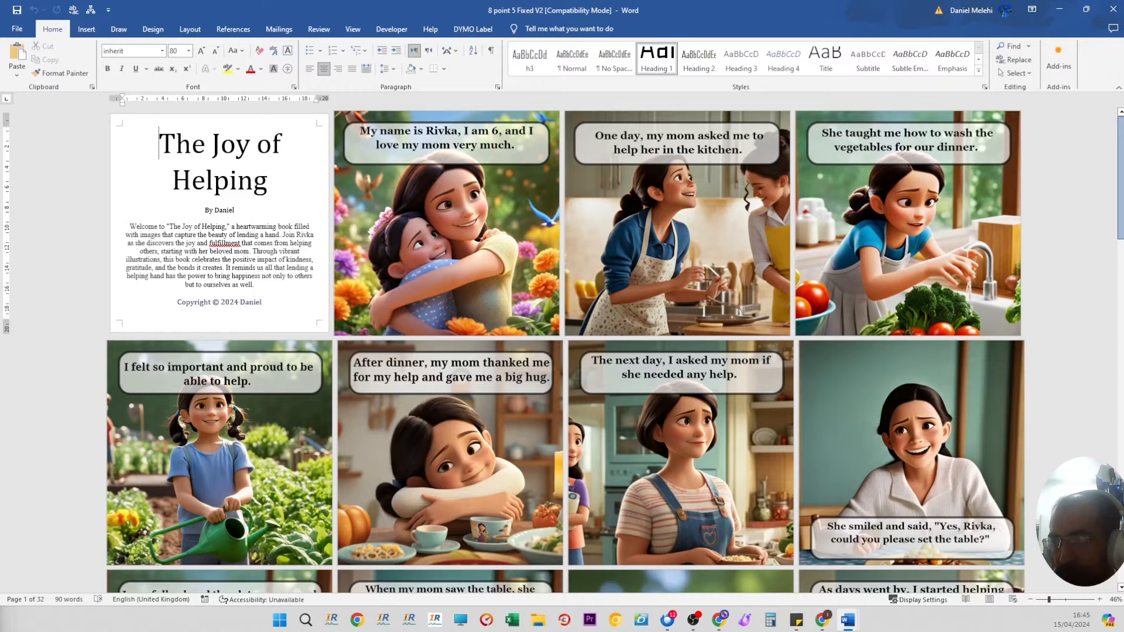
Bring up the creator's welcome page listing 100 daily credits and its story-creation modes
scroll(down, 3)
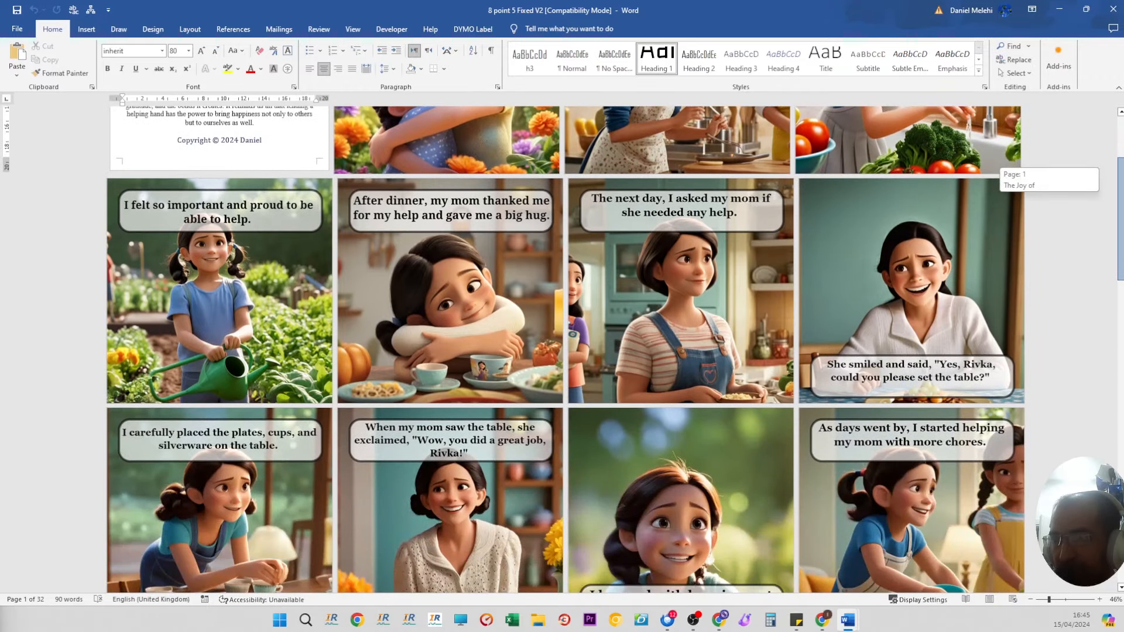
scroll(down, 3)
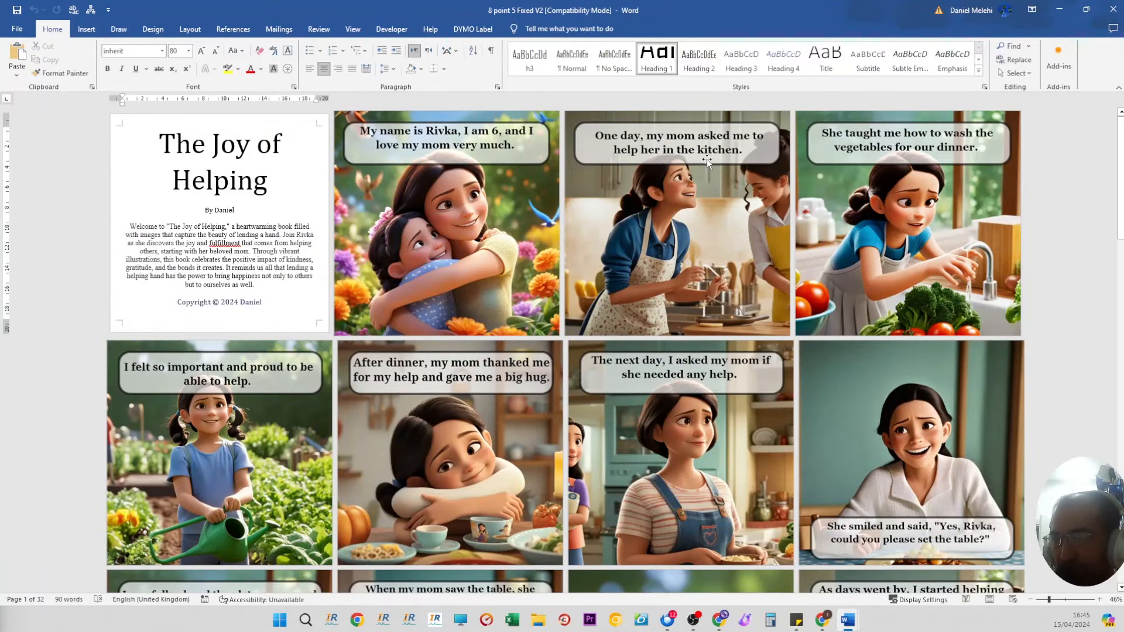
scroll(down, 3)
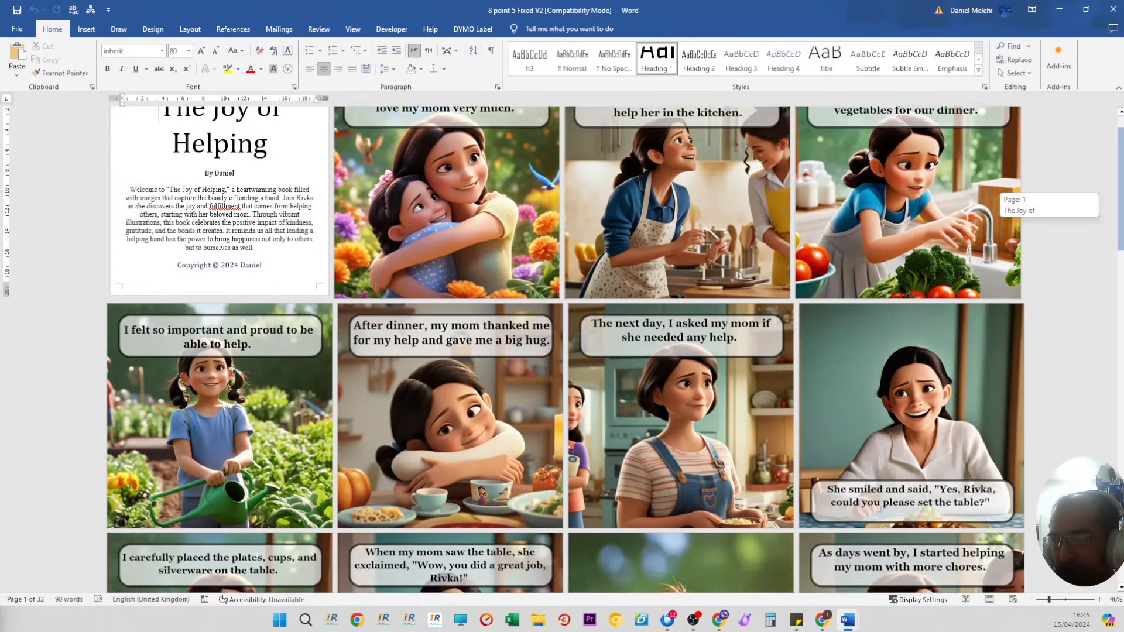
scroll(down, 3)
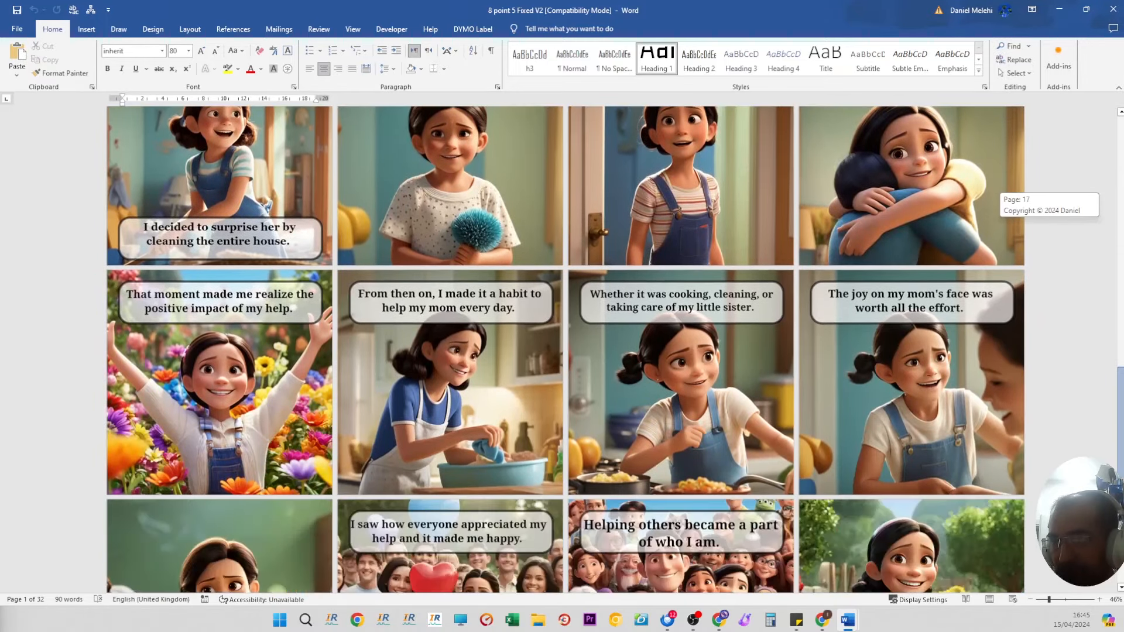
scroll(down, 3)
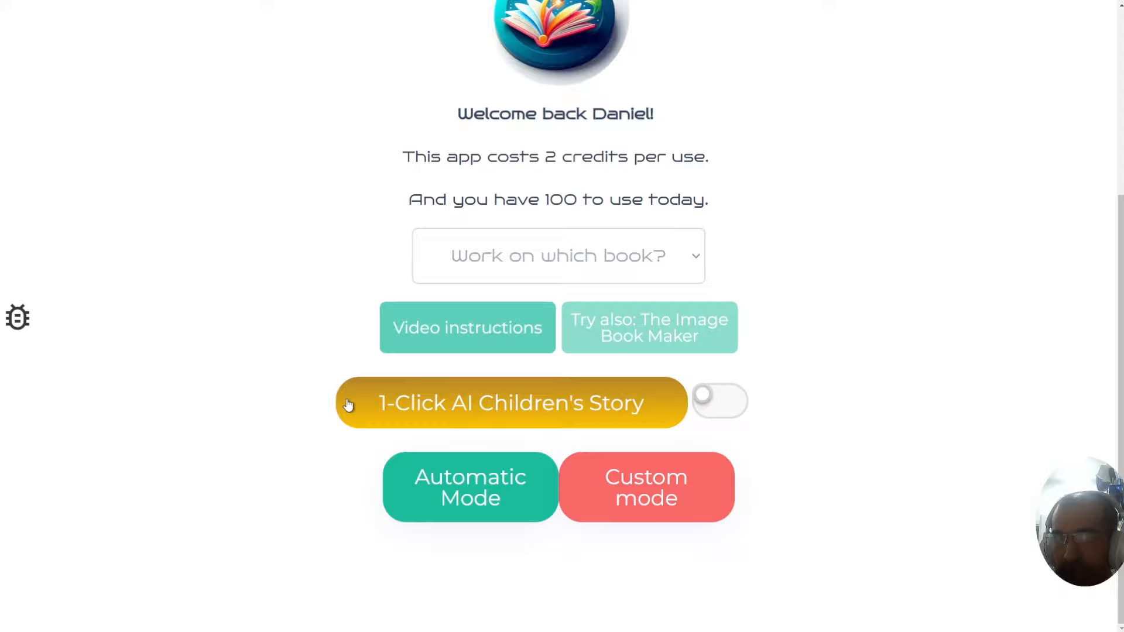
mouse_move(558, 400)
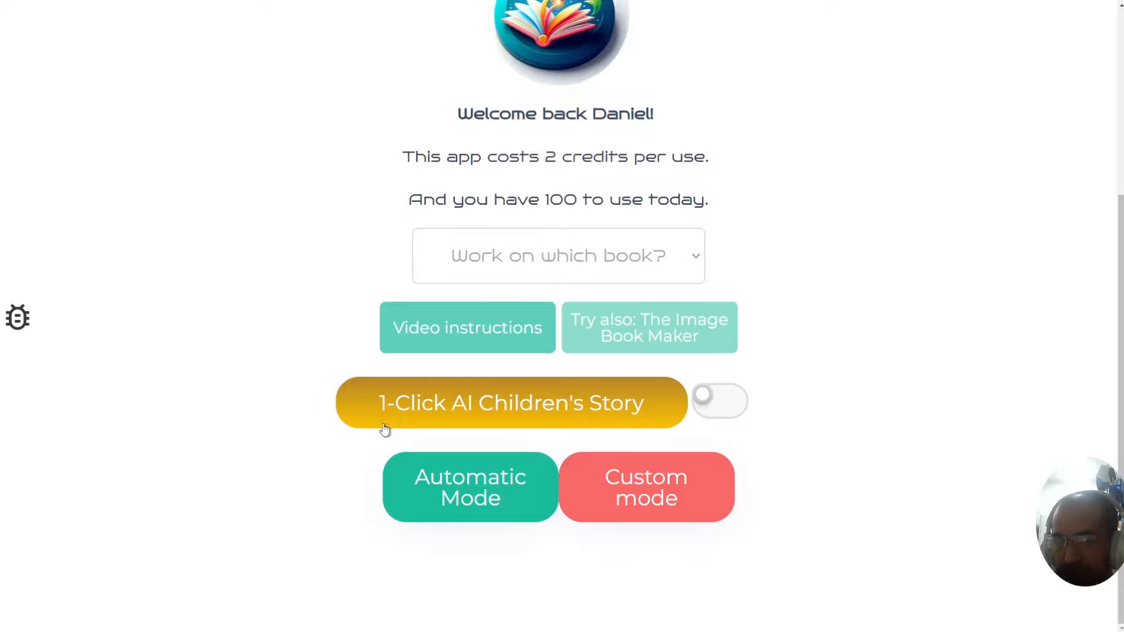
mouse_move(369, 386)
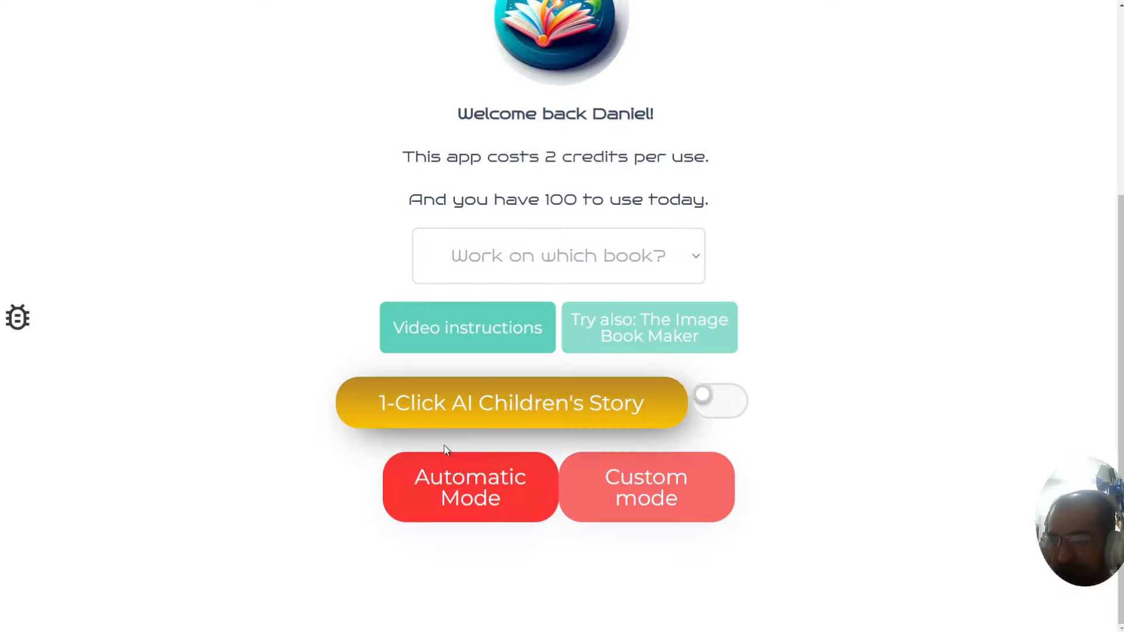
click(470, 487)
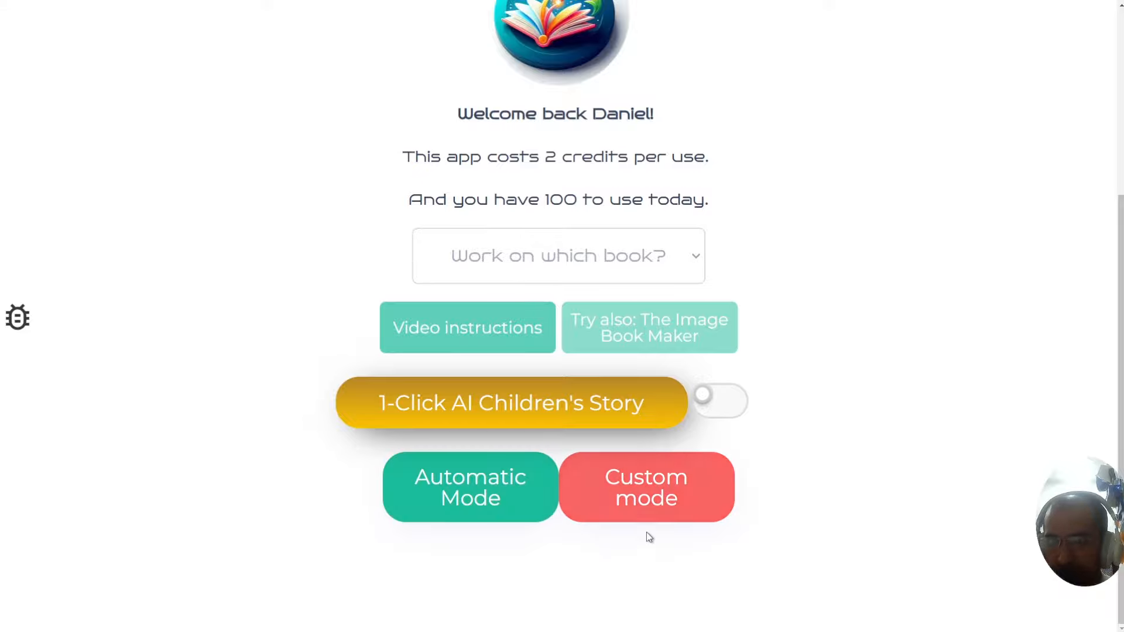
mouse_move(646, 500)
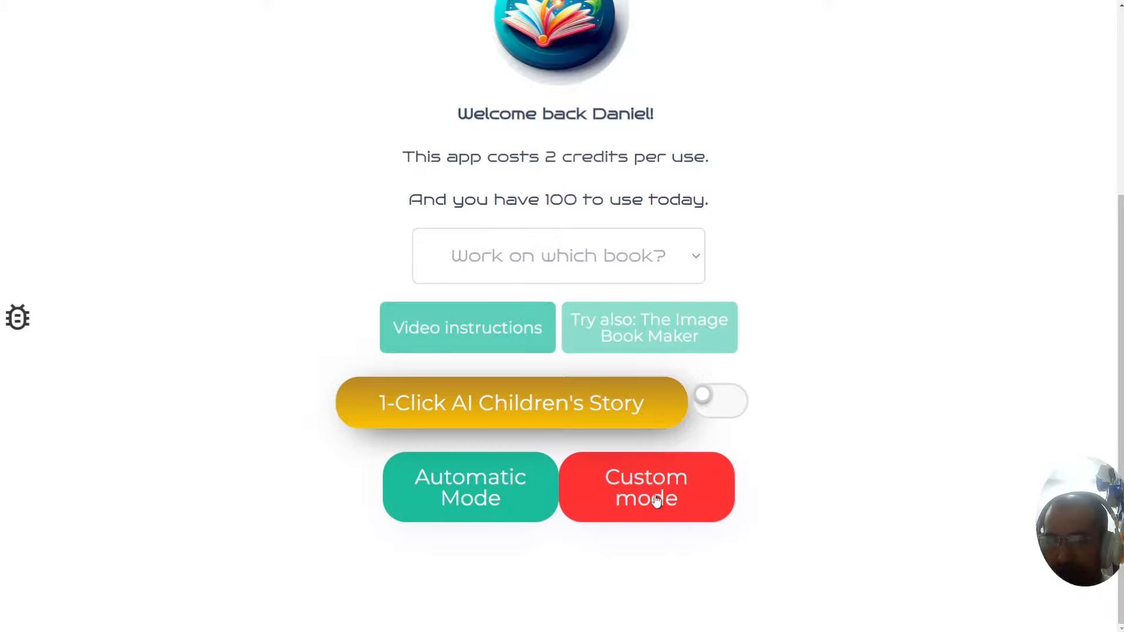
Start a custom-mode book and choose the blonde girl preset as main character
click(644, 486)
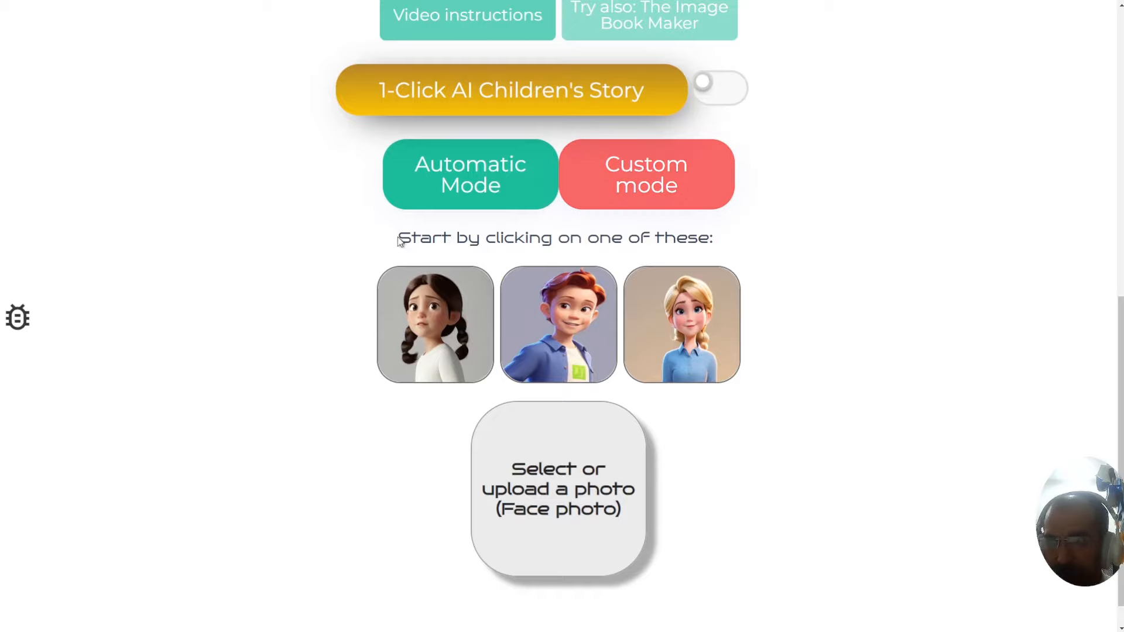
click(434, 325)
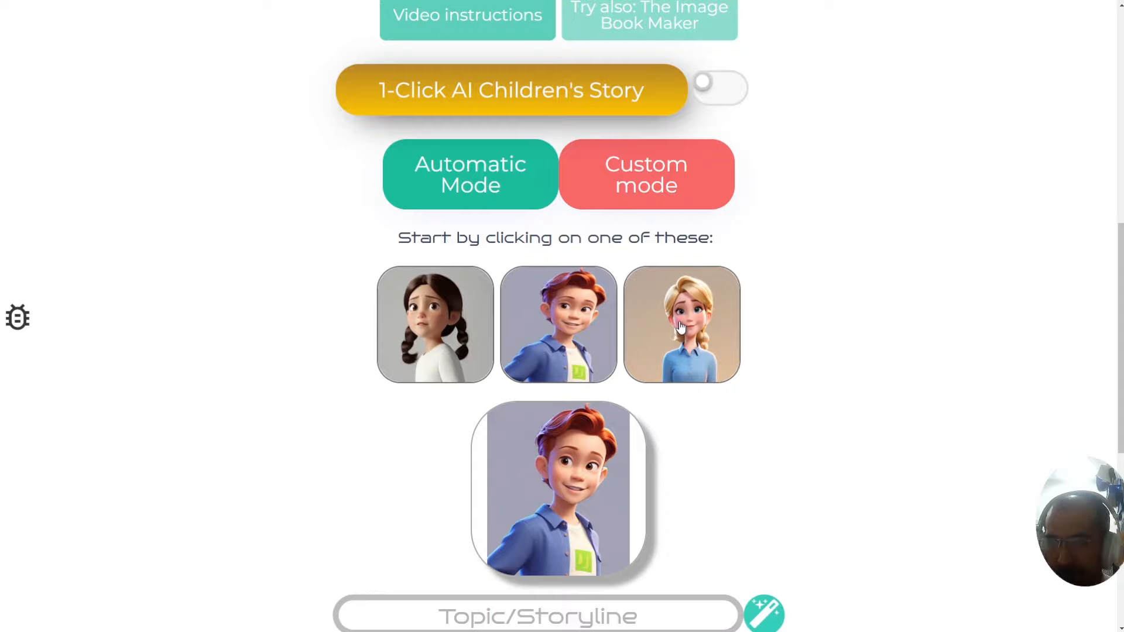
click(680, 324)
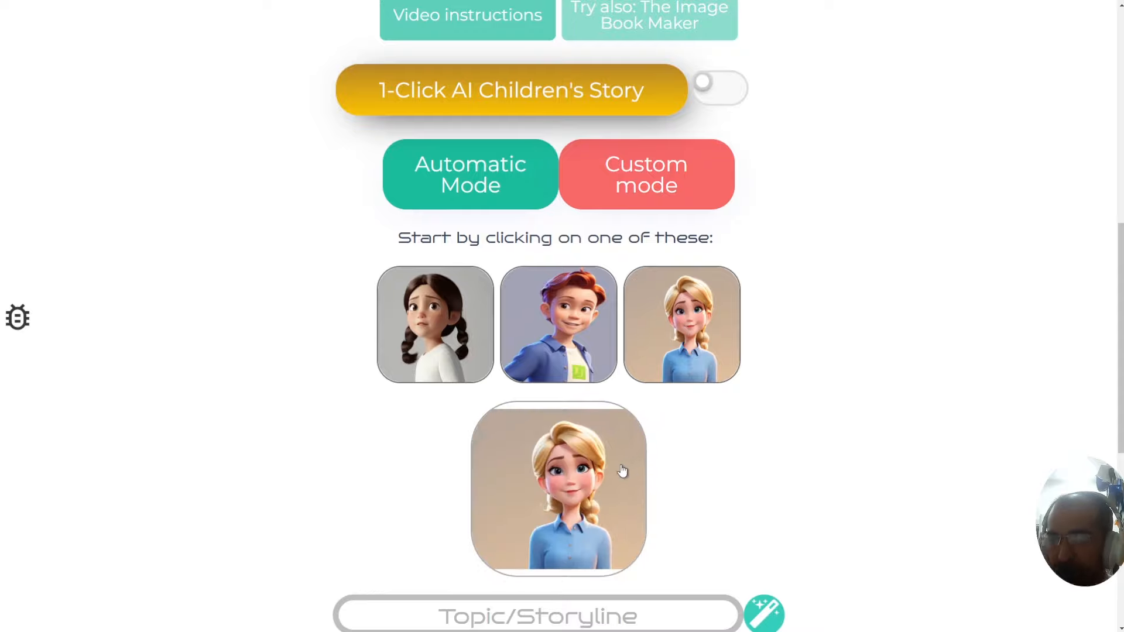
mouse_move(572, 476)
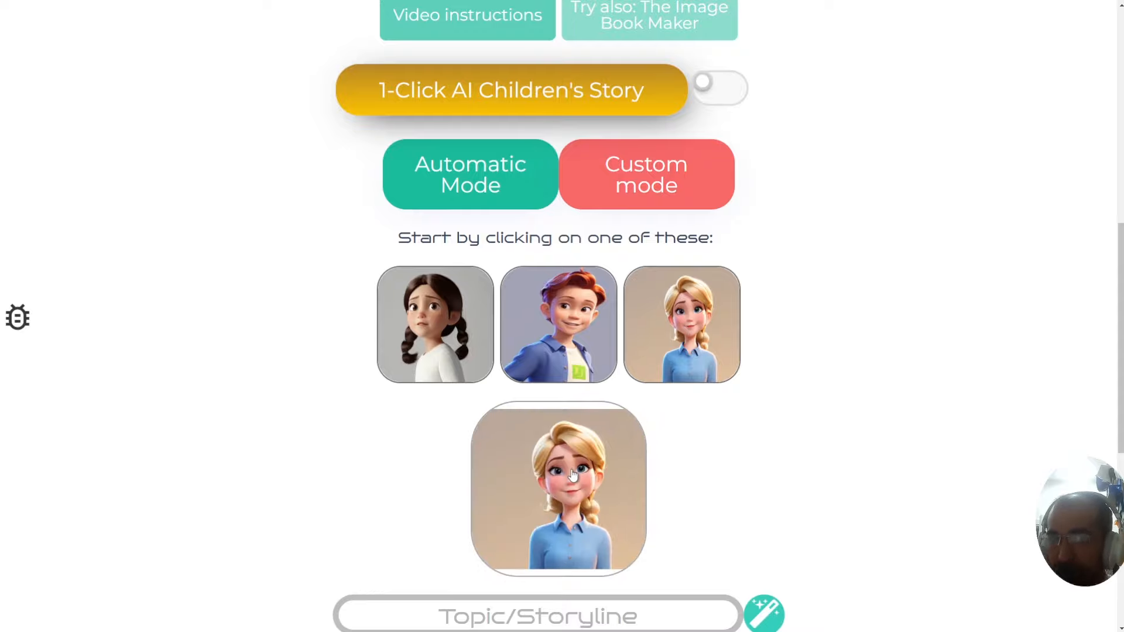
Browse Downloads for a face photo, preview Girl 2, then cancel without uploading
click(558, 490)
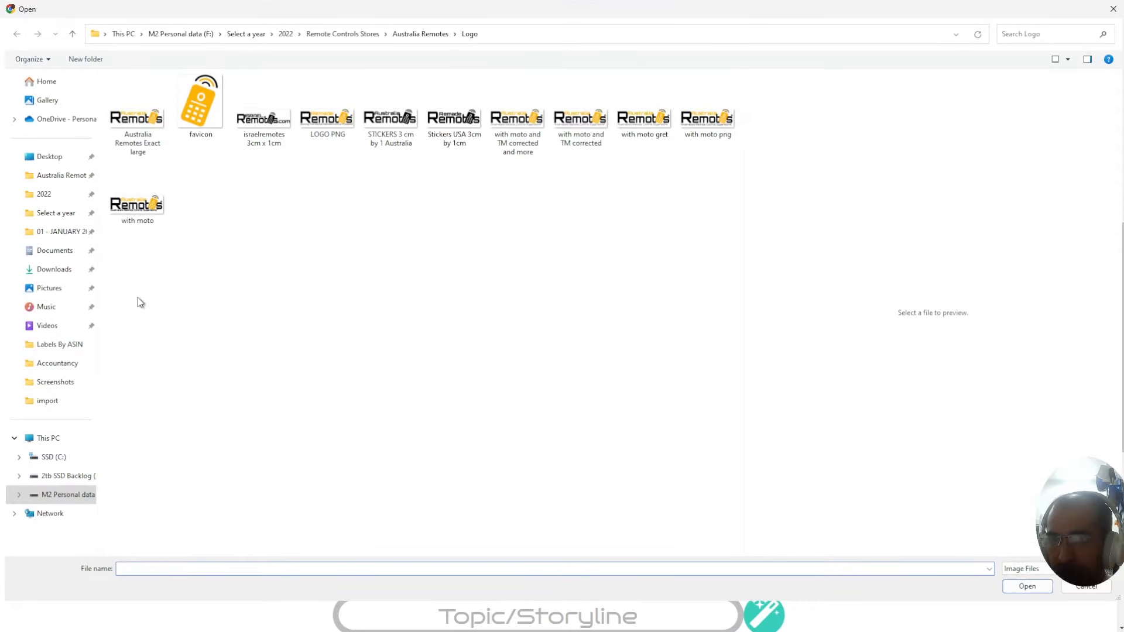
click(54, 270)
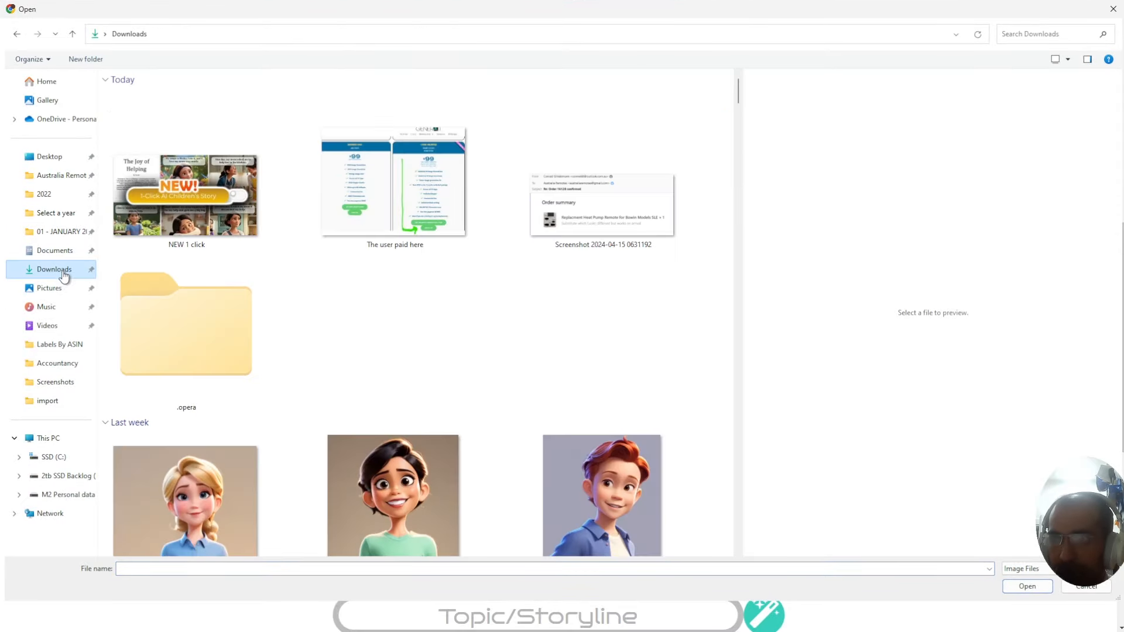
click(394, 314)
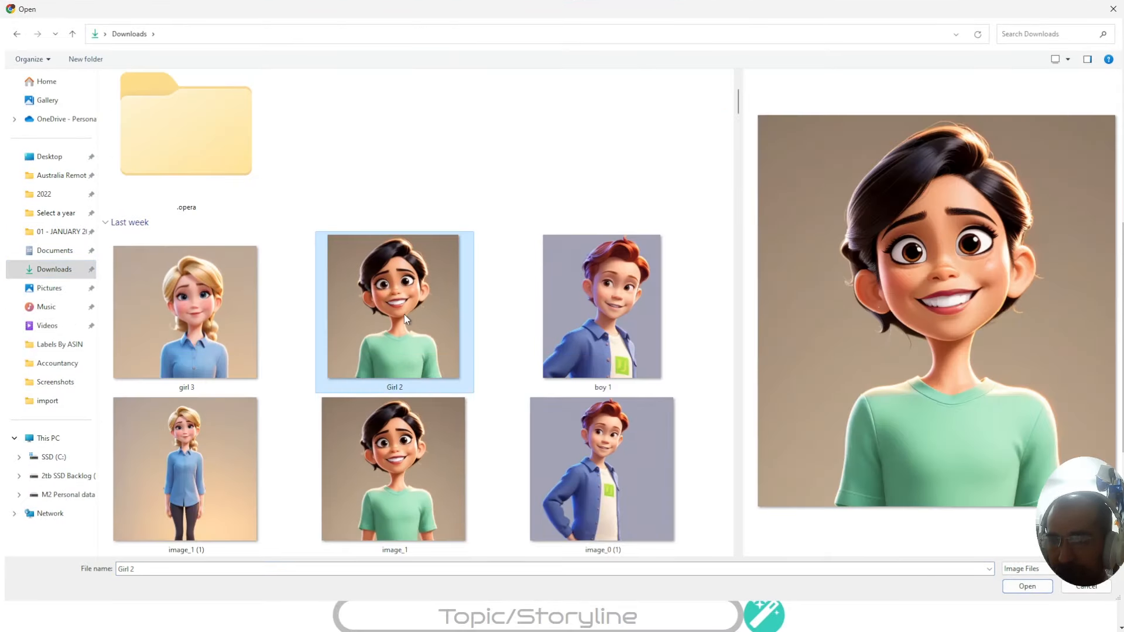
scroll(down, 3)
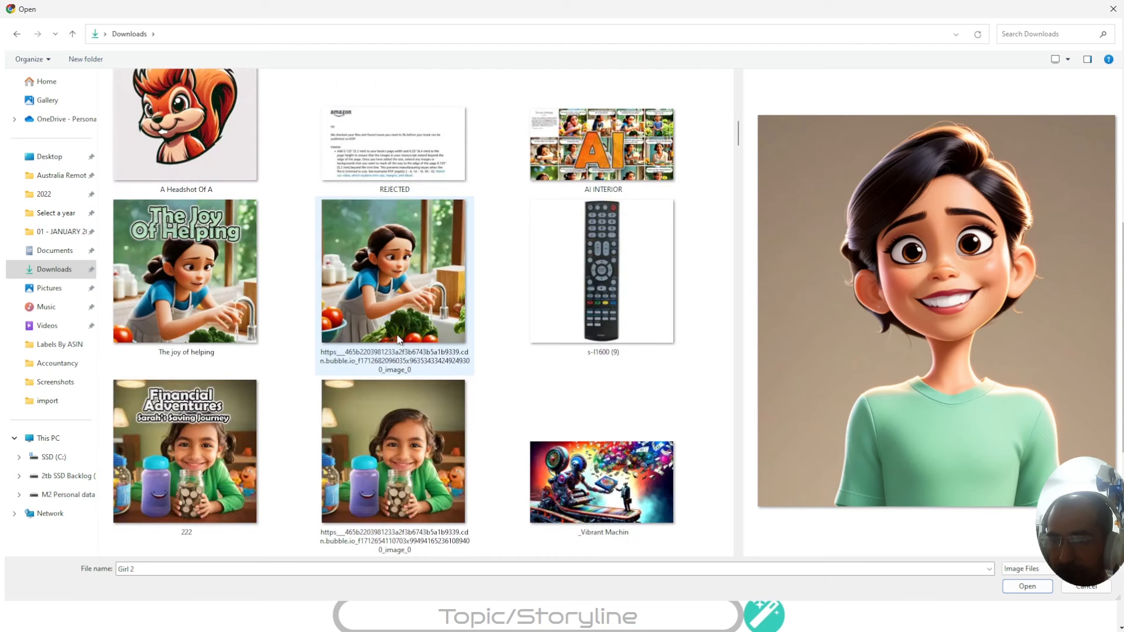
scroll(down, 3)
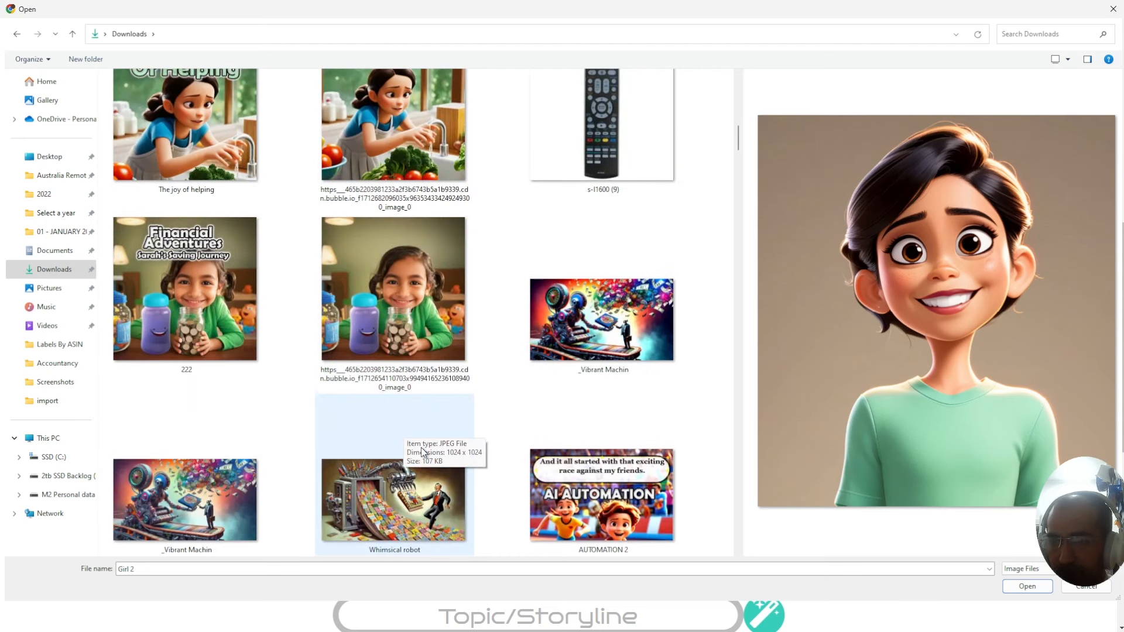
scroll(down, 3)
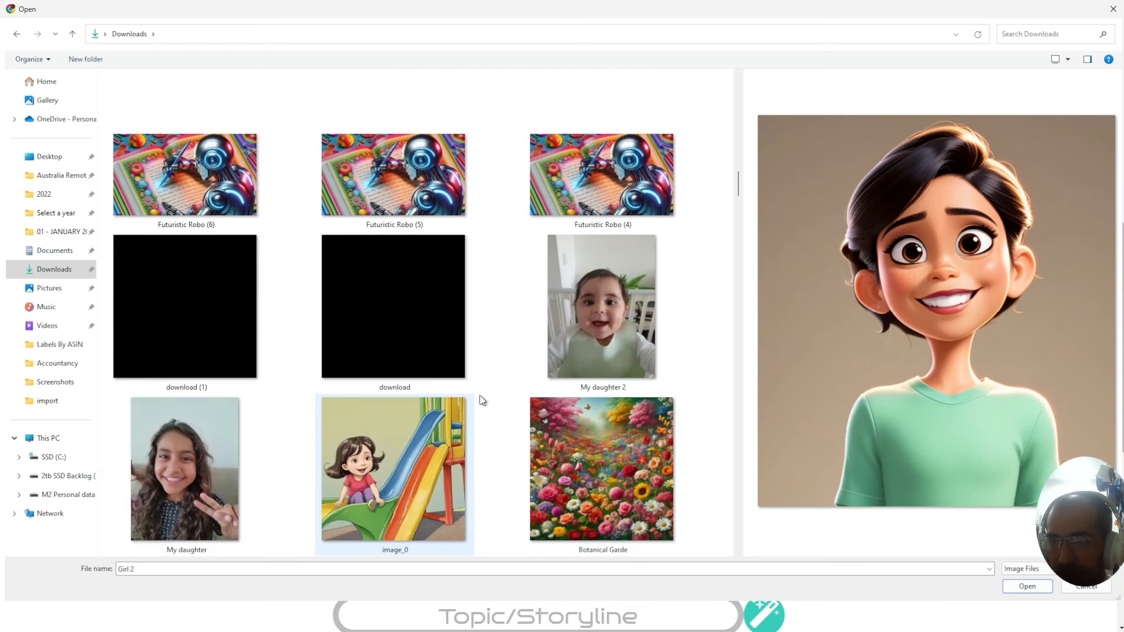
click(185, 468)
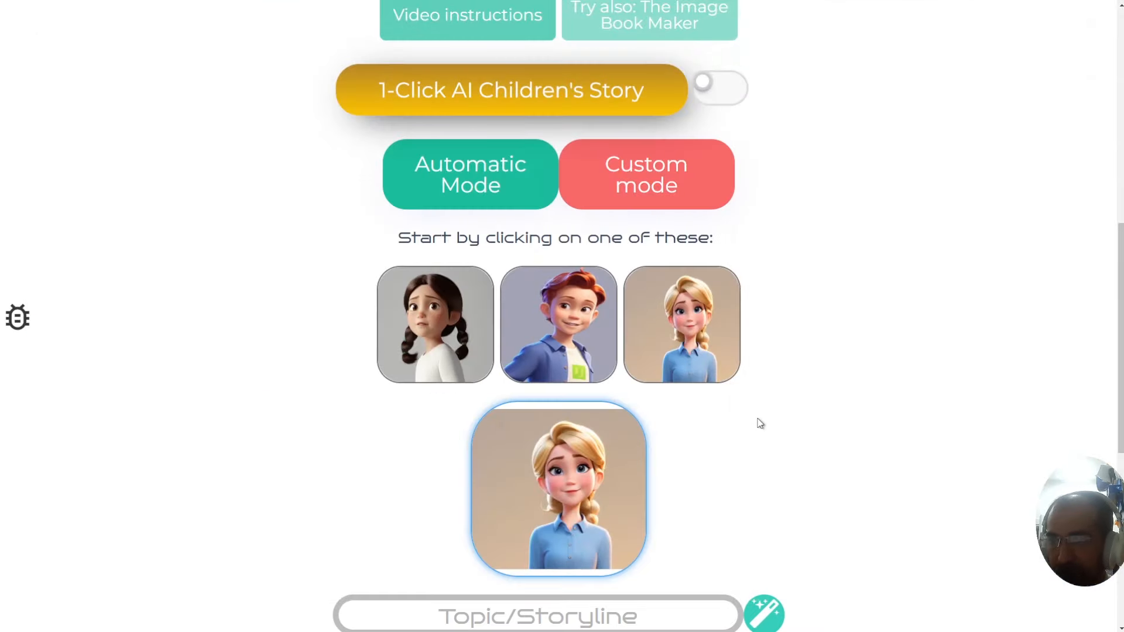
mouse_move(588, 491)
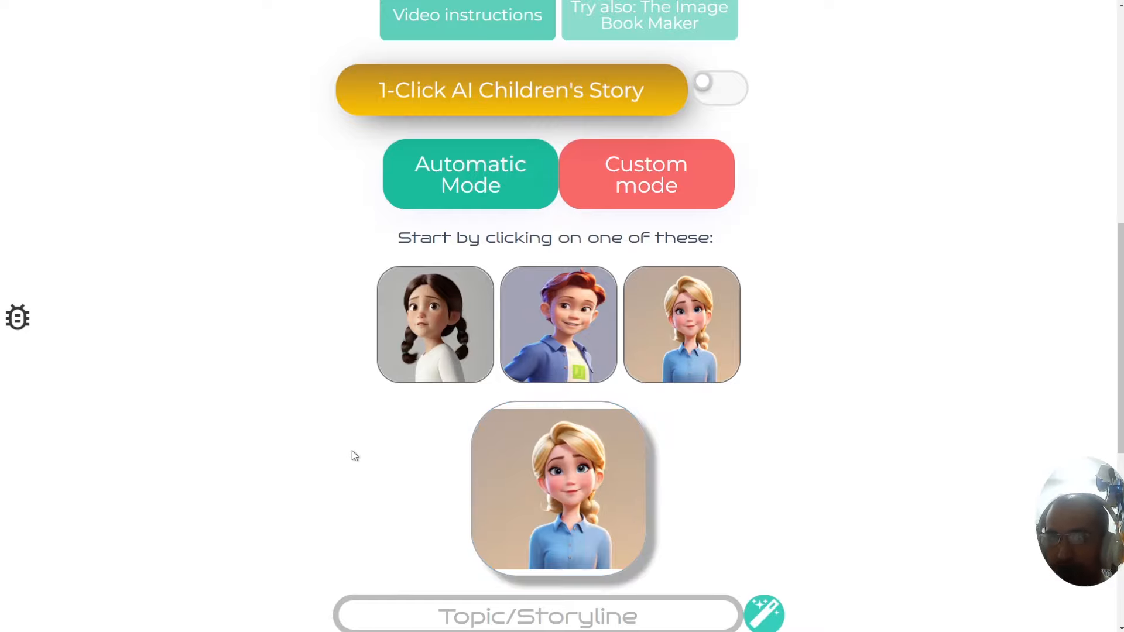
Enter 'Eatiing healthy' as the initial story topic
scroll(down, 3)
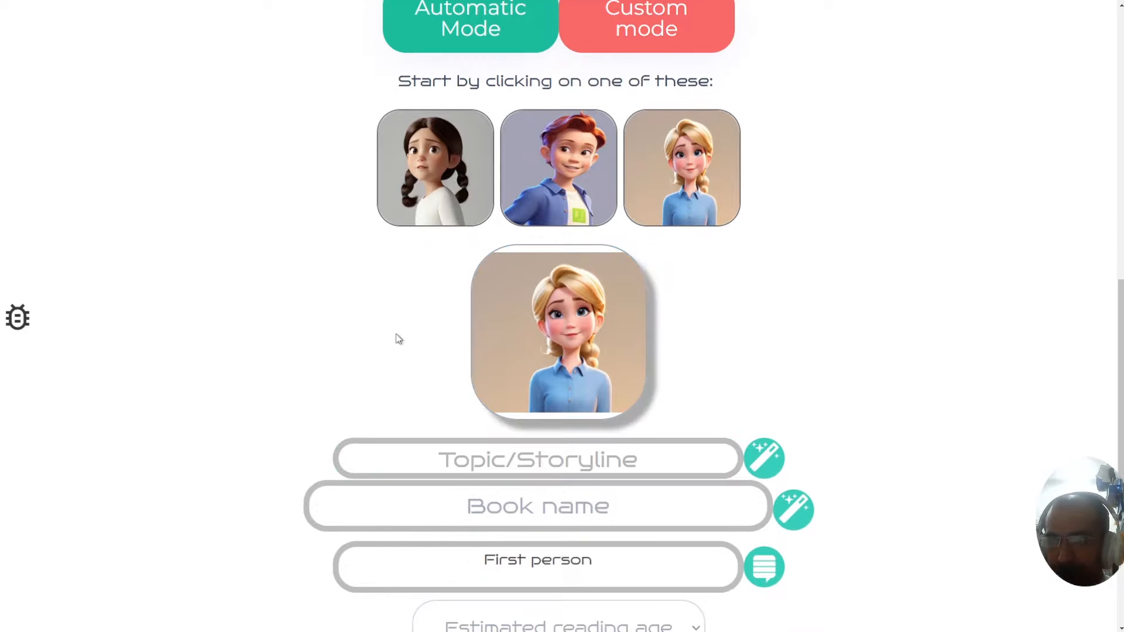
click(538, 459)
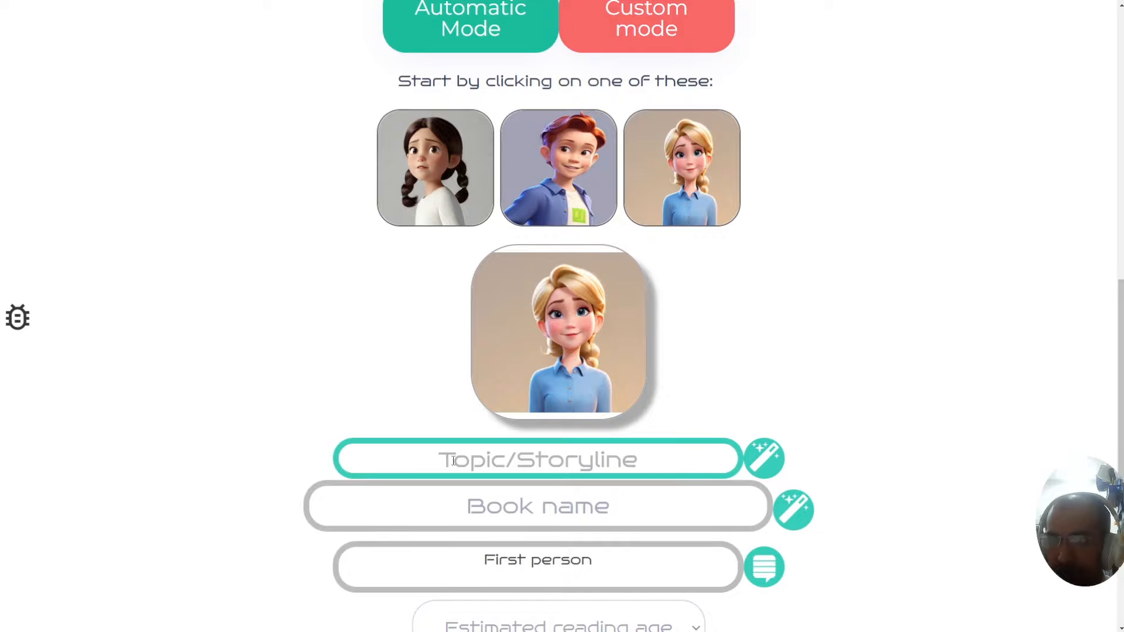
scroll(down, 3)
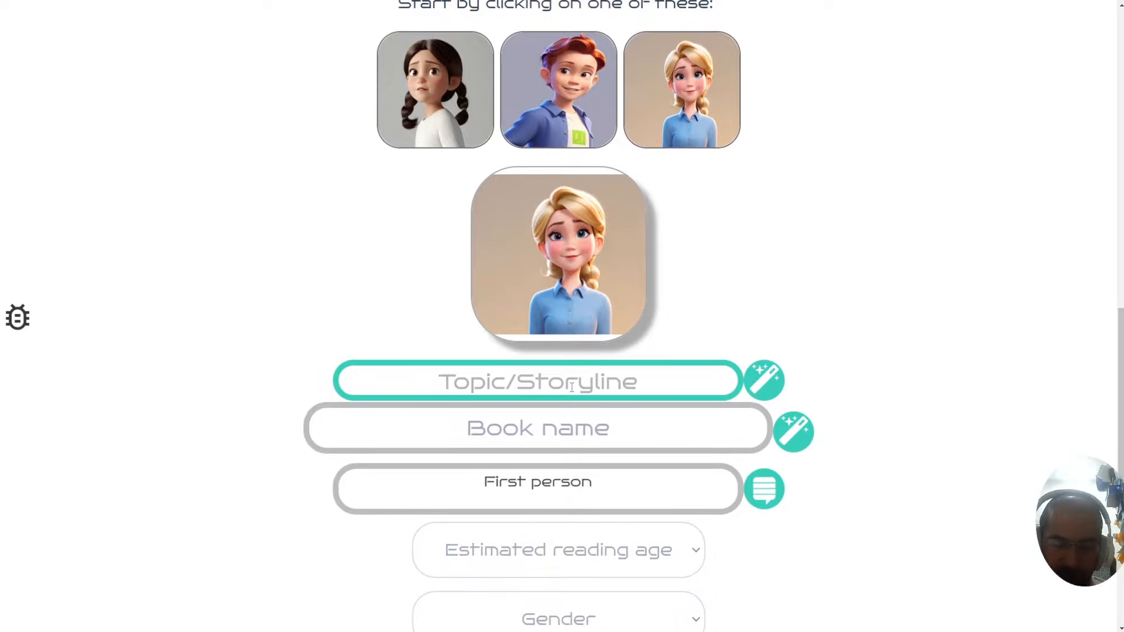
text(Eatiing)
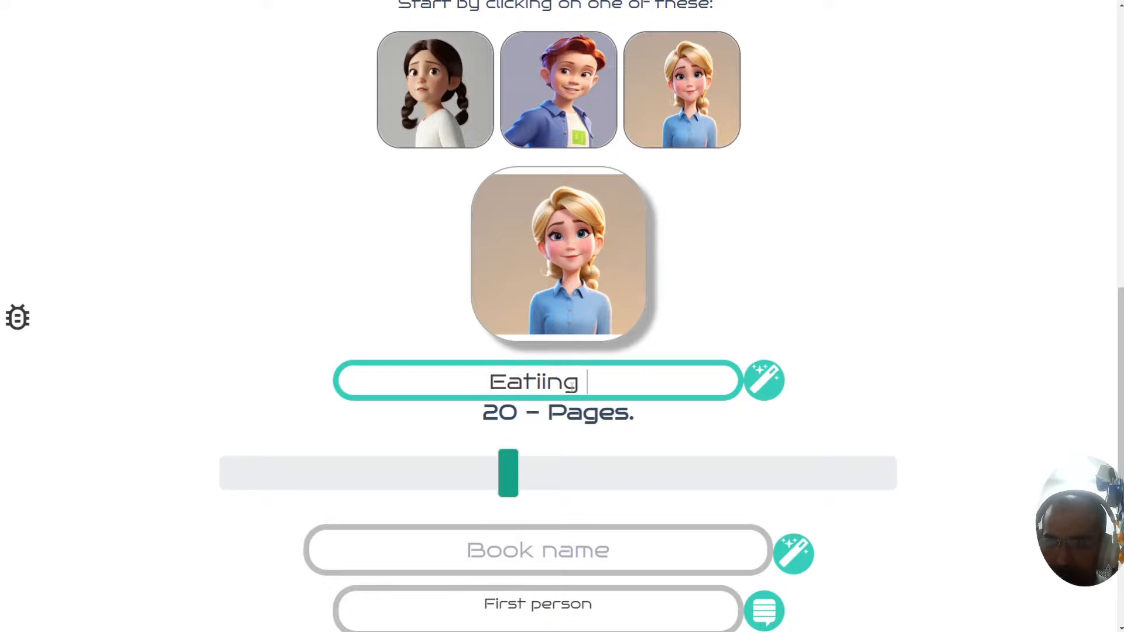
text(healthy)
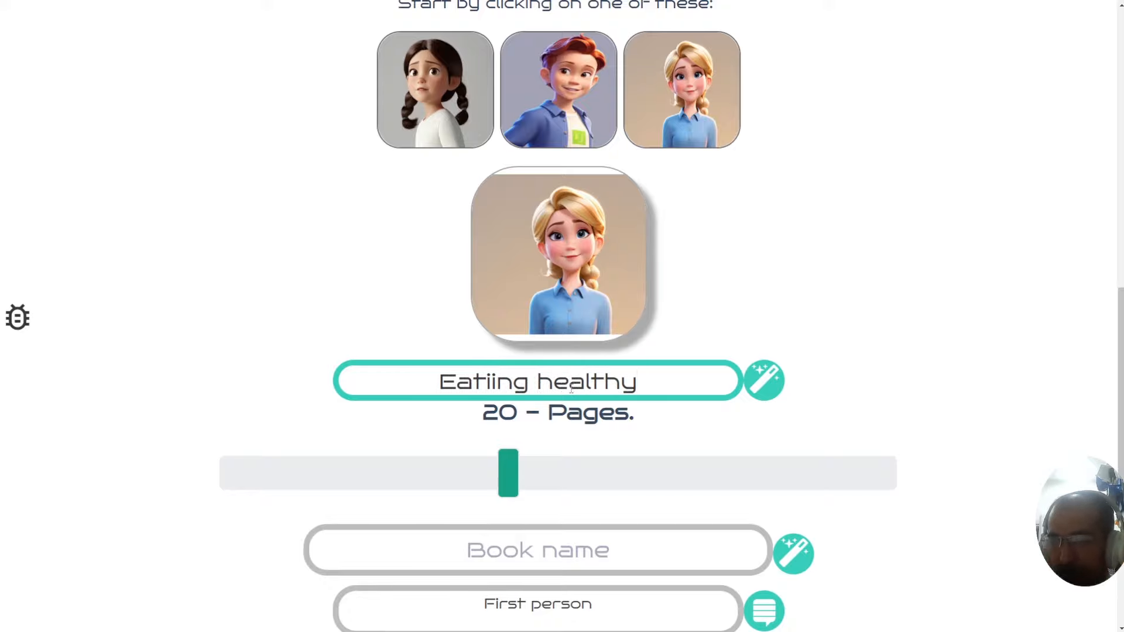
mouse_move(764, 385)
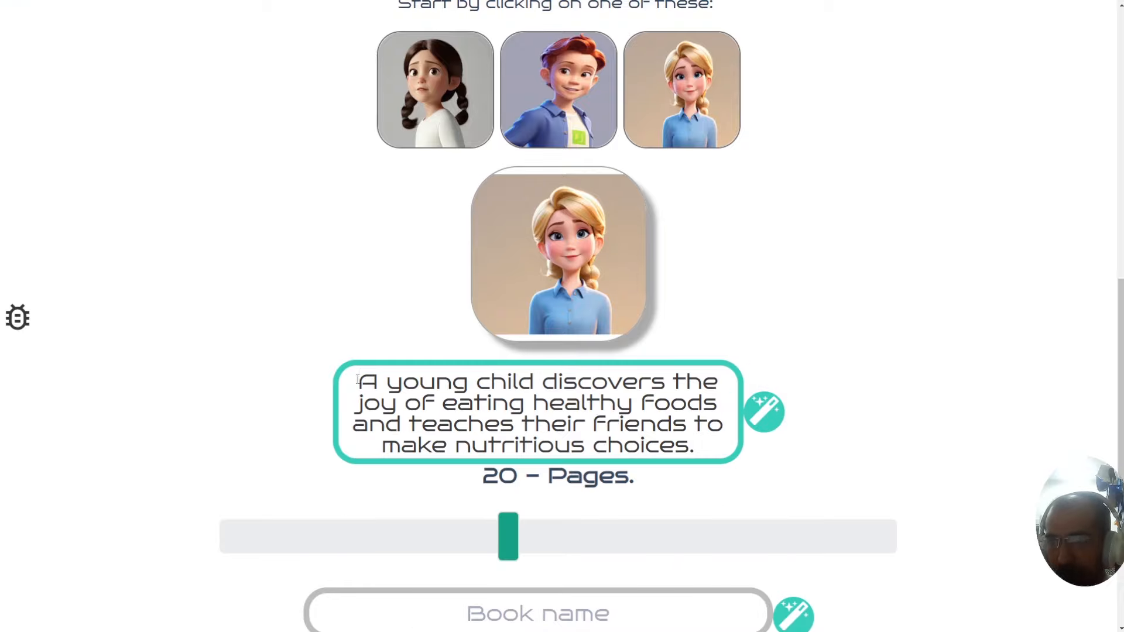
Replace it with a generated storyline about a determined bunny reaching the moon
triple_click(536, 412)
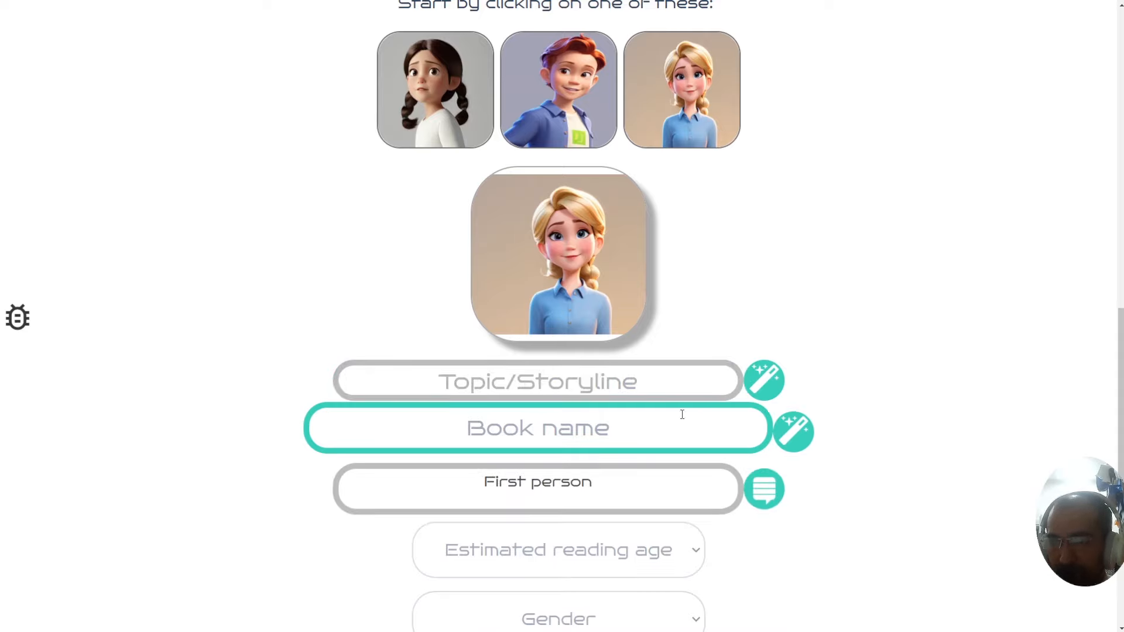
click(538, 380)
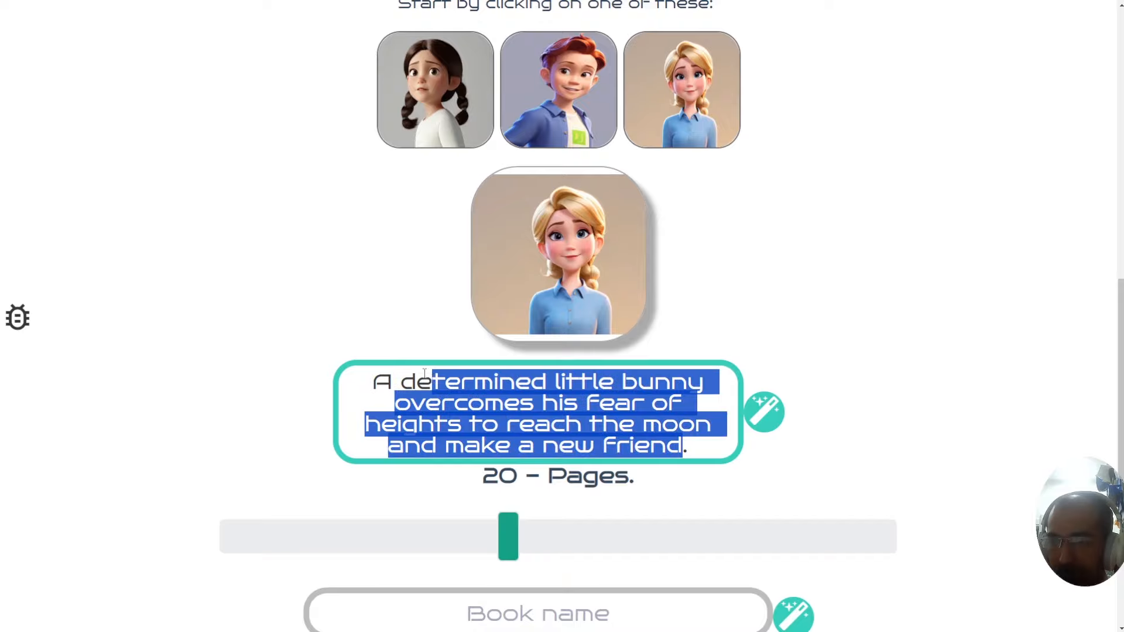
click(628, 419)
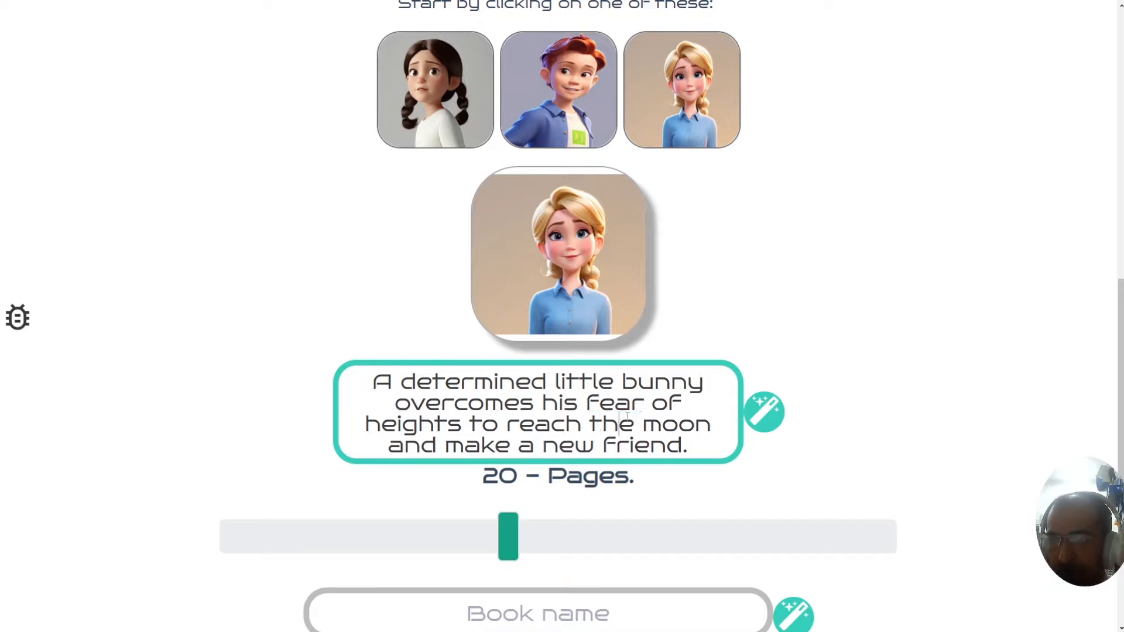
scroll(down, 3)
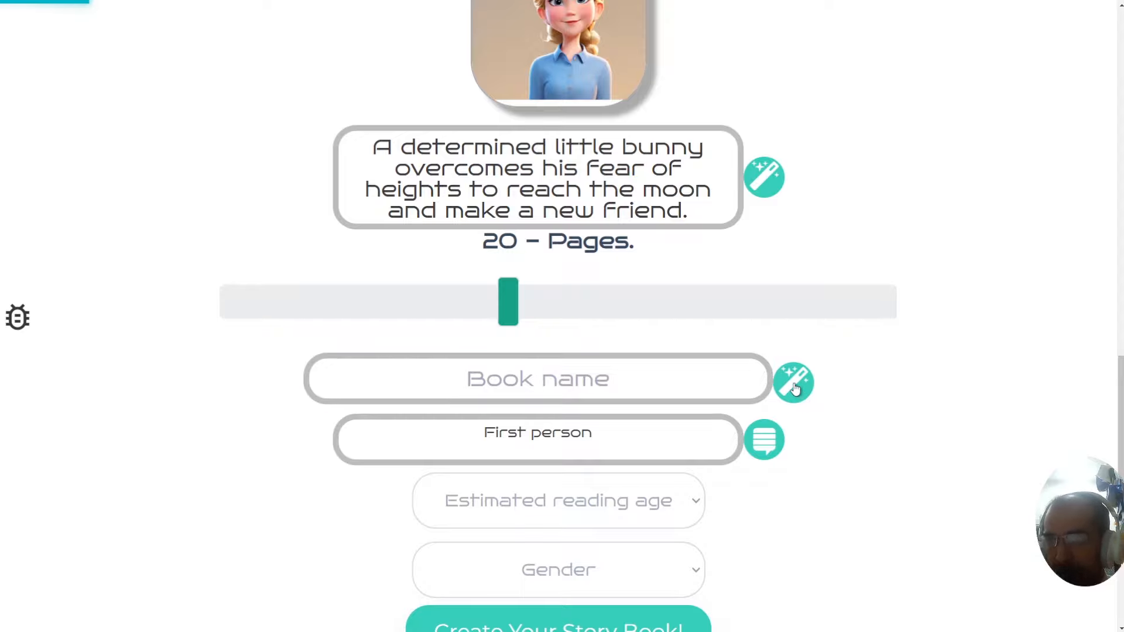
Generate a book name and replace 'Bunny's' with 'Joanna' to read 'Joanna Journey to the Moon'
click(793, 382)
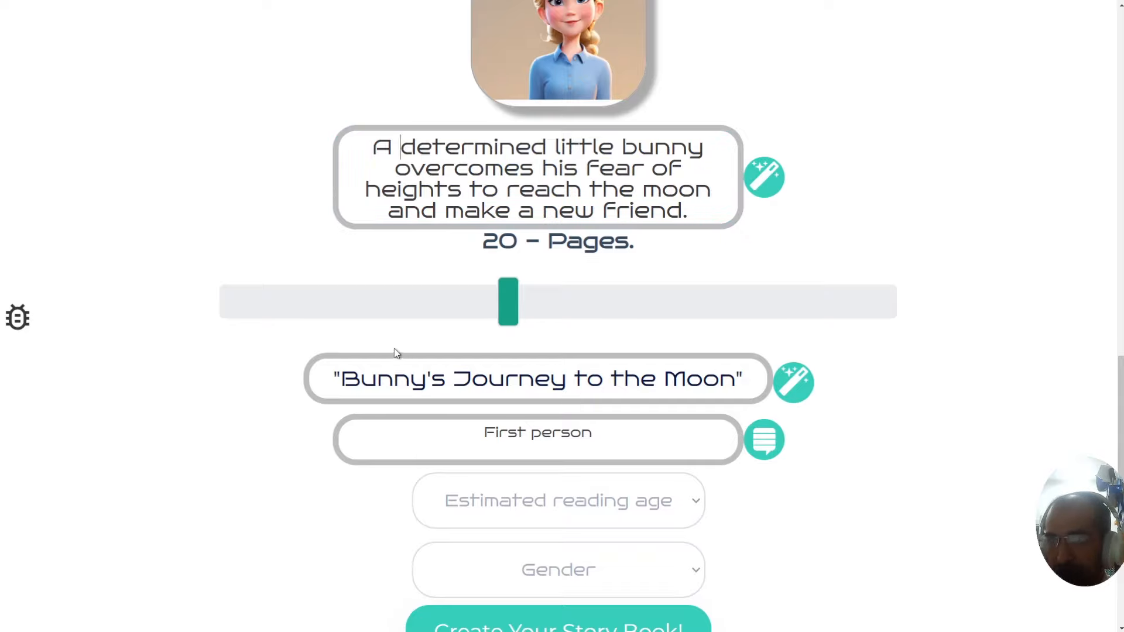
double_click(389, 378)
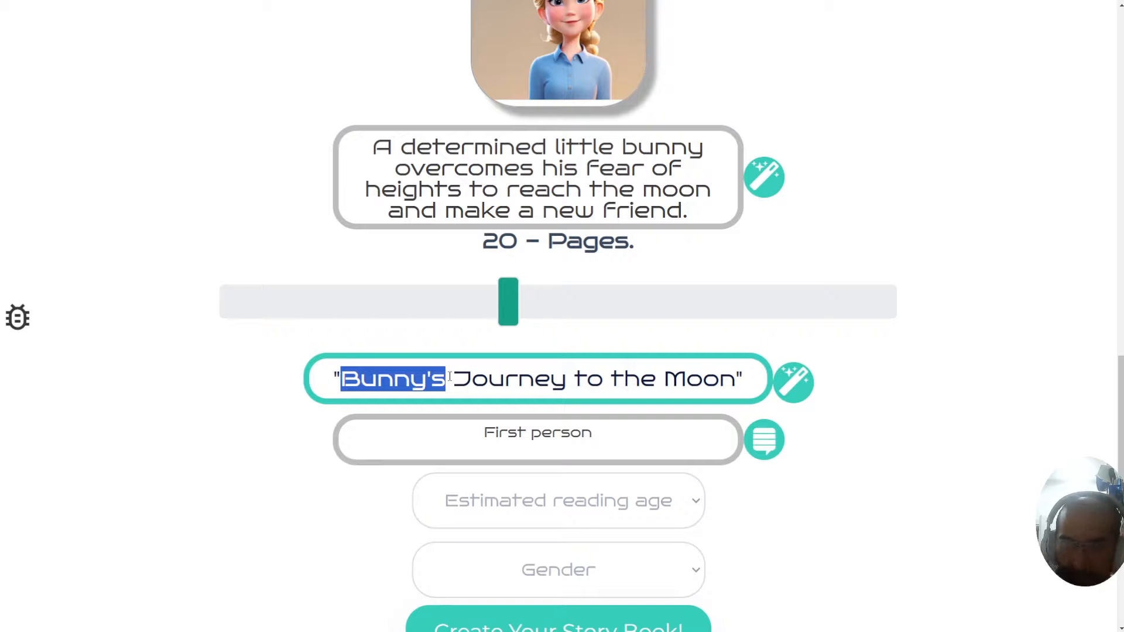
text(Joanna)
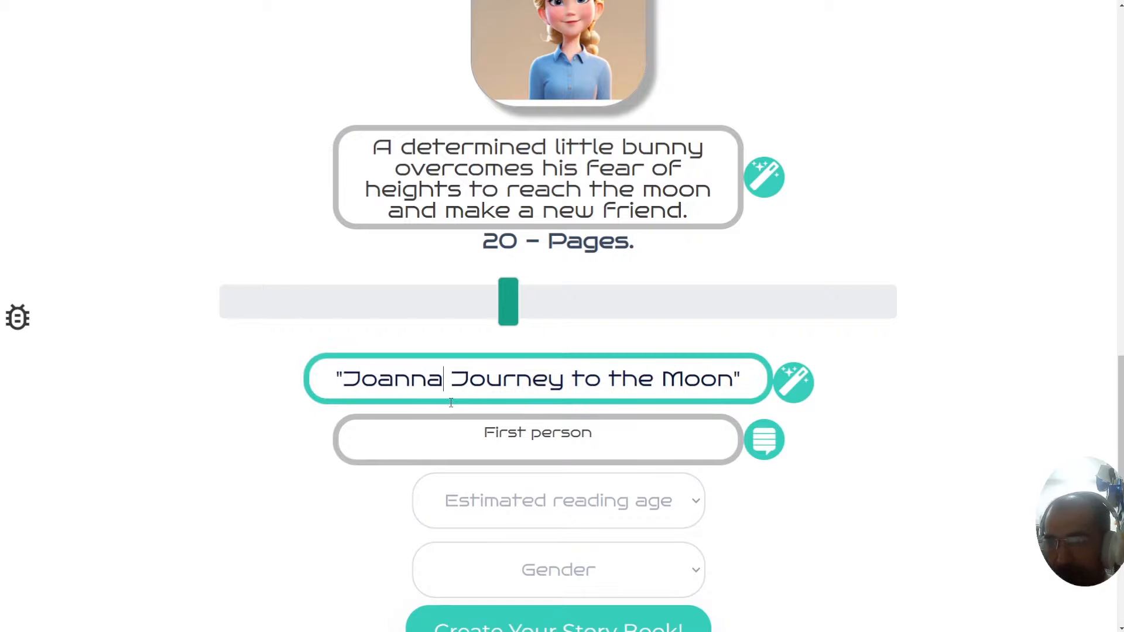
double_click(391, 378)
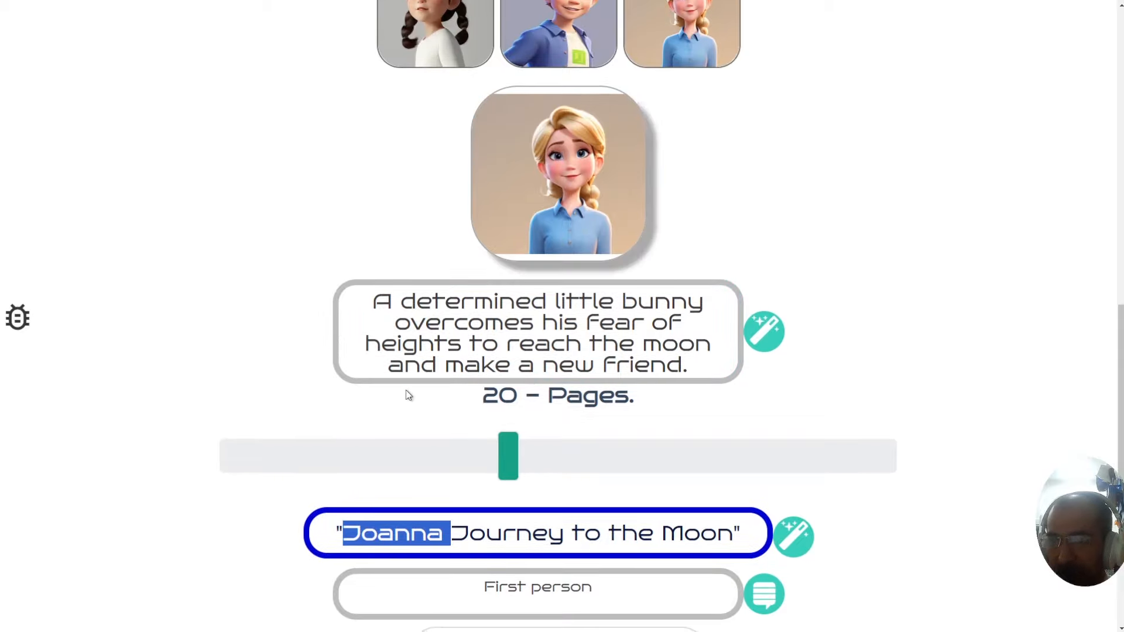
Set the main character's gender to Girl and the reading age to 6
scroll(down, 3)
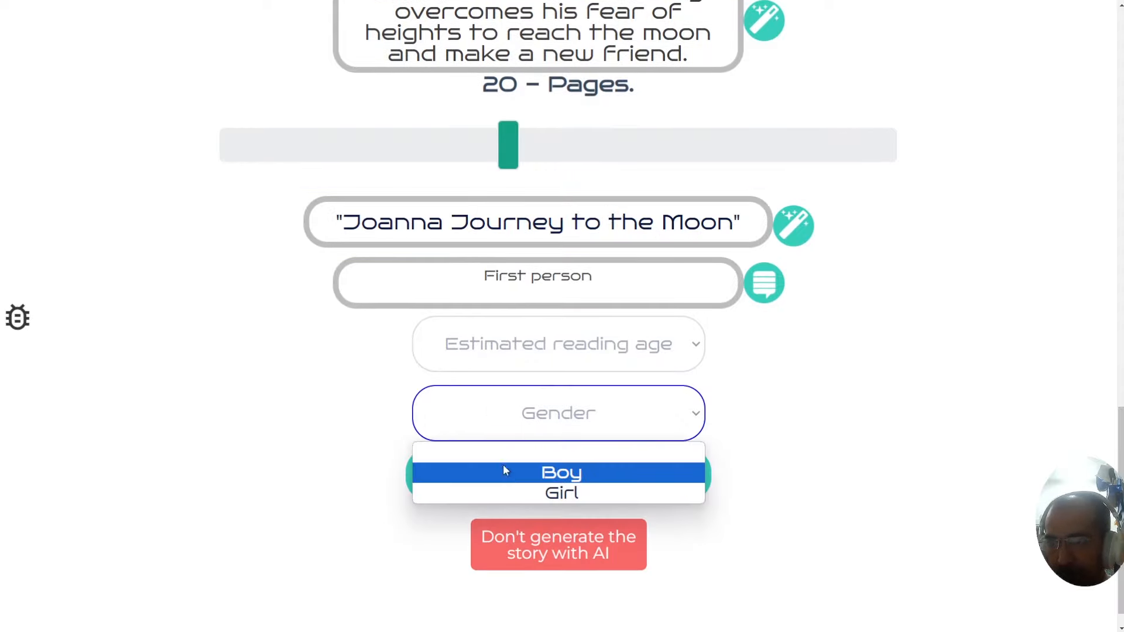
click(561, 493)
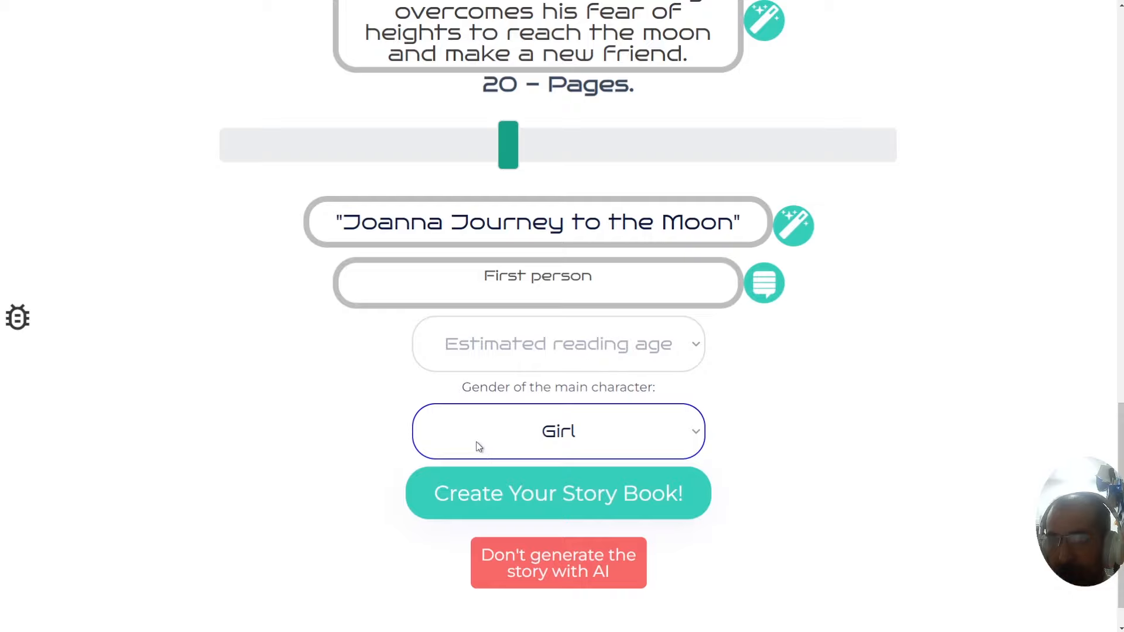
click(558, 344)
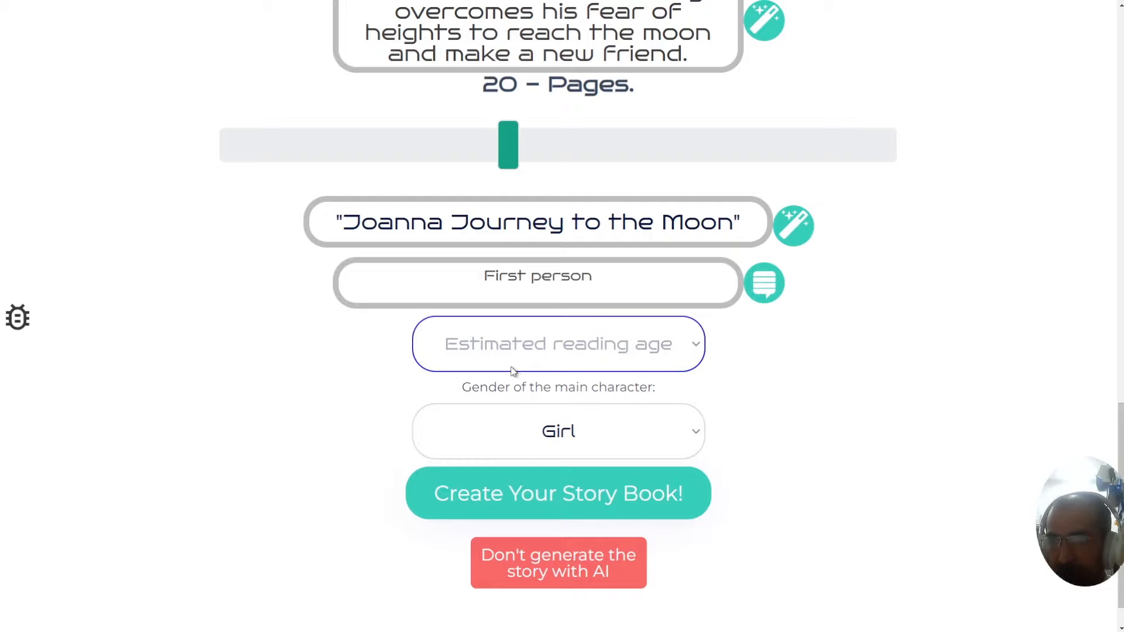
click(558, 343)
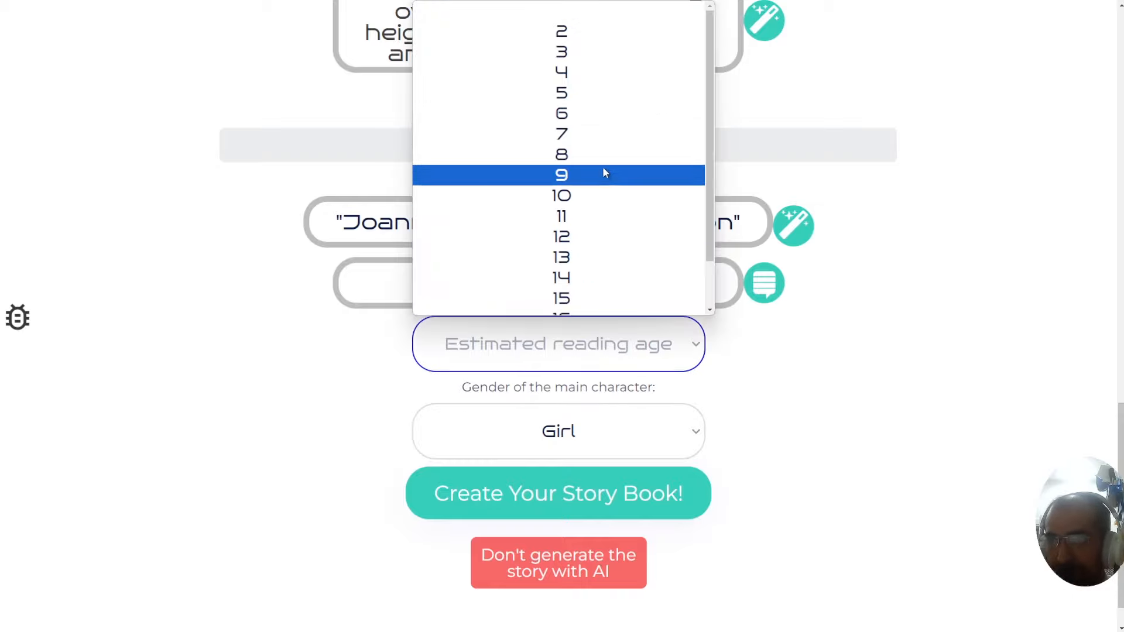
mouse_move(592, 114)
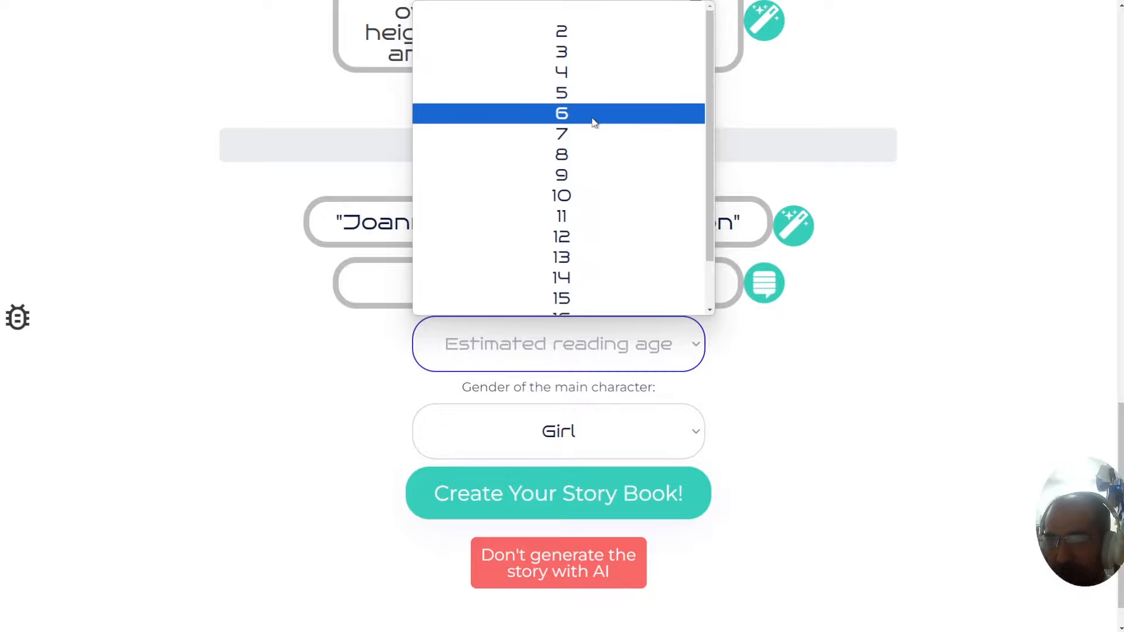
click(561, 114)
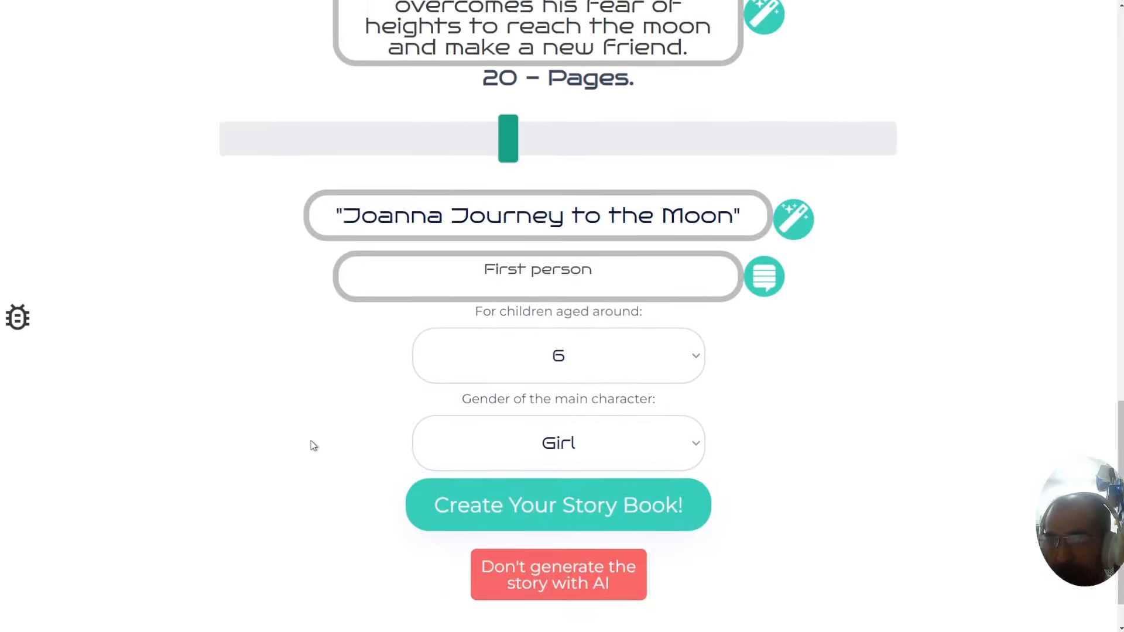
Adjust the Pages slider down to a 6-page book
drag(507, 138, 276, 235)
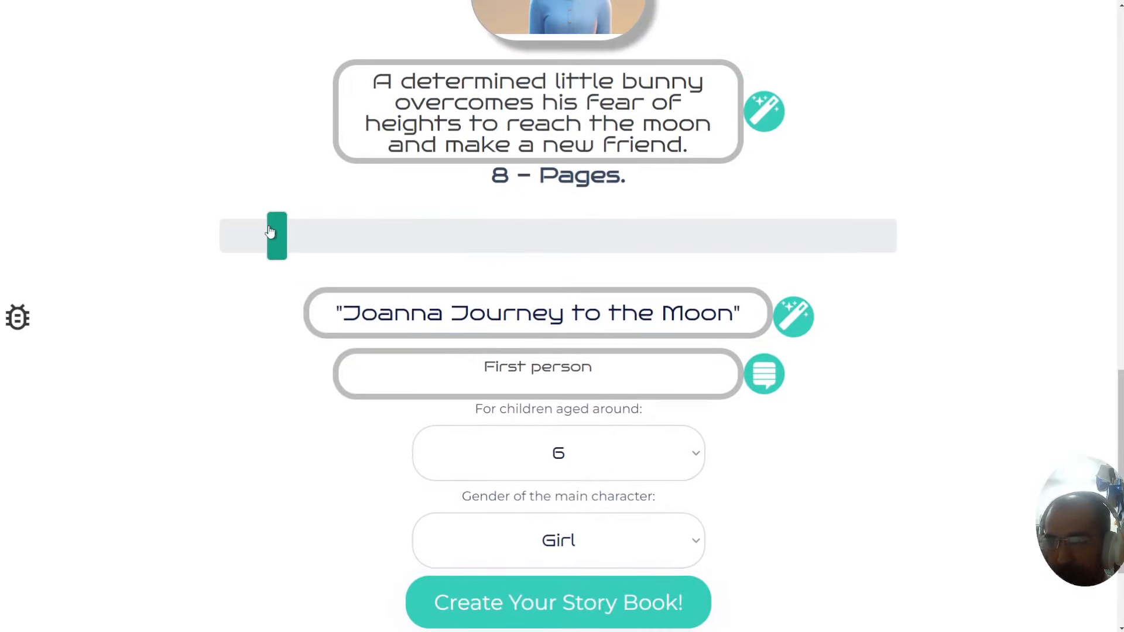
drag(277, 235, 315, 236)
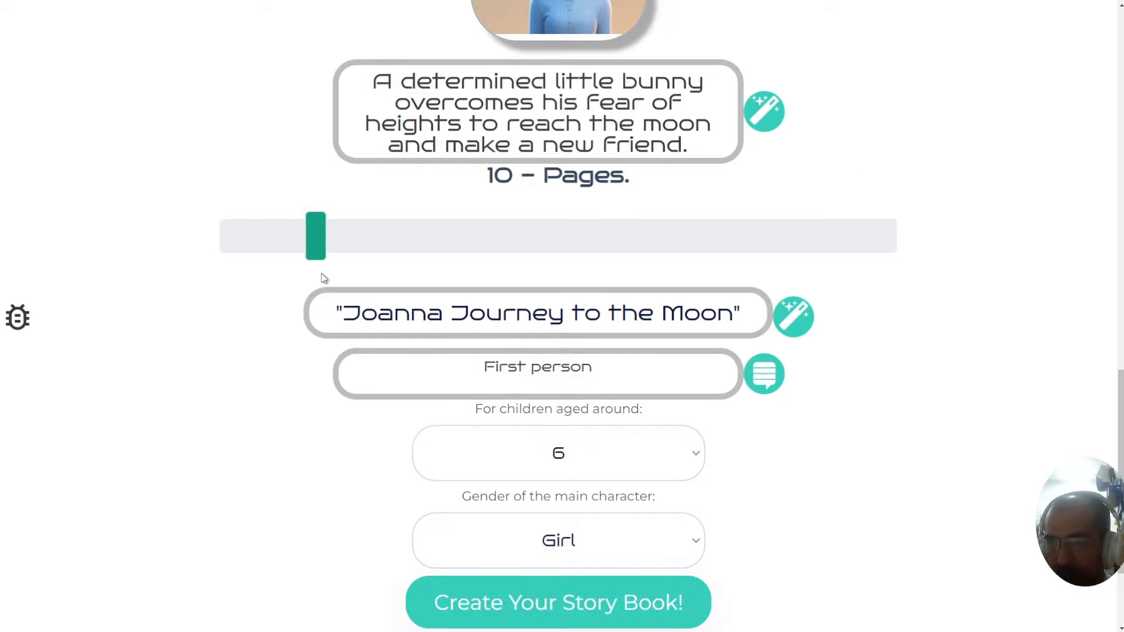
drag(316, 235, 238, 236)
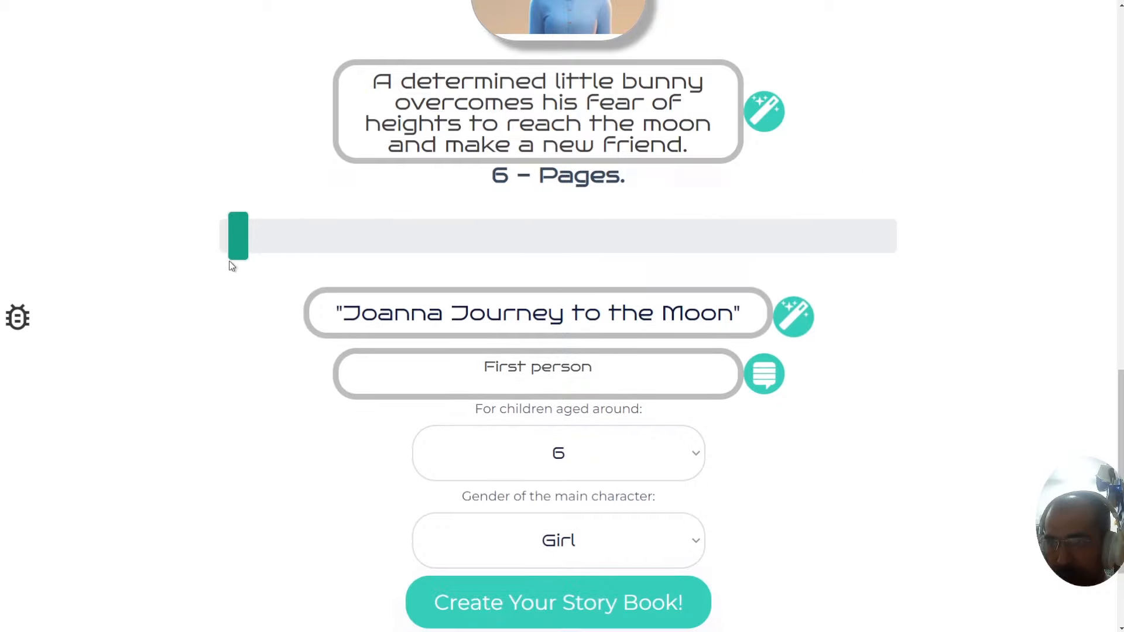
Create the story book and review the five generated moon-story text pages
click(557, 602)
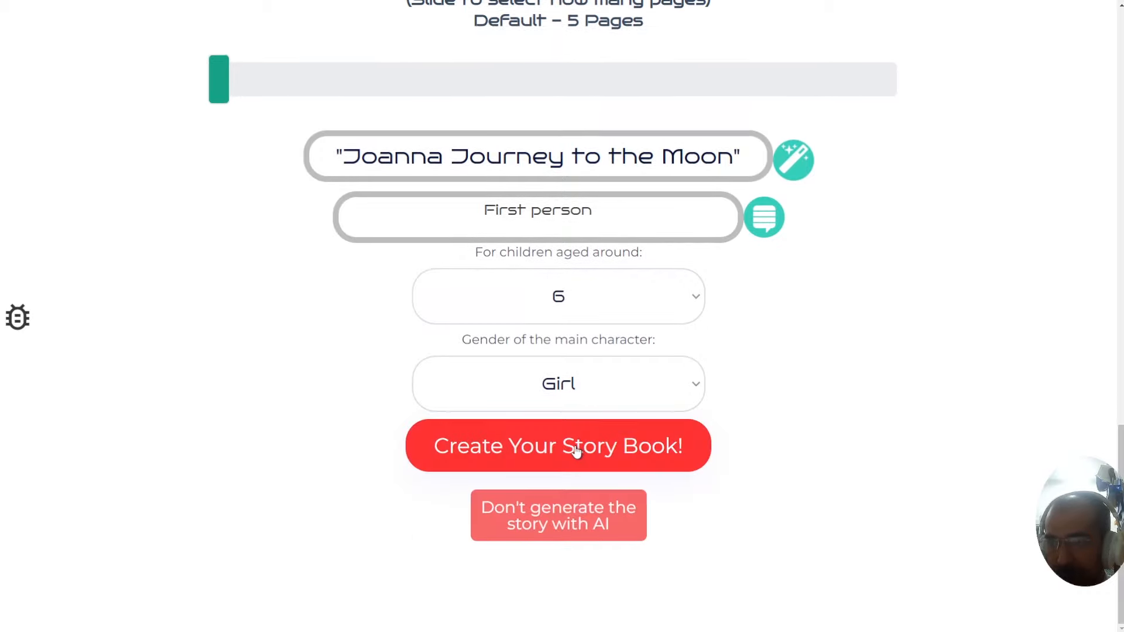
click(558, 445)
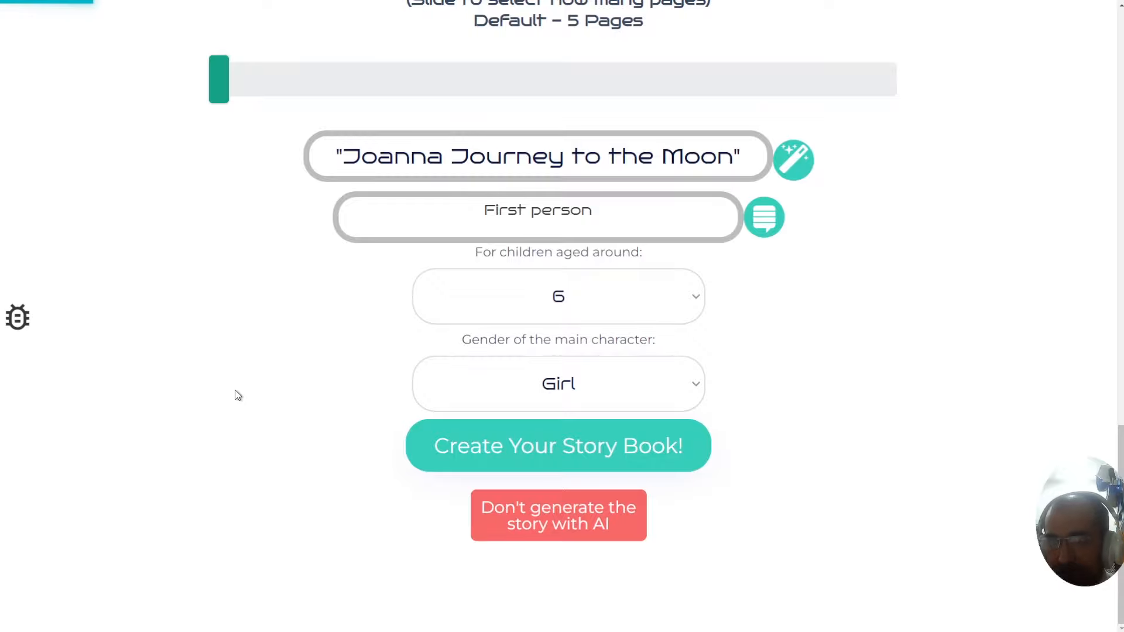
click(558, 445)
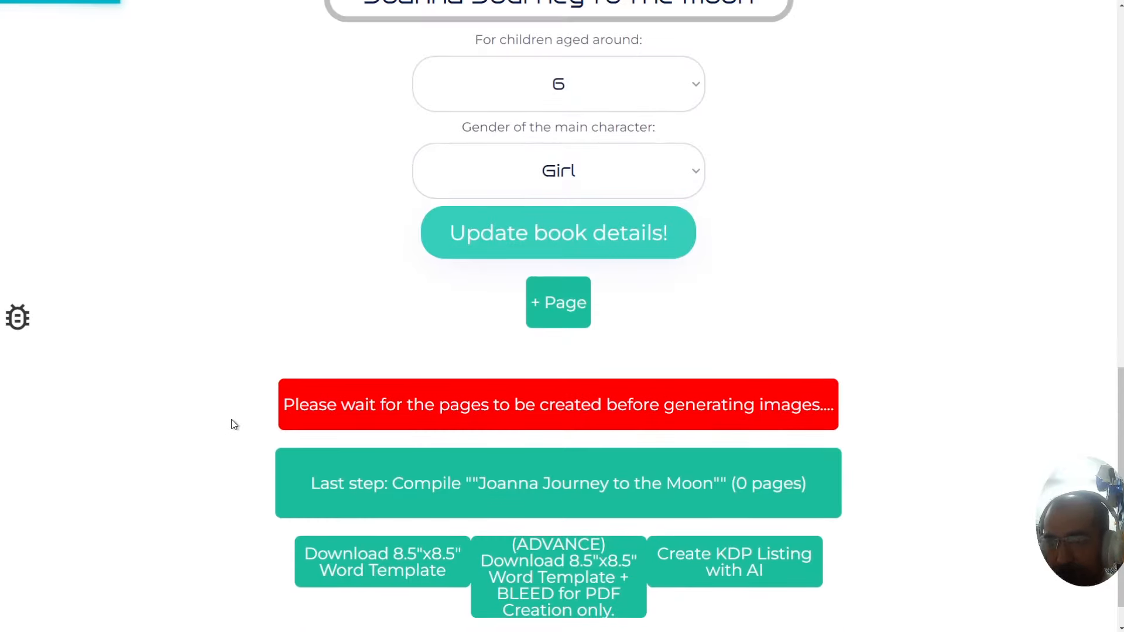
click(558, 302)
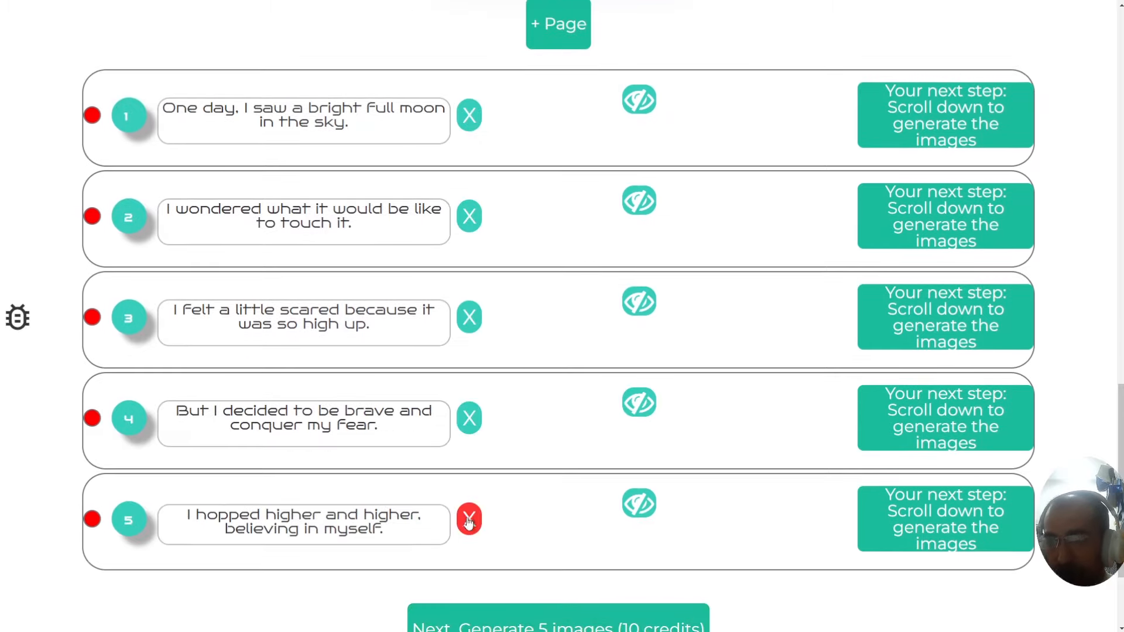
scroll(down, 3)
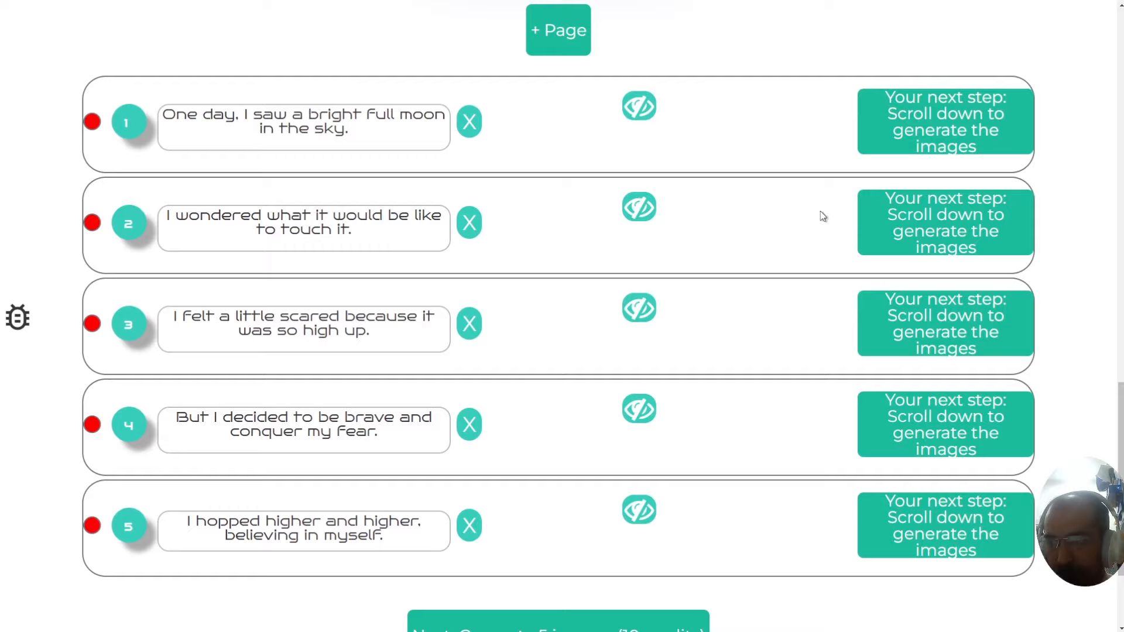
scroll(down, 3)
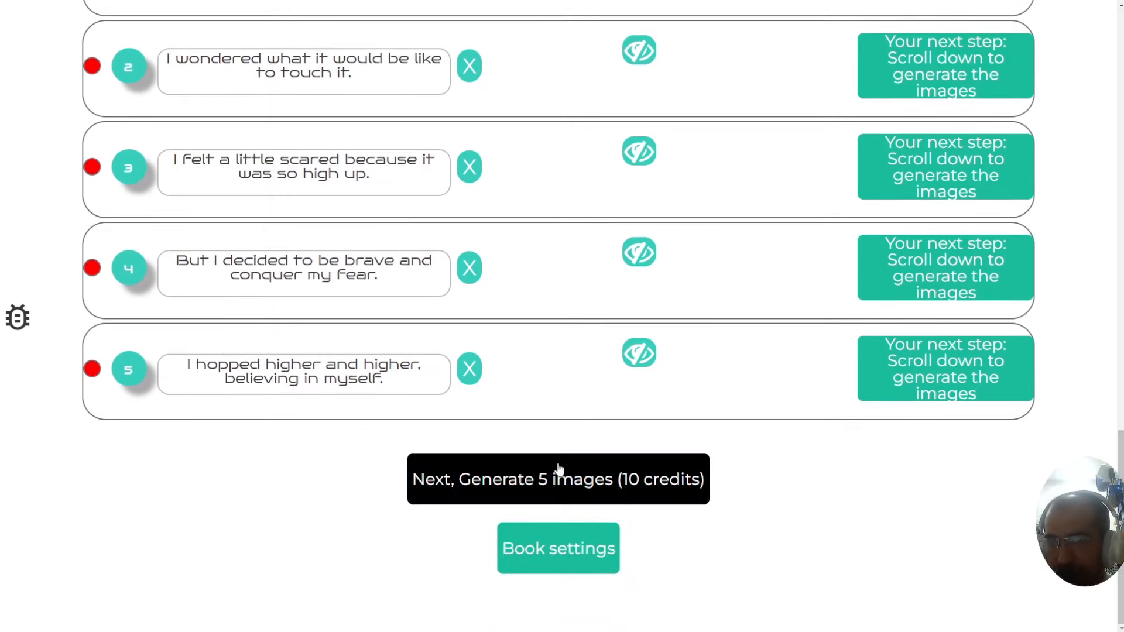
mouse_move(570, 486)
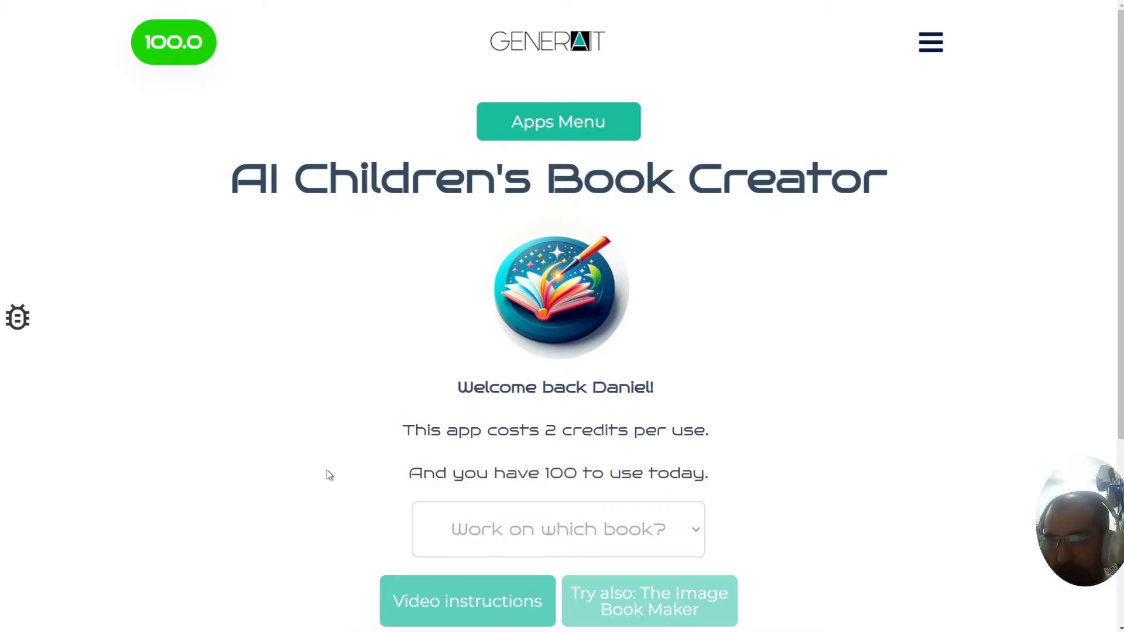
Open a fresh custom book form and select the dark-haired braided girl as main character
scroll(down, 3)
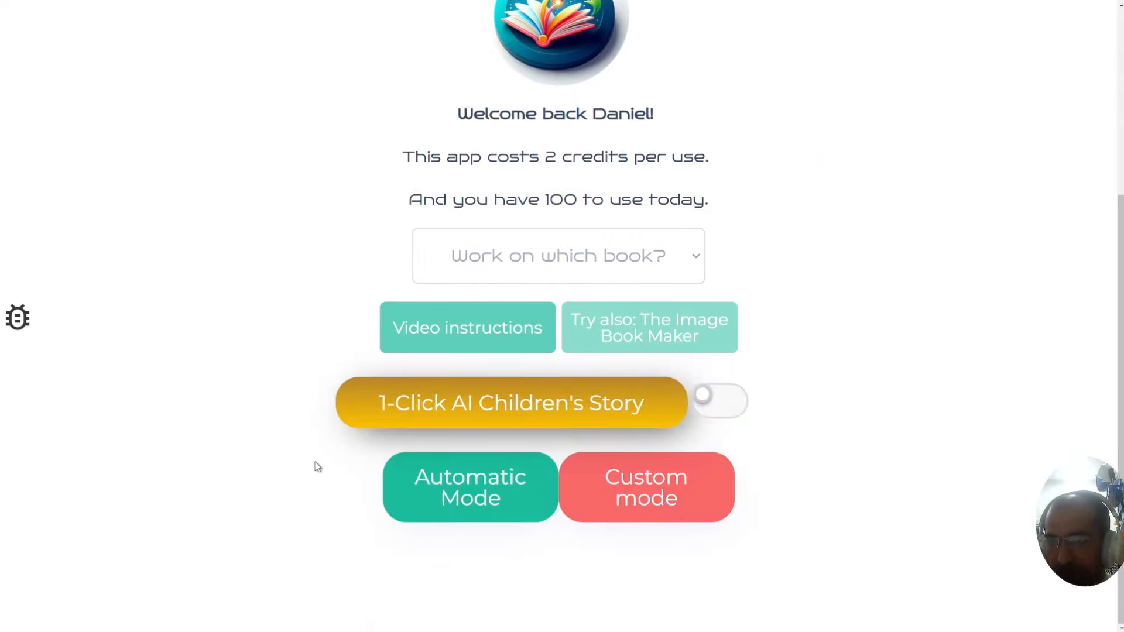
mouse_move(271, 424)
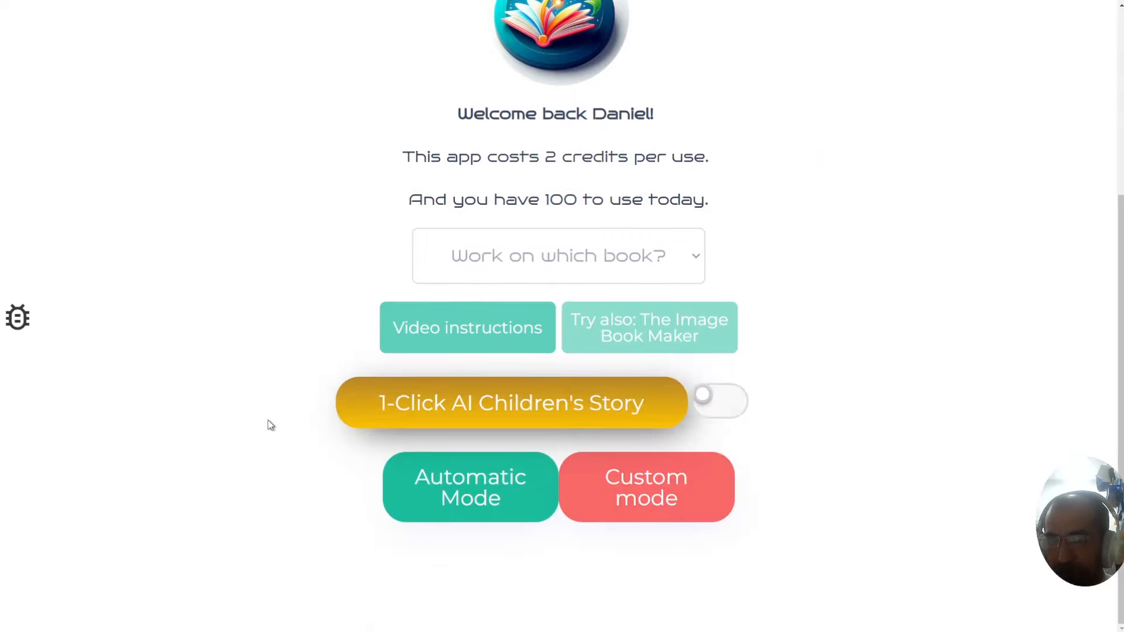
mouse_move(296, 497)
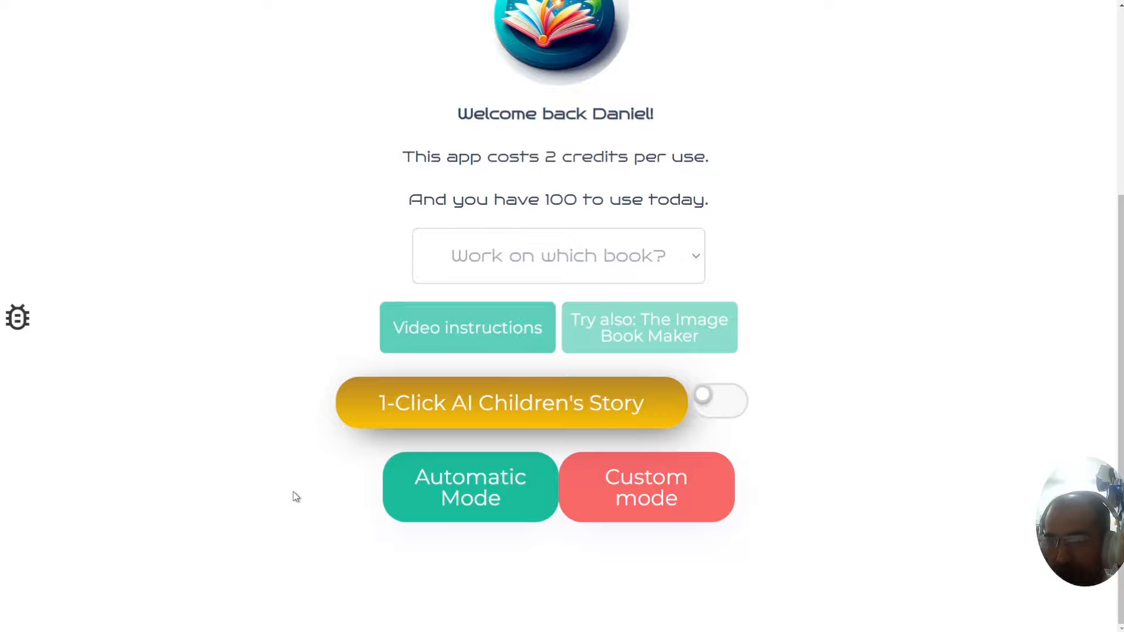
mouse_move(470, 498)
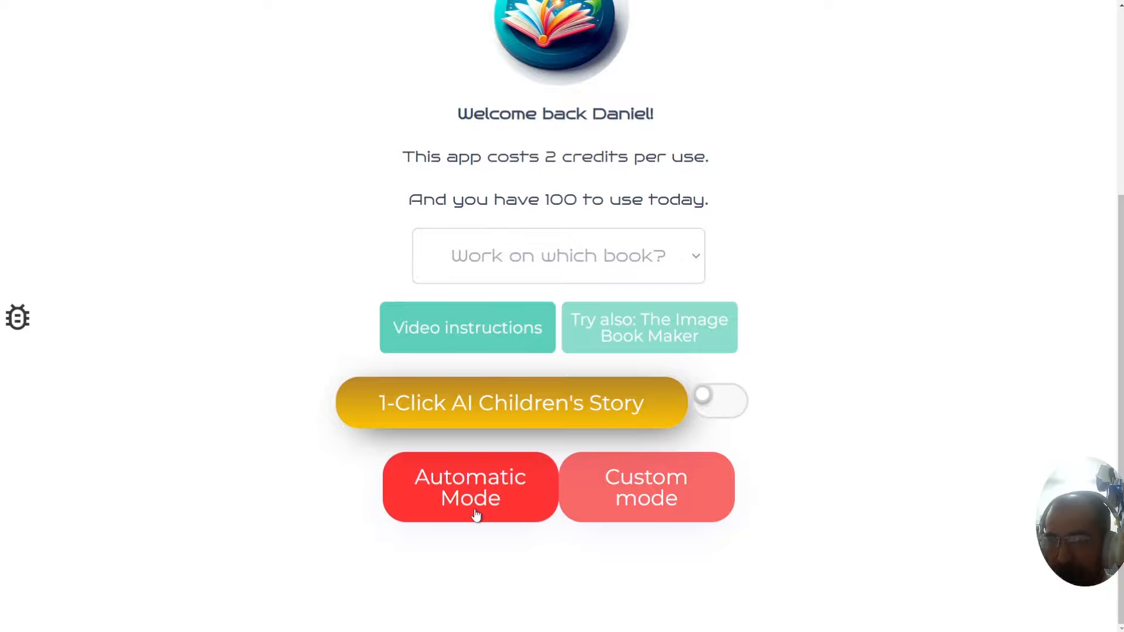
click(470, 487)
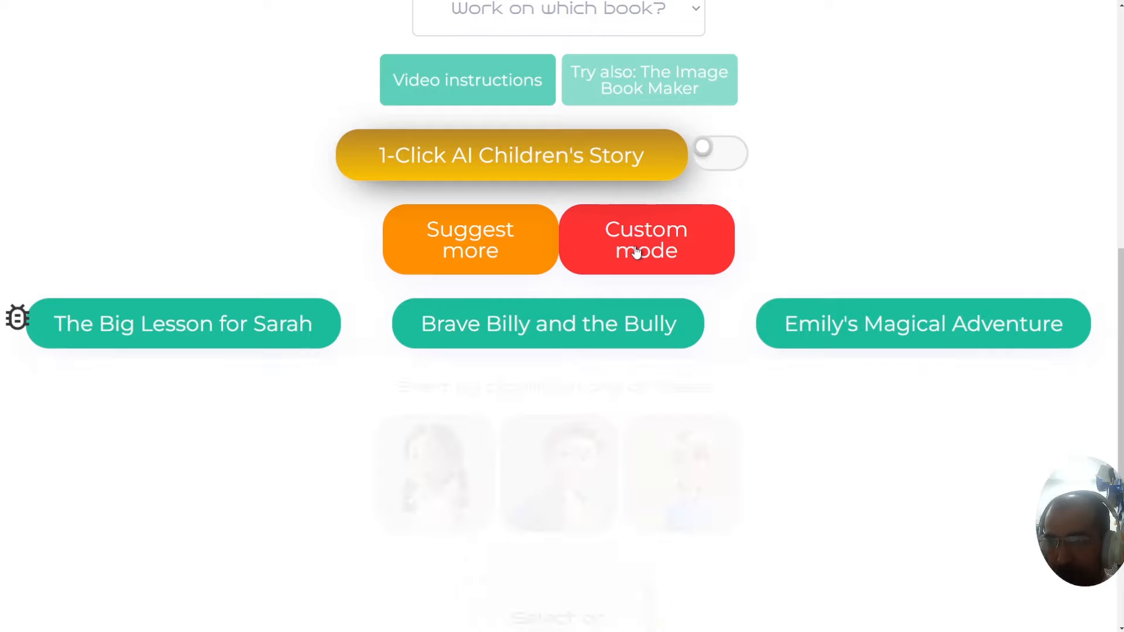
click(644, 239)
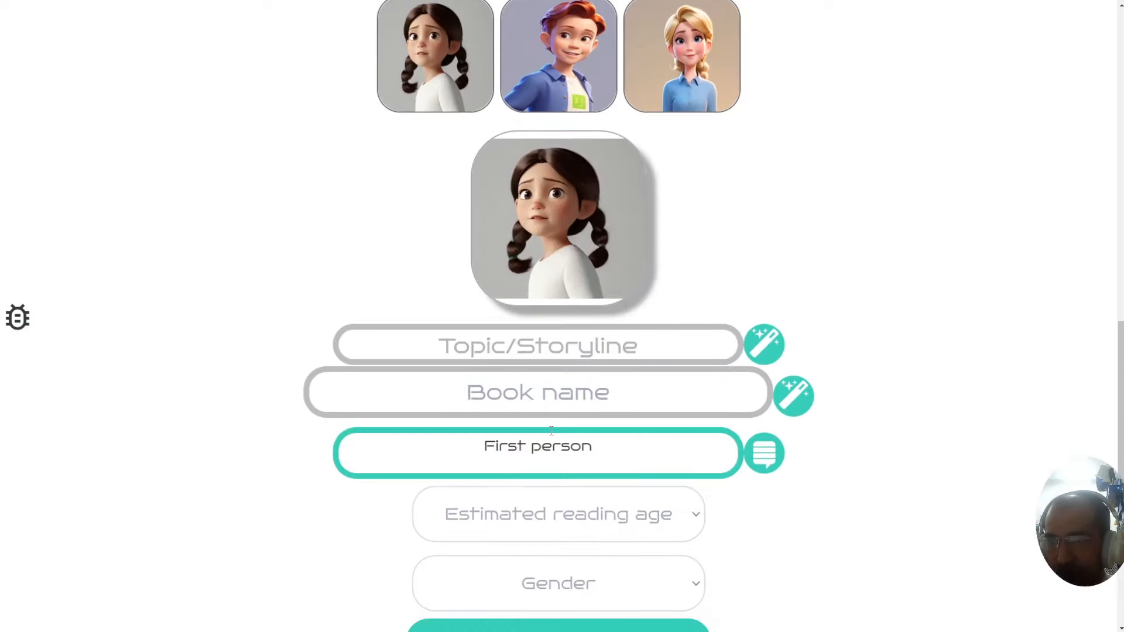
double_click(537, 445)
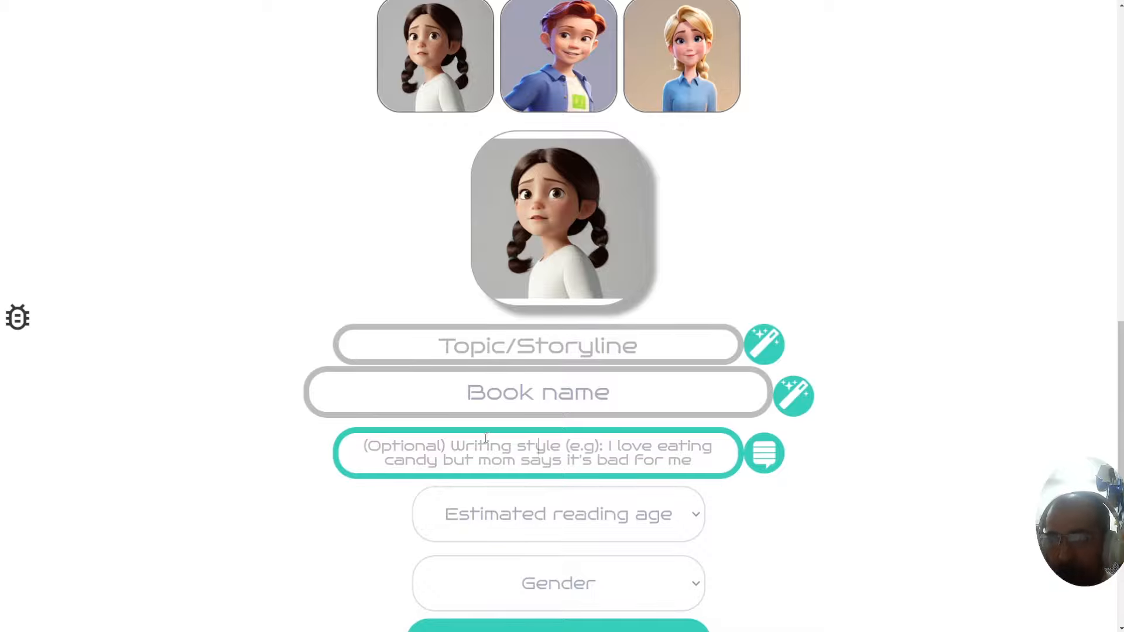
click(557, 513)
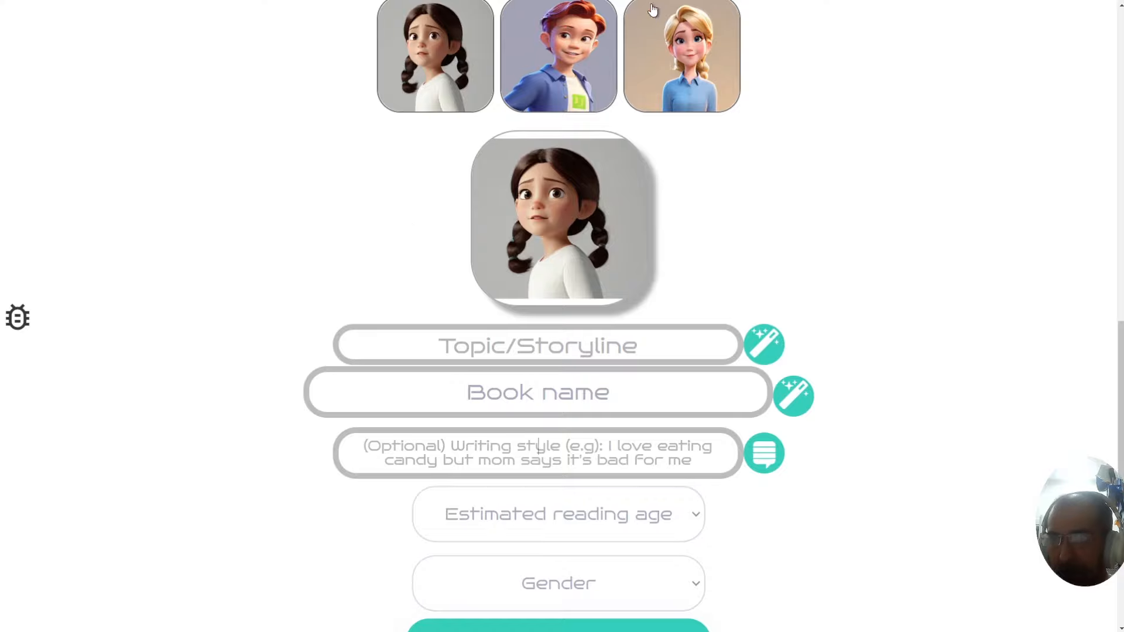
click(537, 452)
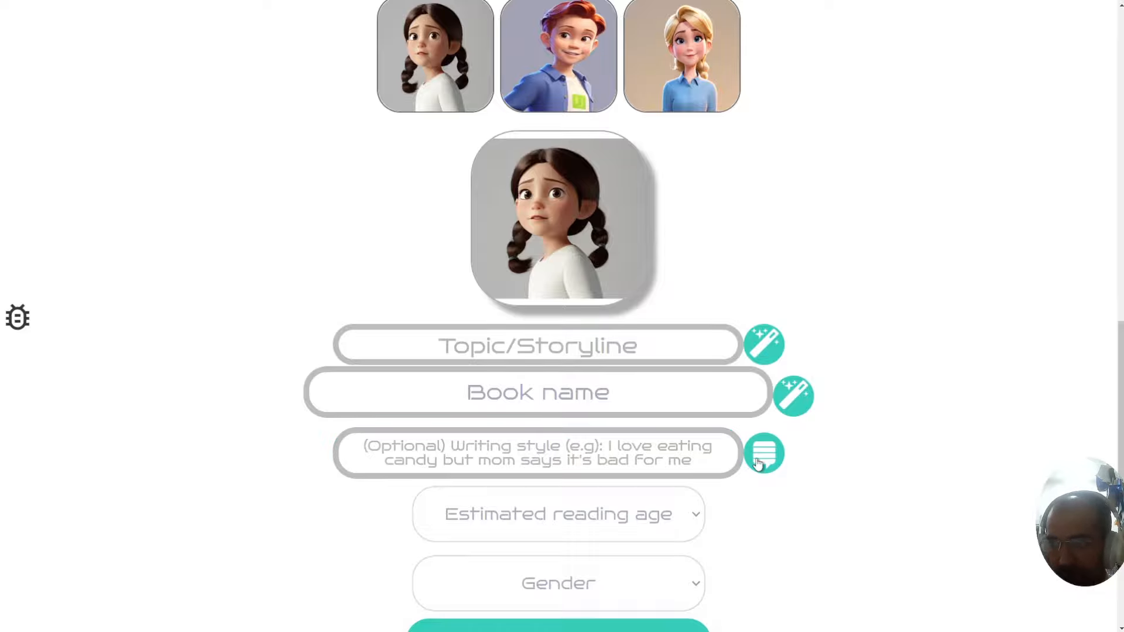
Save 'First person' as the preferred writing style in the style preferences
click(765, 453)
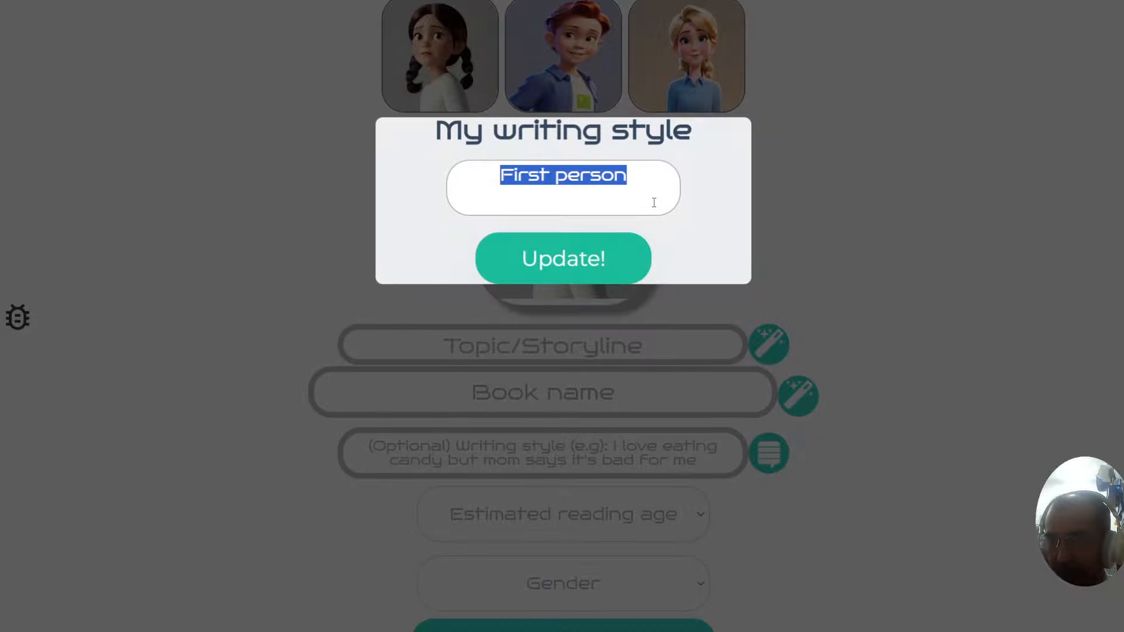
click(563, 257)
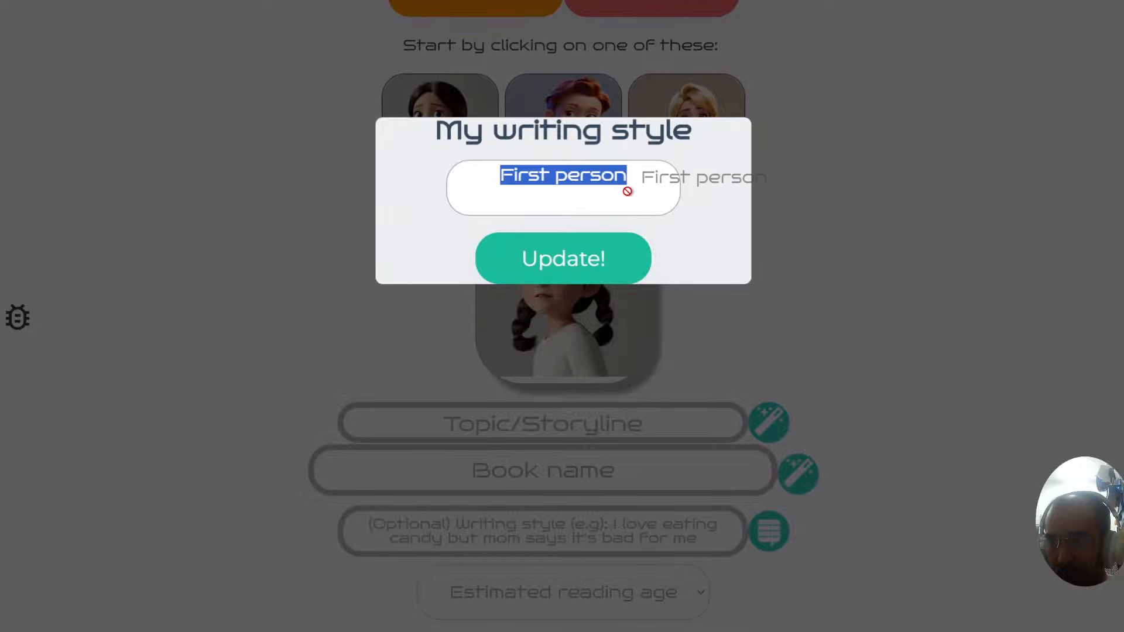
click(563, 258)
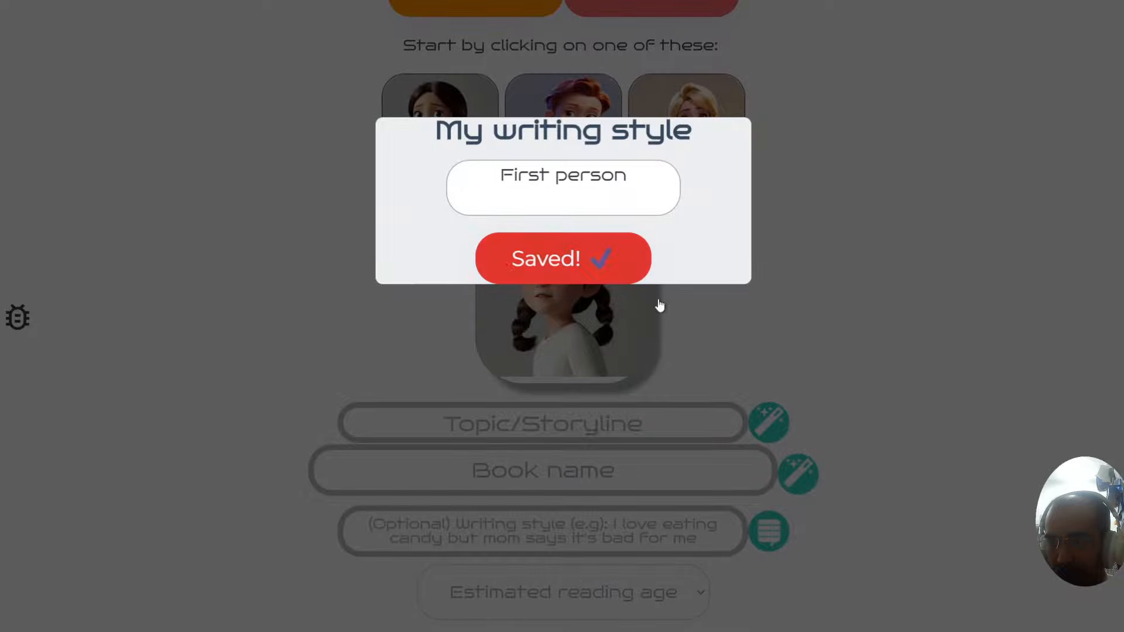
click(563, 259)
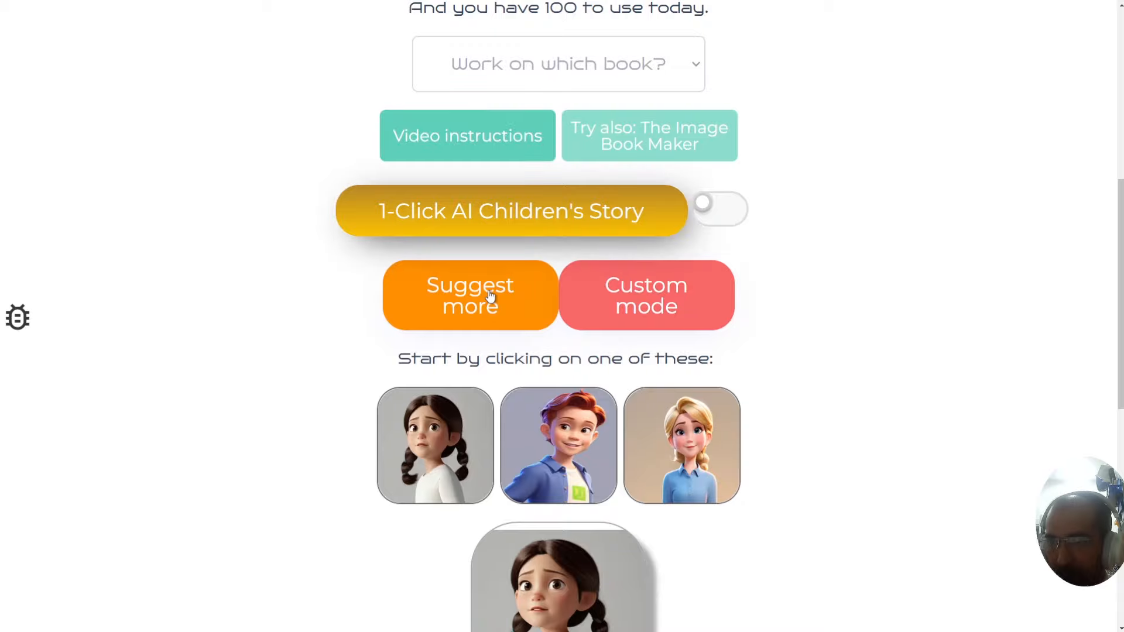
Pick the suggested Emily title and enter 'First Person' as the writing style
click(469, 295)
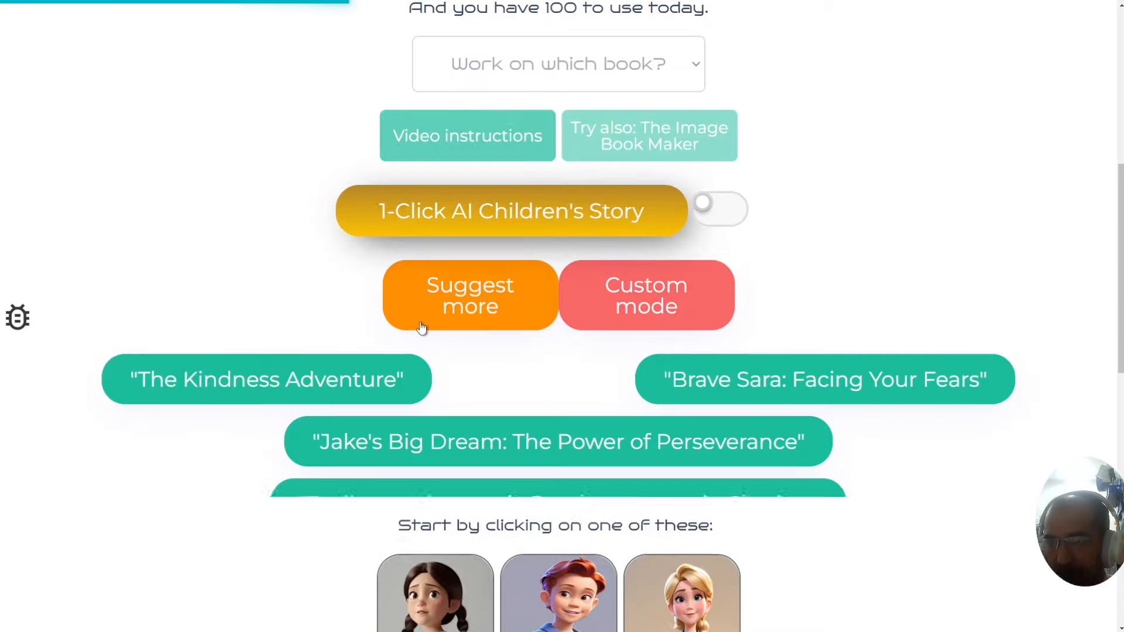
scroll(down, 3)
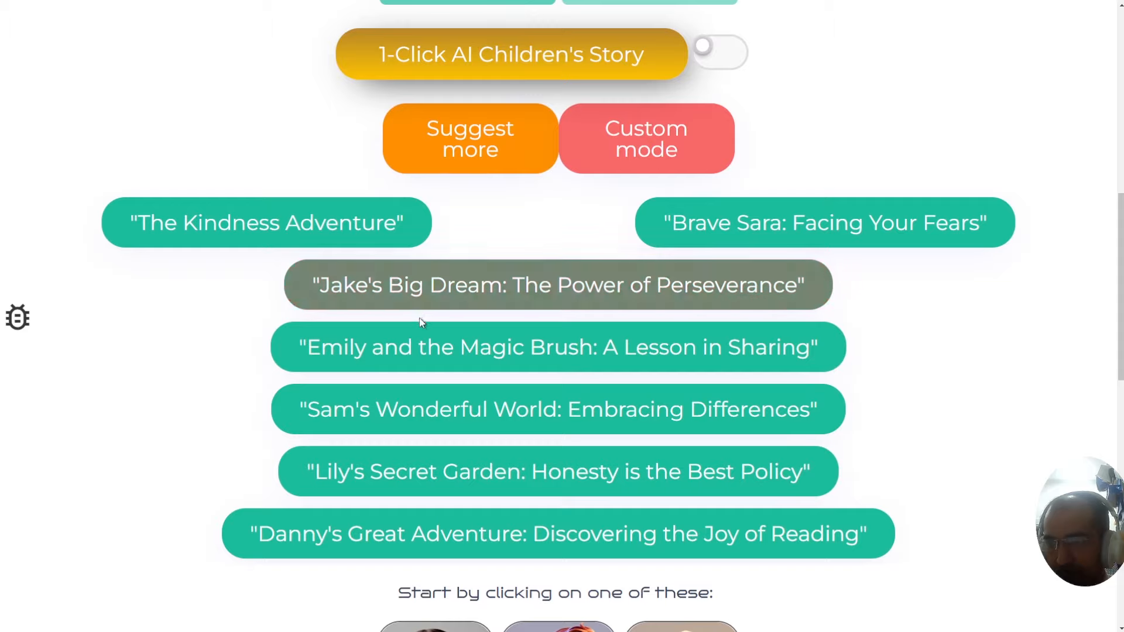
mouse_move(558, 348)
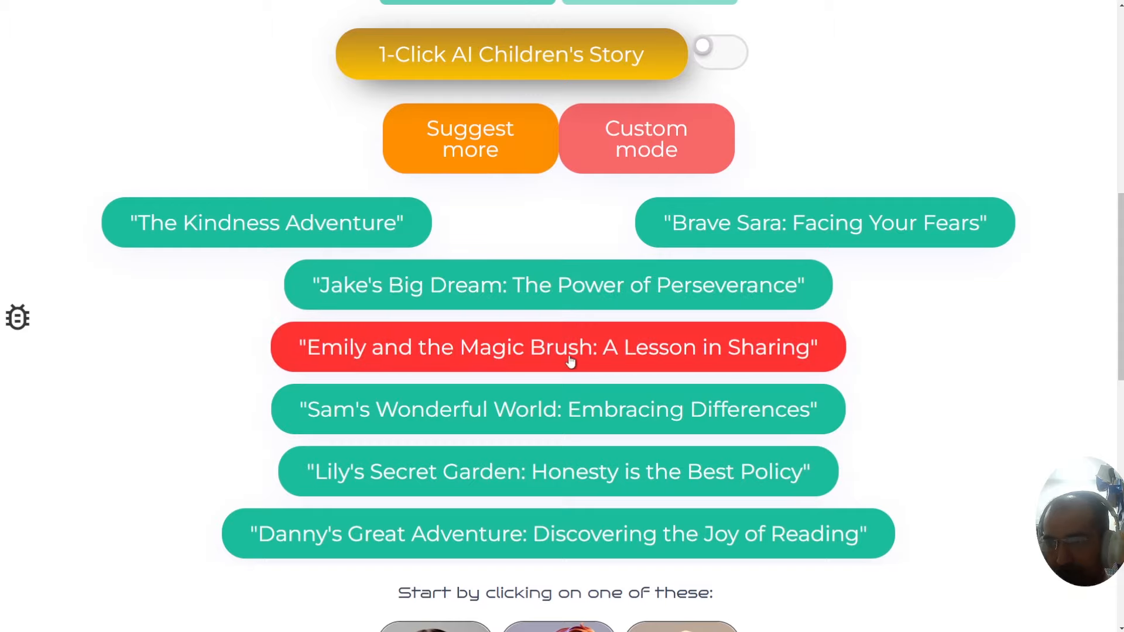
mouse_move(630, 343)
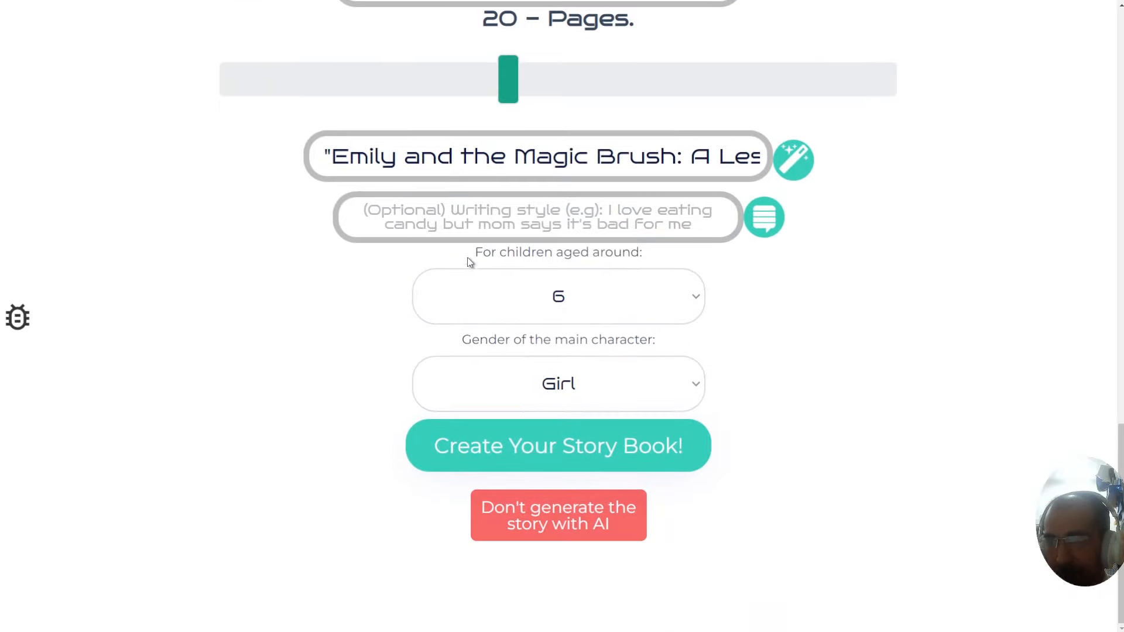
click(536, 218)
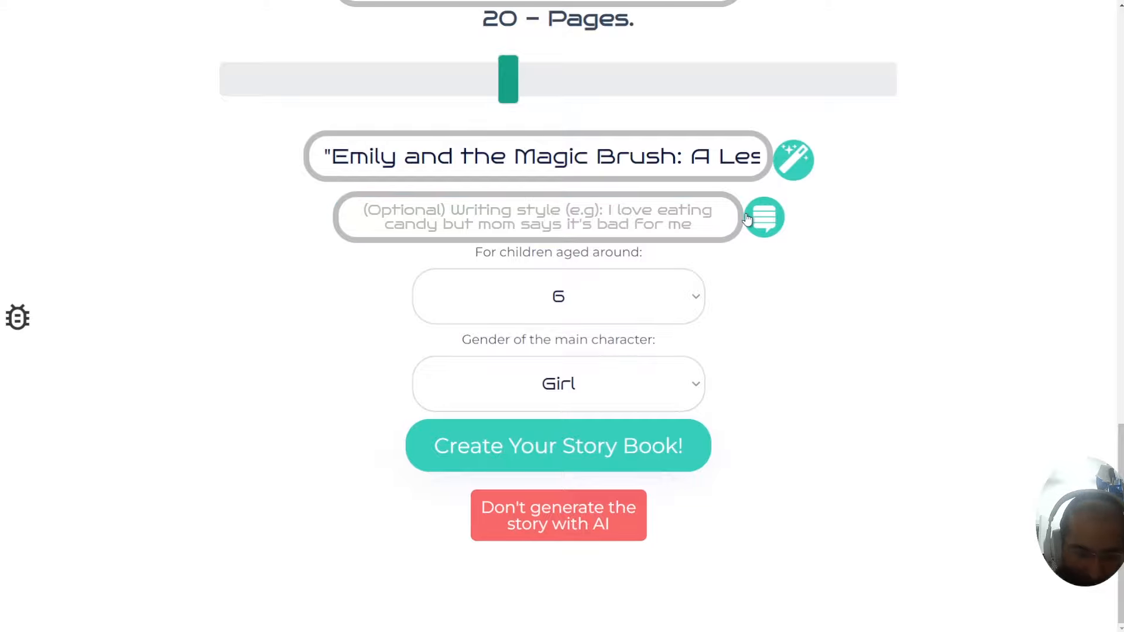
text(First Person)
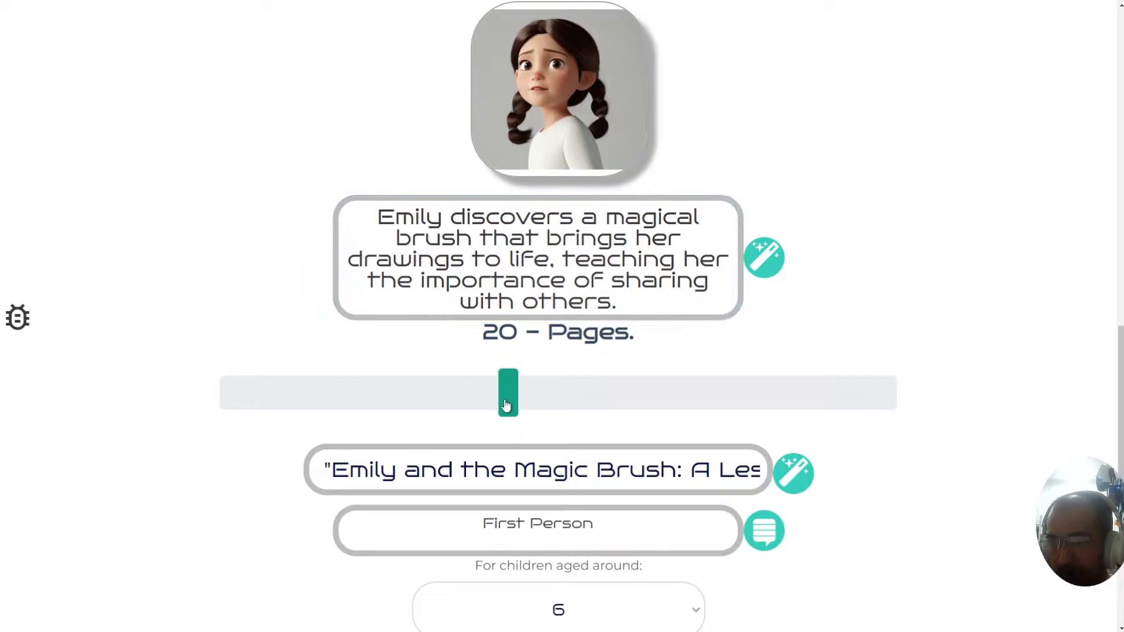
Set 7 pages and reading age 4, then create the Emily story book
drag(507, 392, 257, 393)
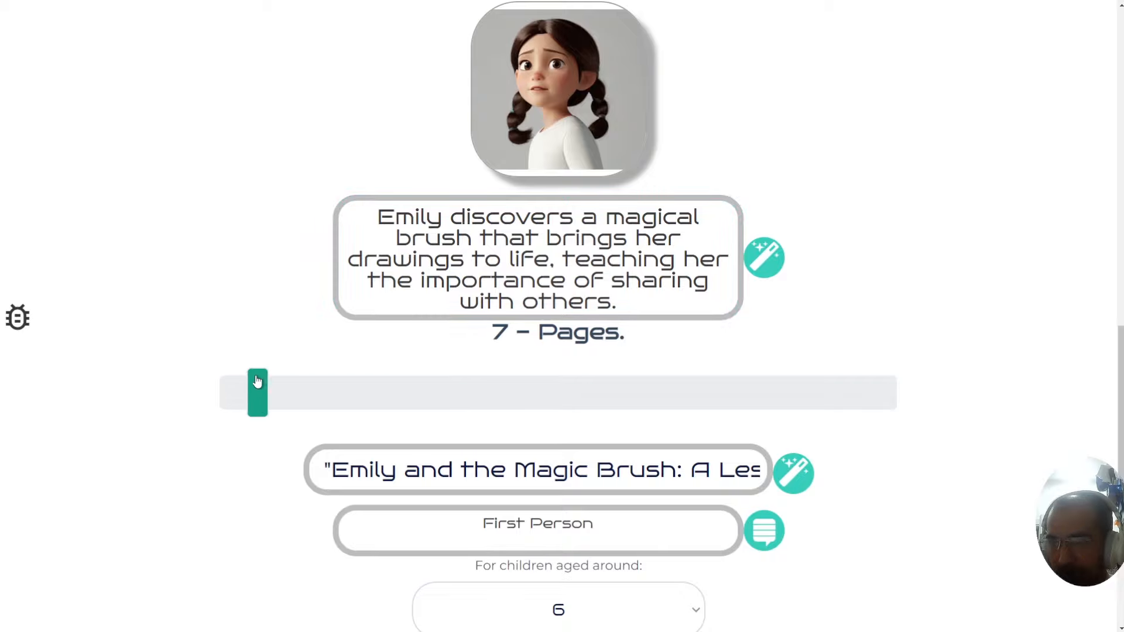
click(559, 609)
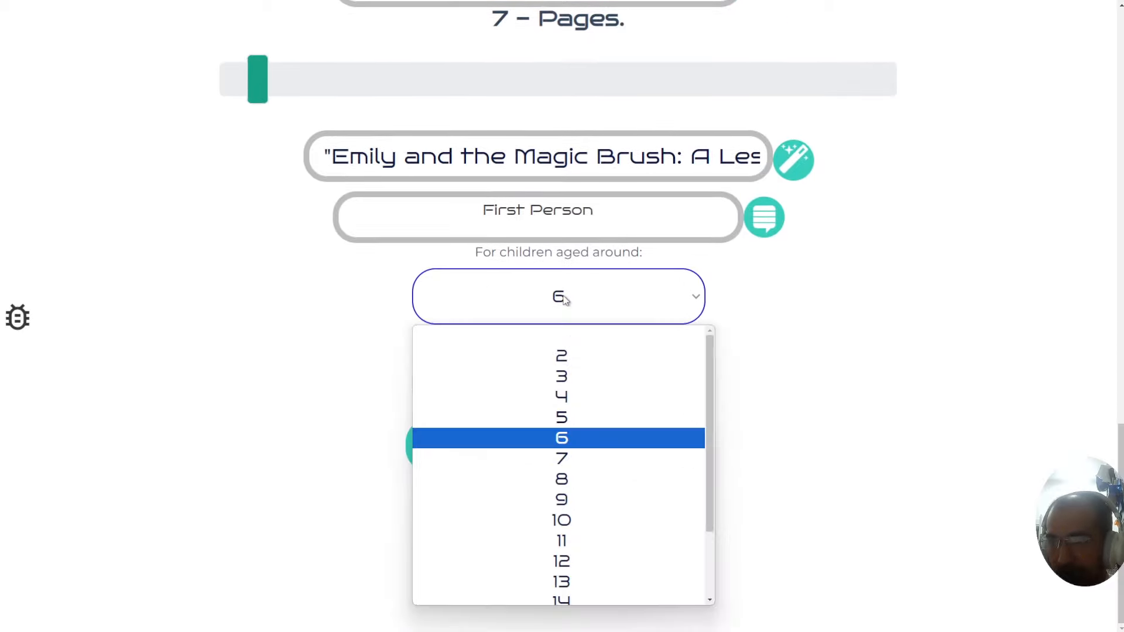
click(561, 397)
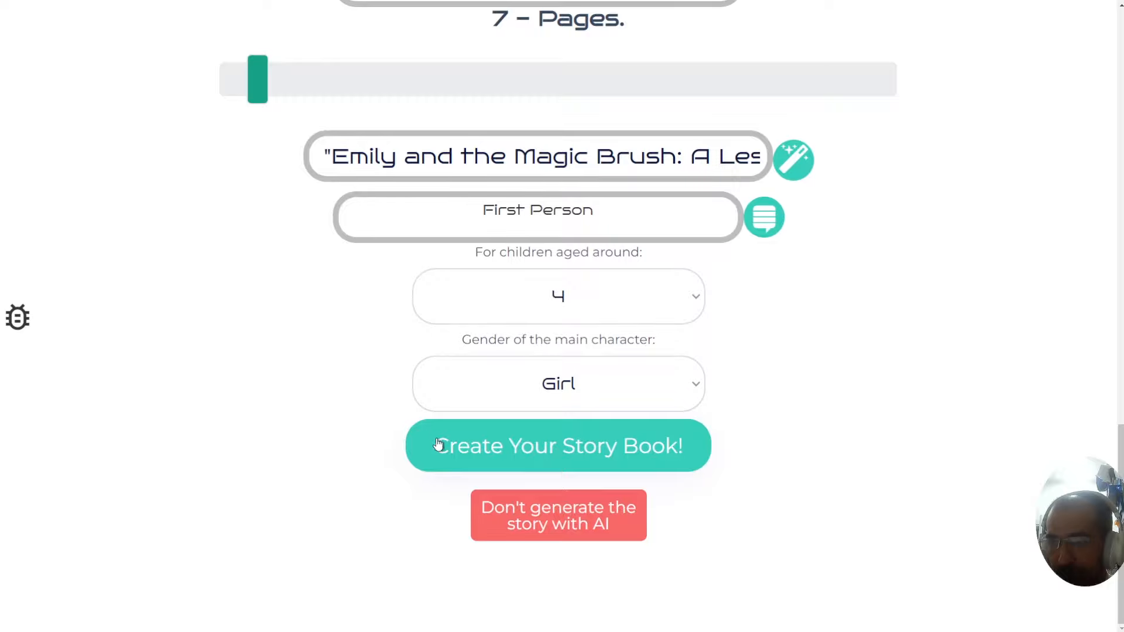
click(557, 445)
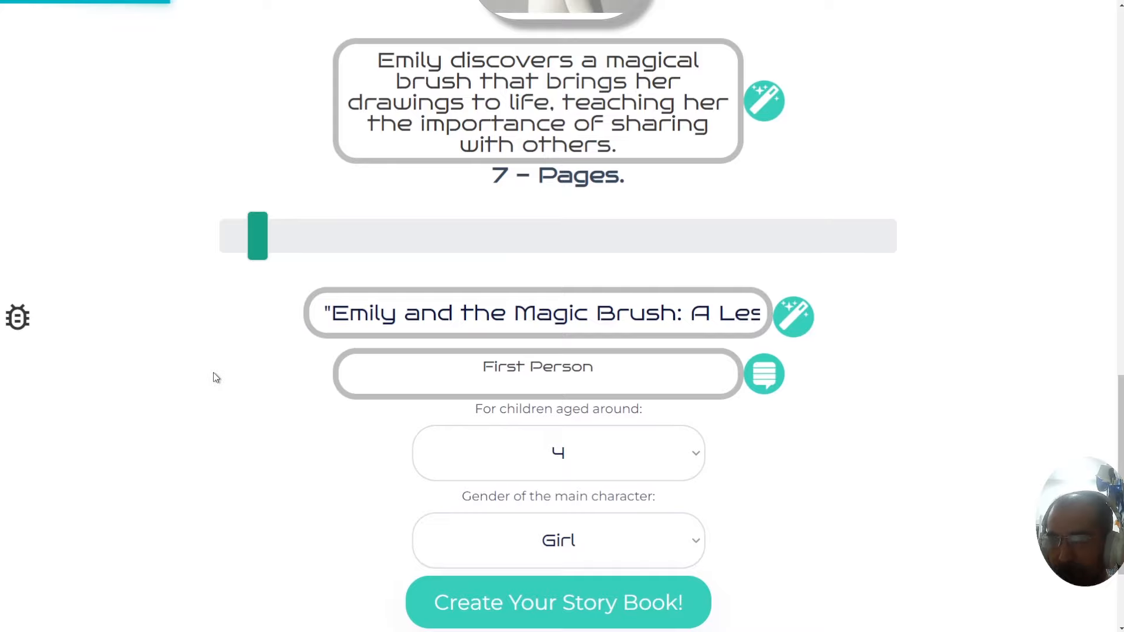
mouse_move(241, 410)
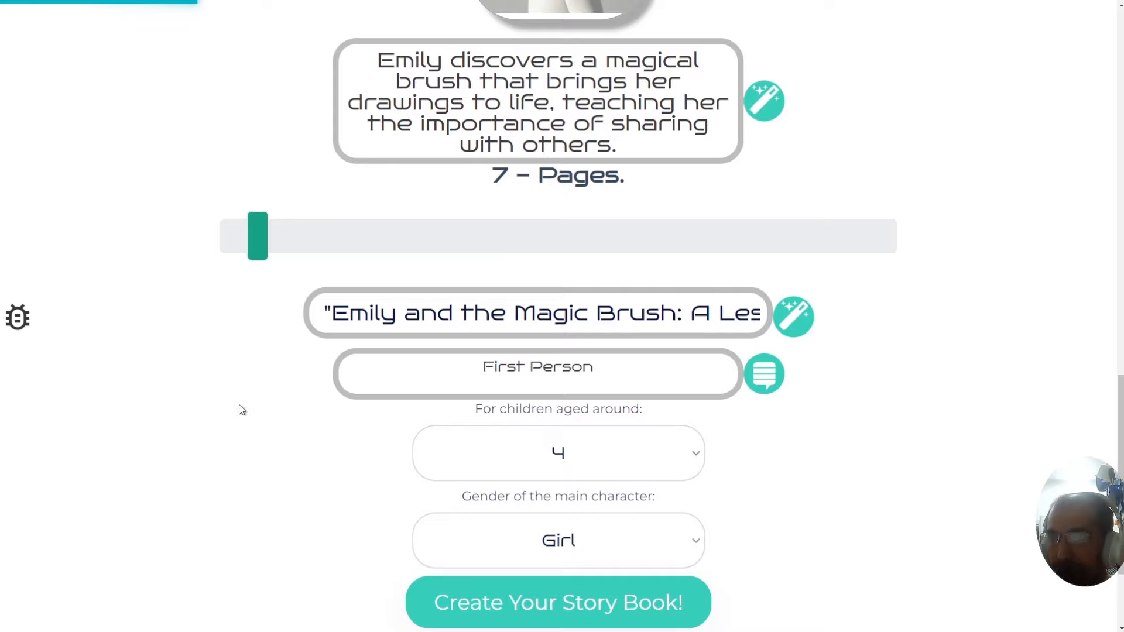
mouse_move(259, 439)
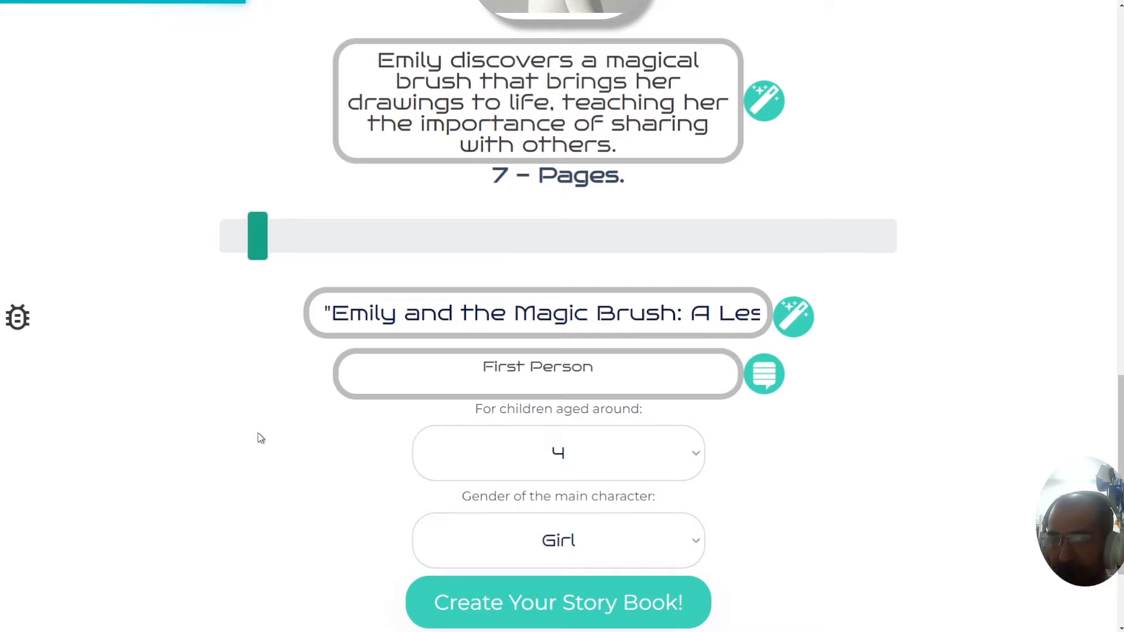
click(558, 602)
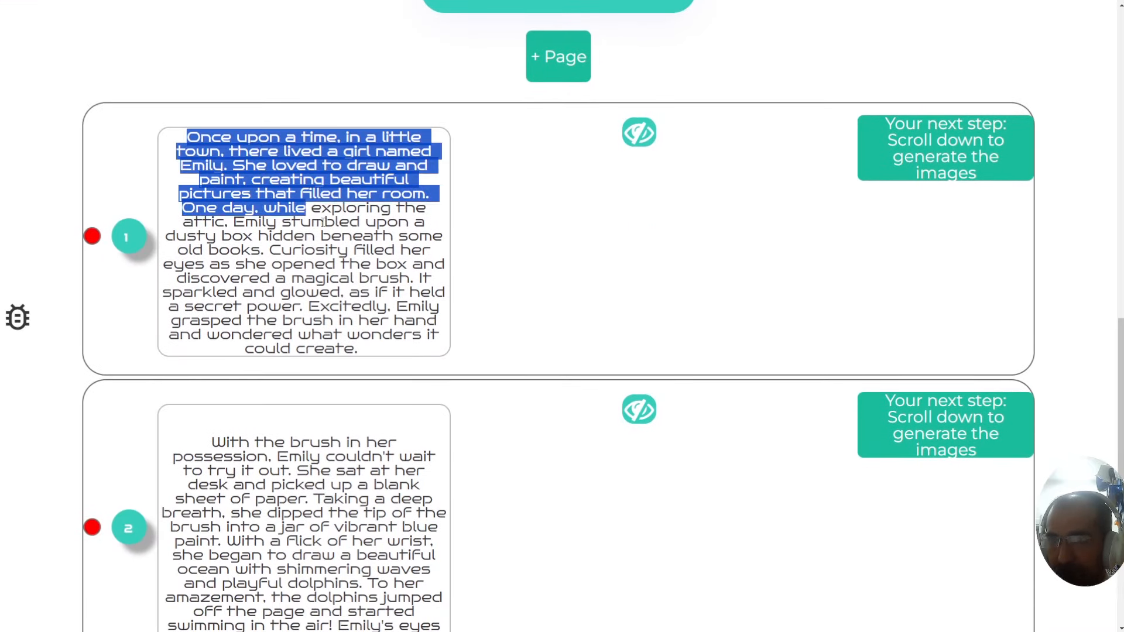
Scroll through the seven generated text pages of Emily and the Magic Brush
scroll(down, 3)
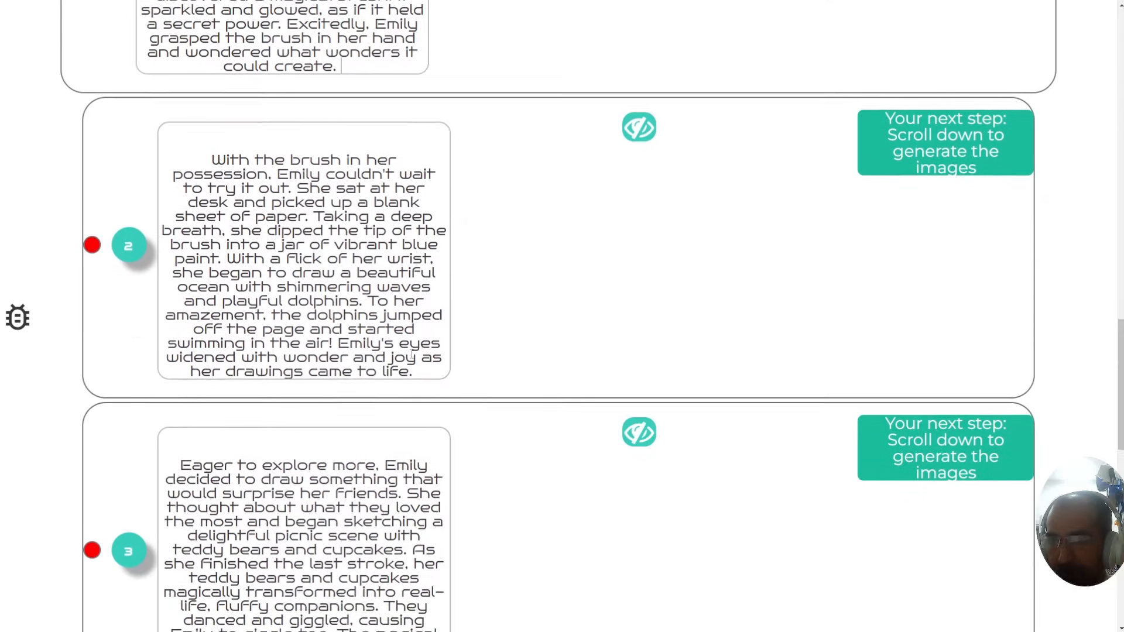
scroll(down, 3)
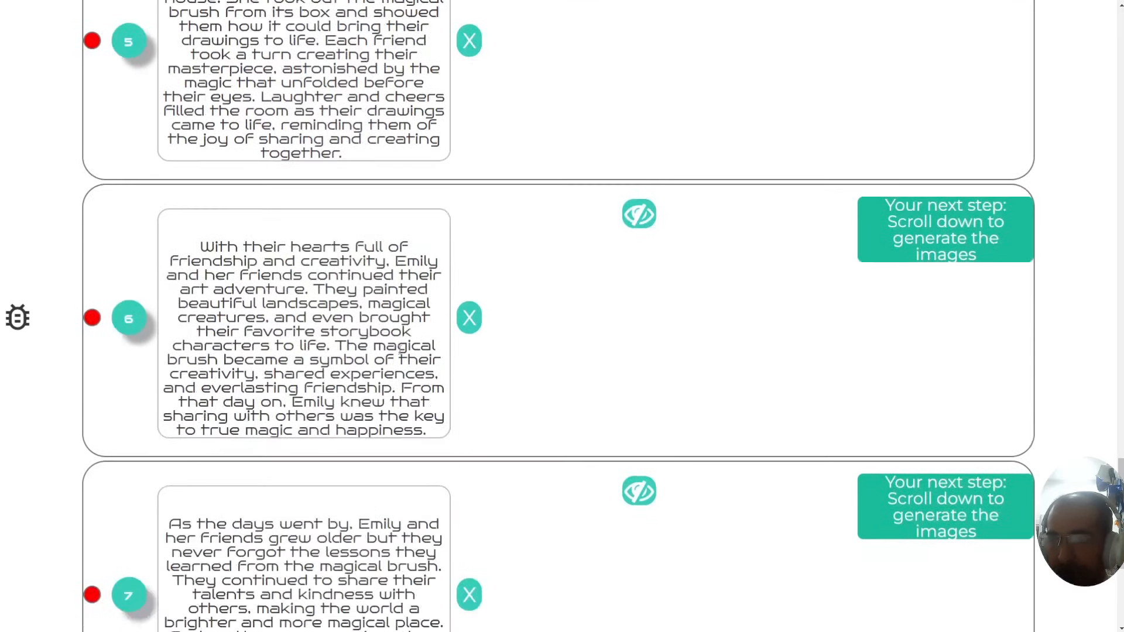
scroll(down, 3)
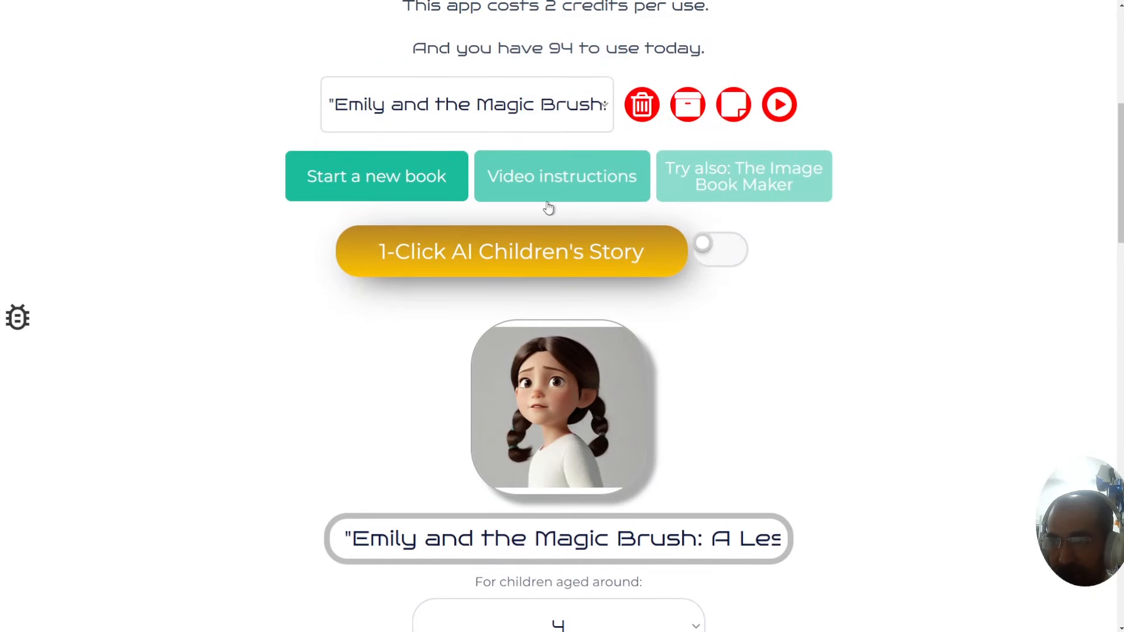
Start image generation for the Emily story pages, using credits down to 92
scroll(down, 3)
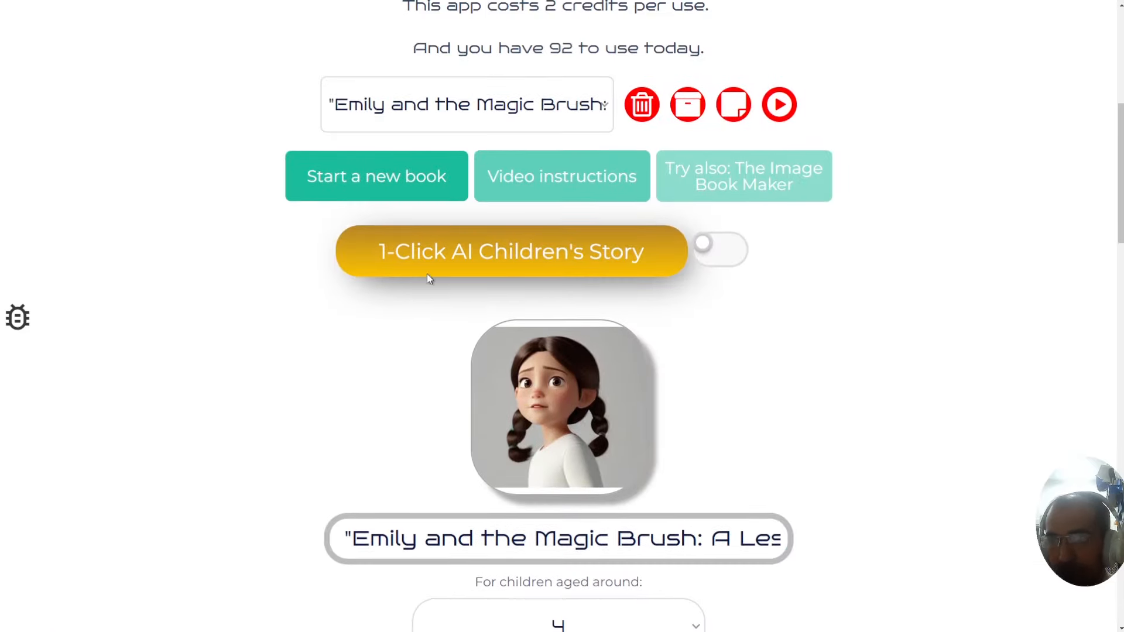
click(511, 252)
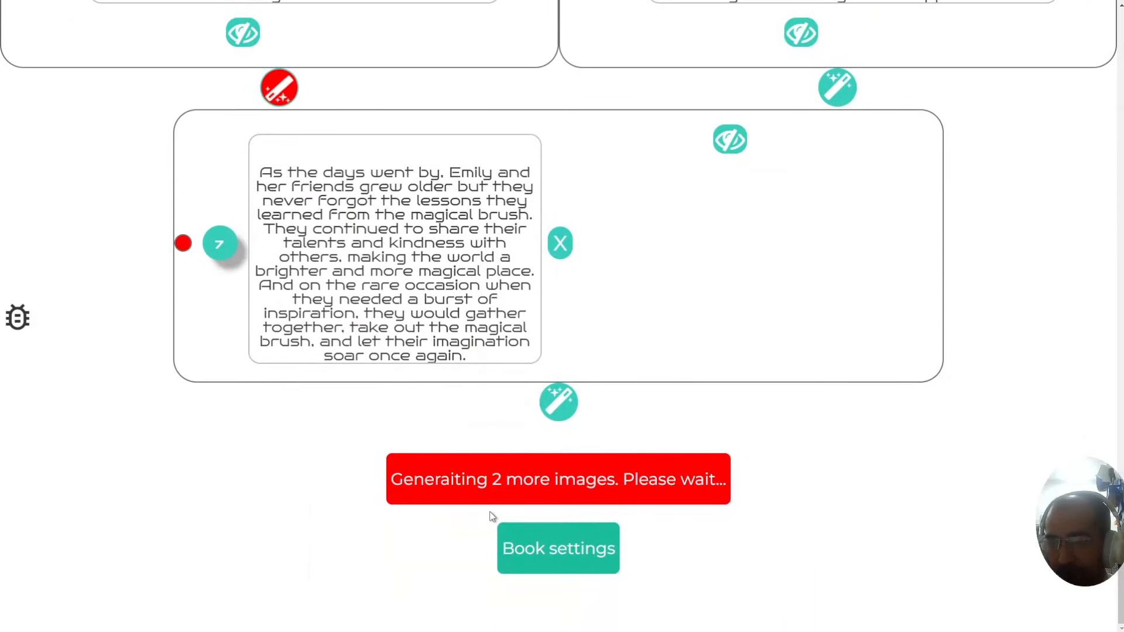
mouse_move(530, 487)
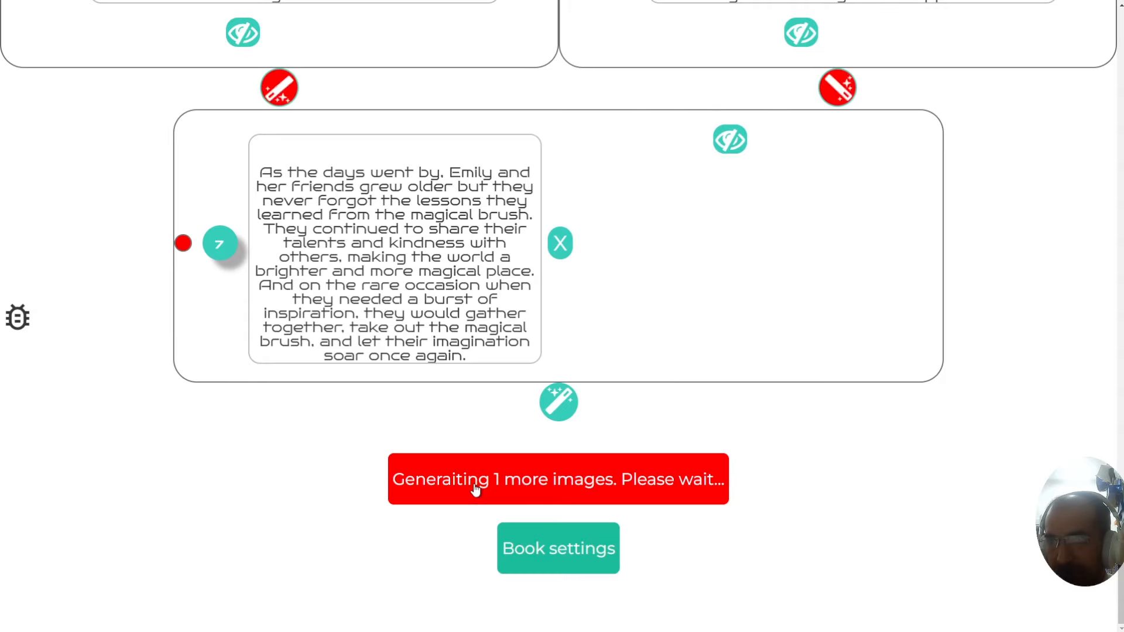
mouse_move(339, 491)
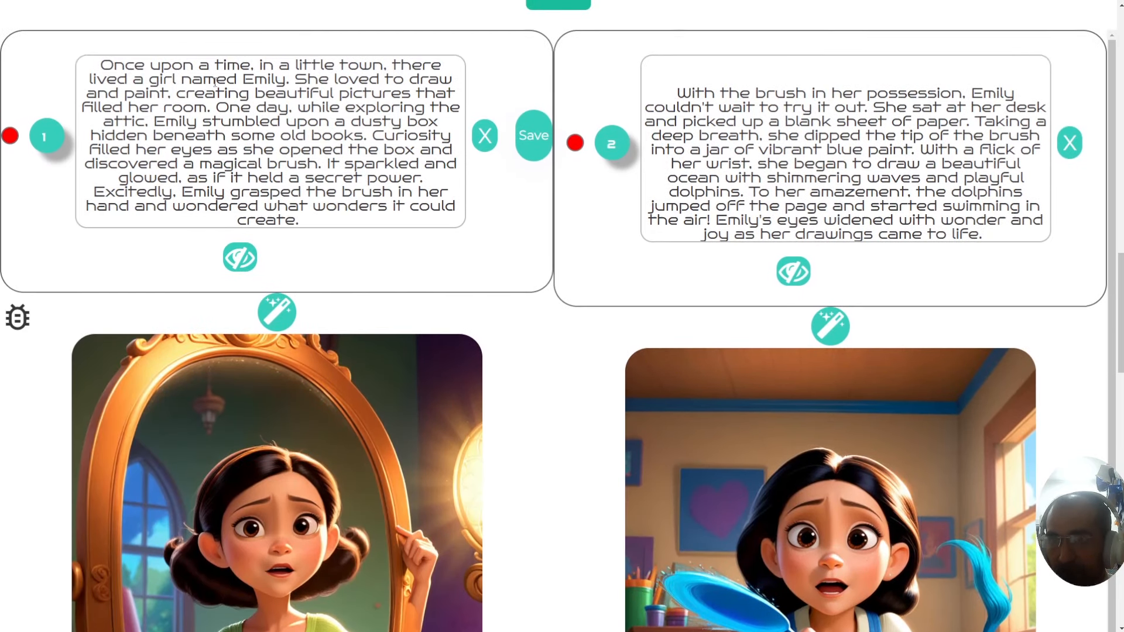
scroll(down, 3)
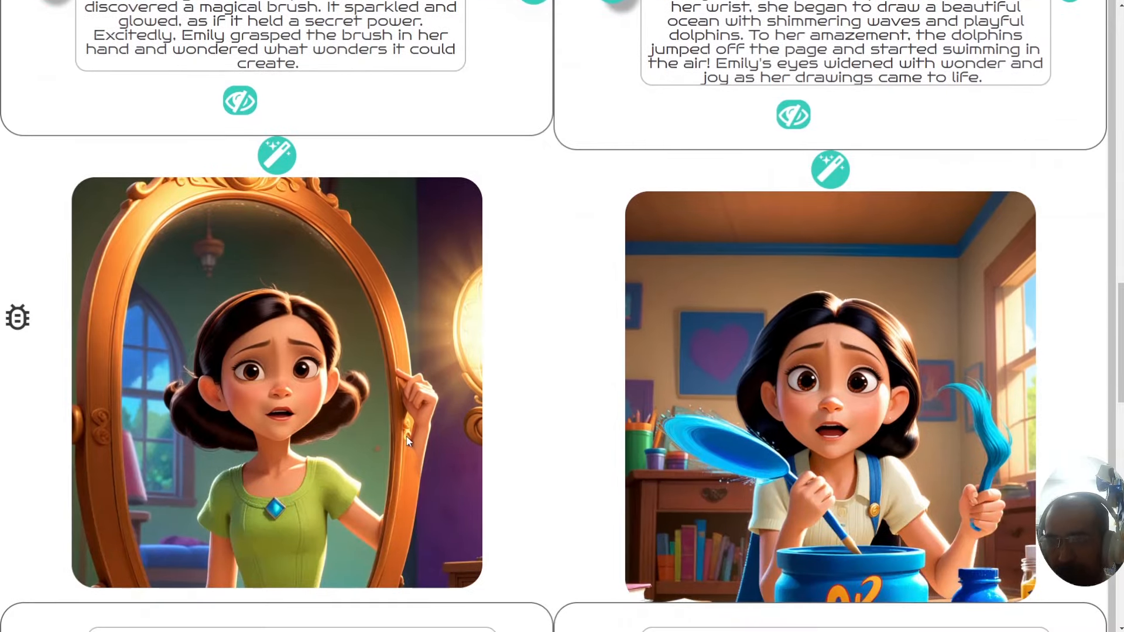
scroll(down, 3)
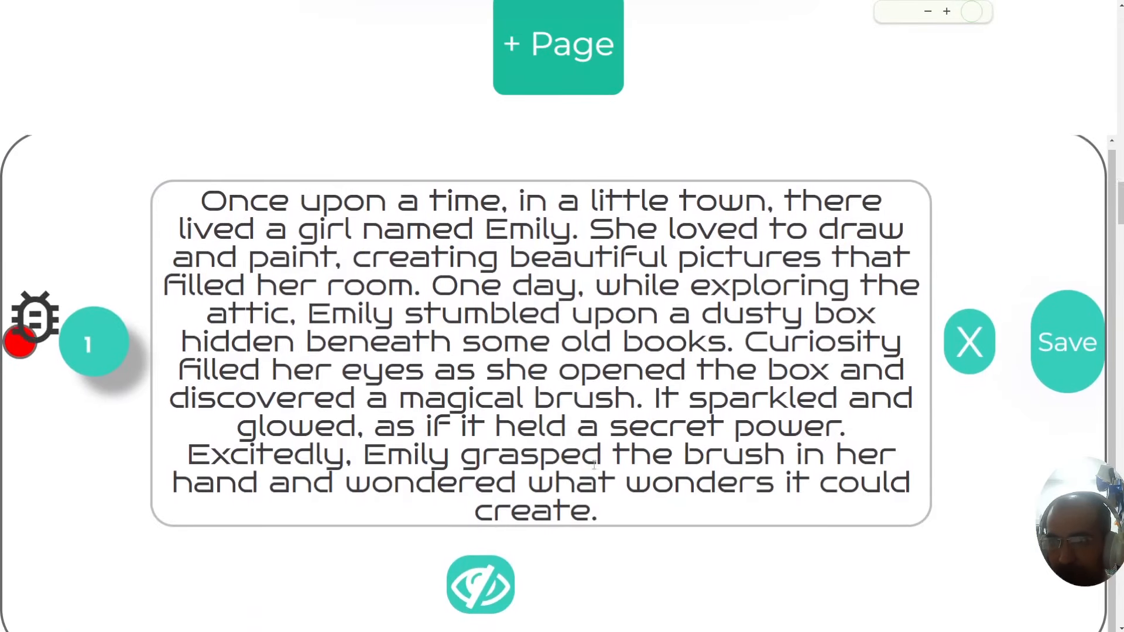
click(558, 44)
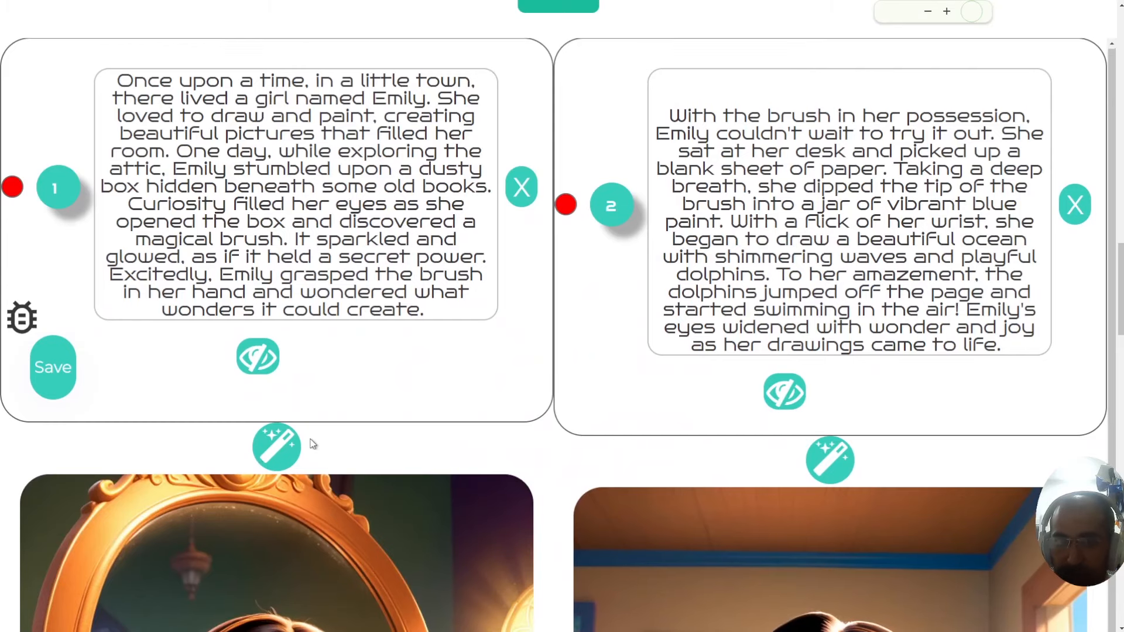
scroll(down, 3)
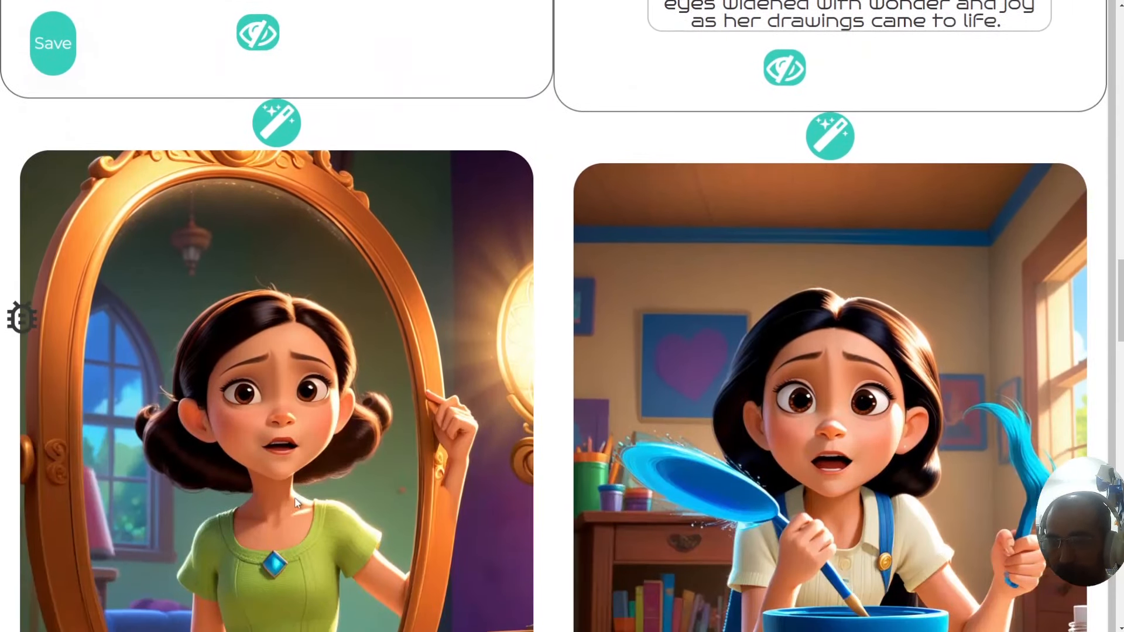
scroll(down, 3)
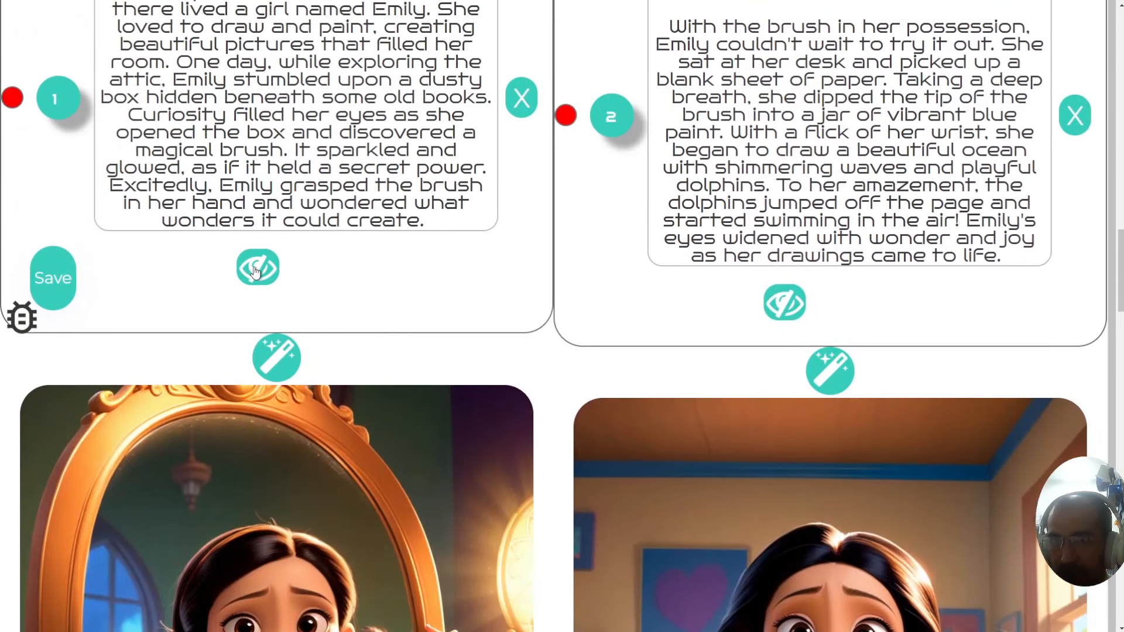
click(258, 267)
text(She is standing in front of the)
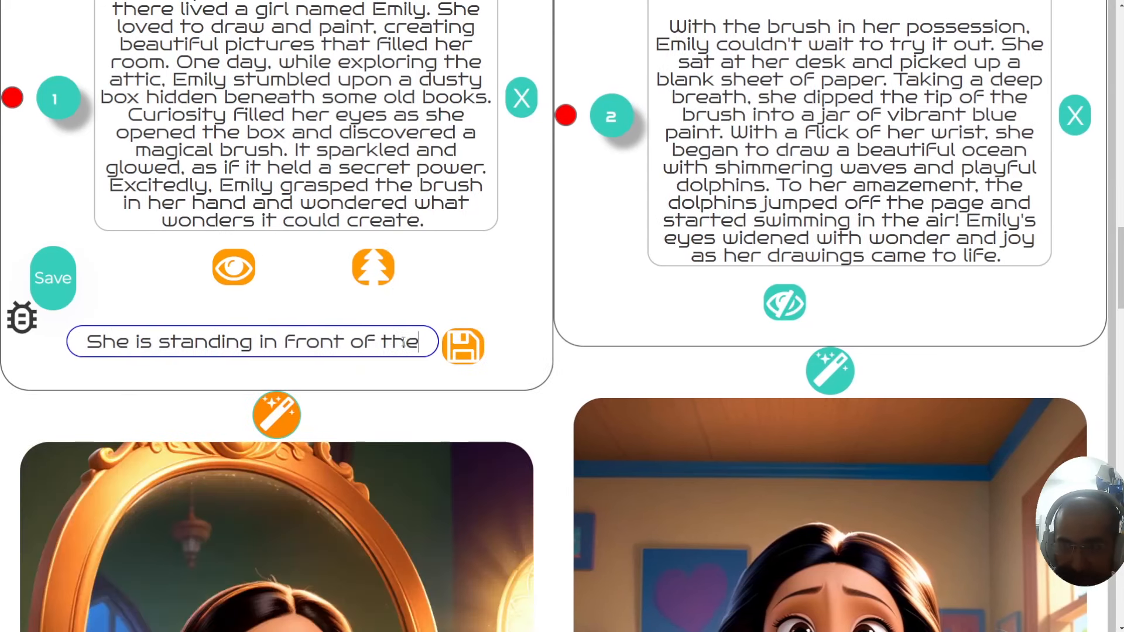
Finish page 1's prompt as 'She is standing in front of the beach' and regenerate its image
text(beach)
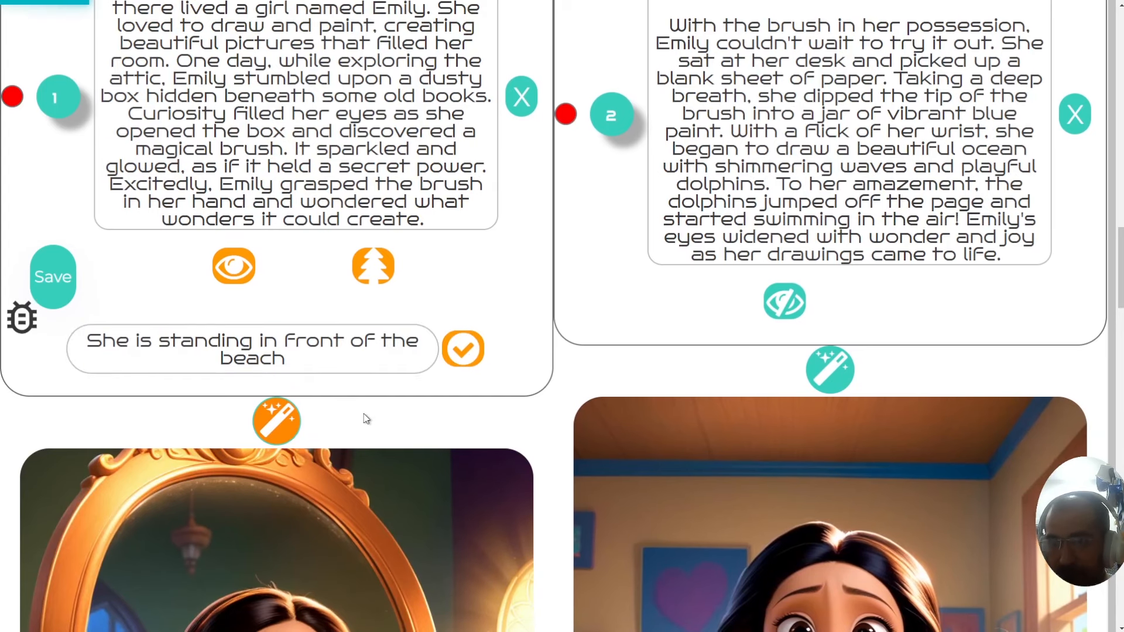
scroll(down, 3)
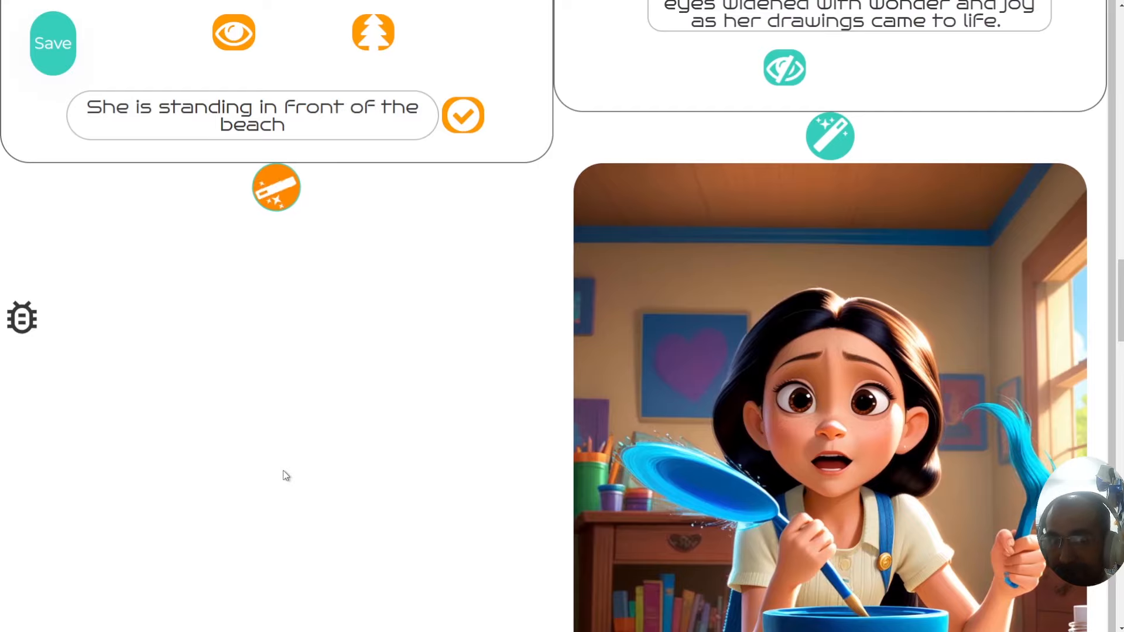
mouse_move(285, 478)
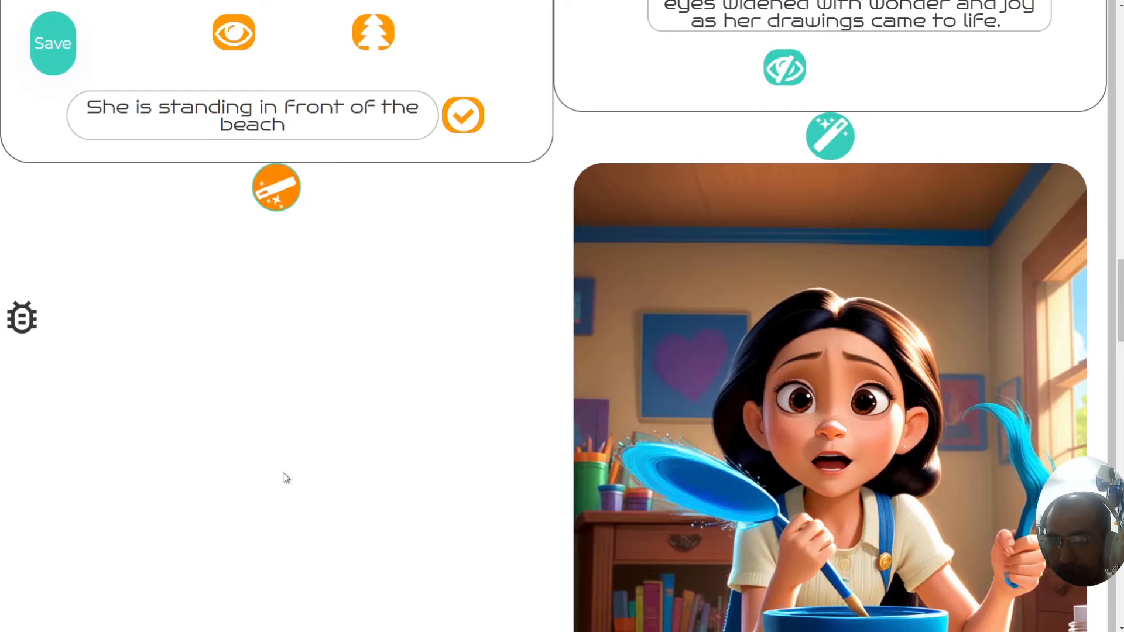
scroll(down, 3)
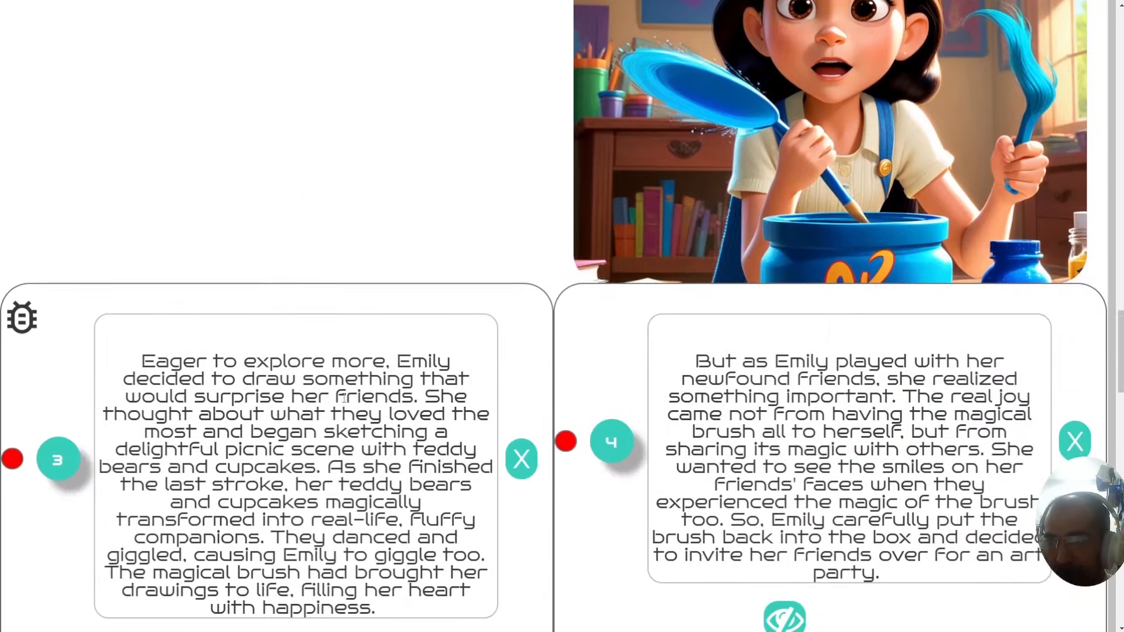
scroll(down, 3)
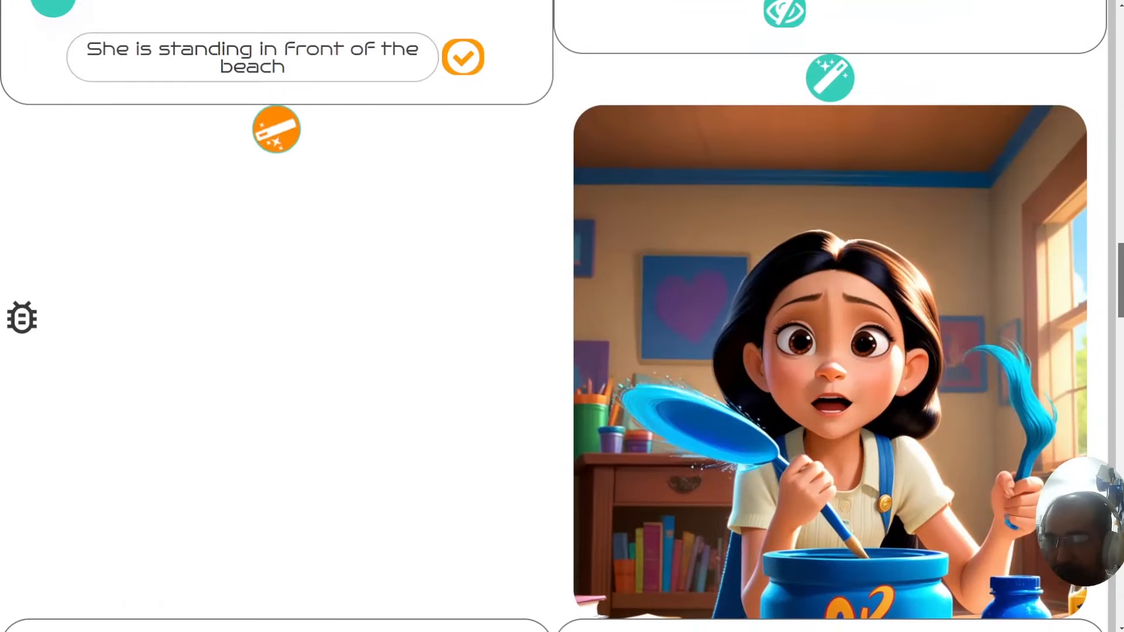
scroll(down, 3)
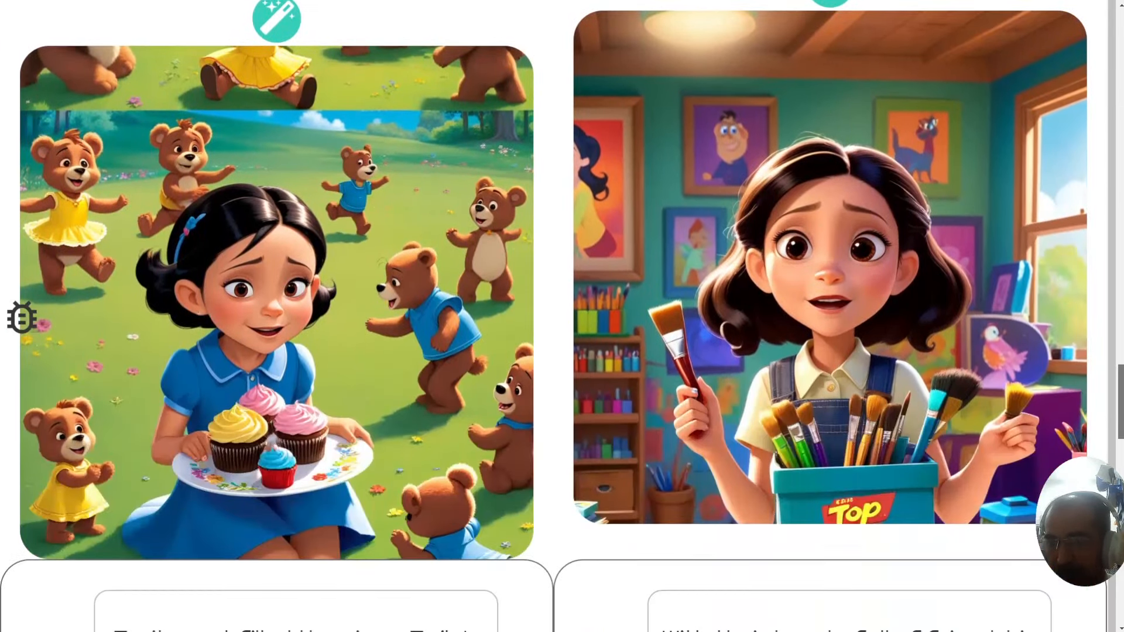
scroll(down, 3)
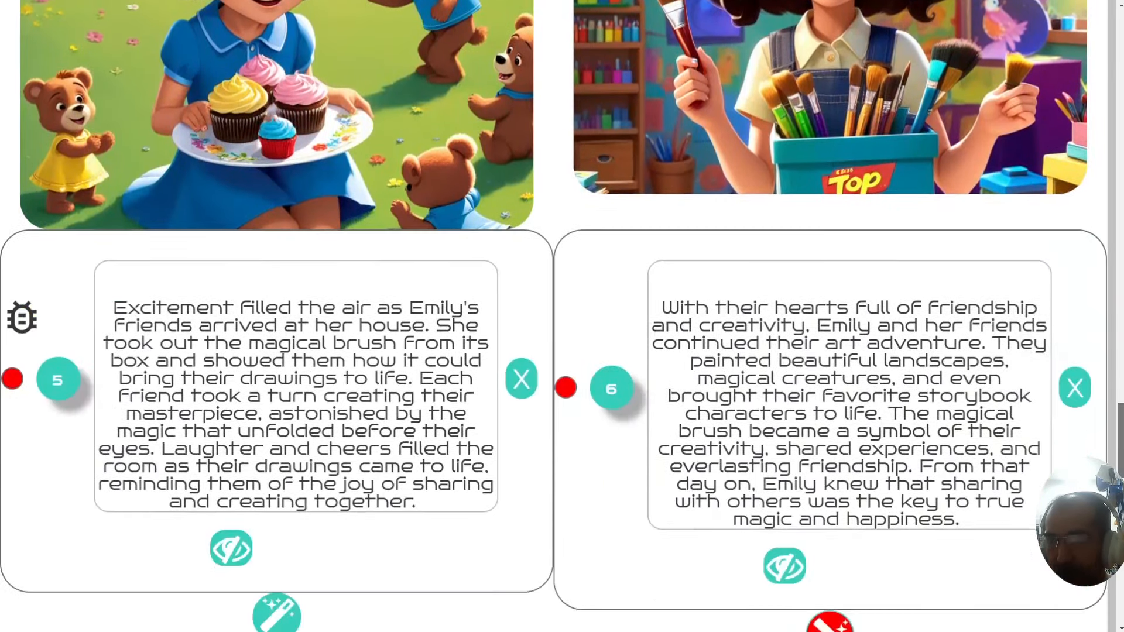
scroll(down, 3)
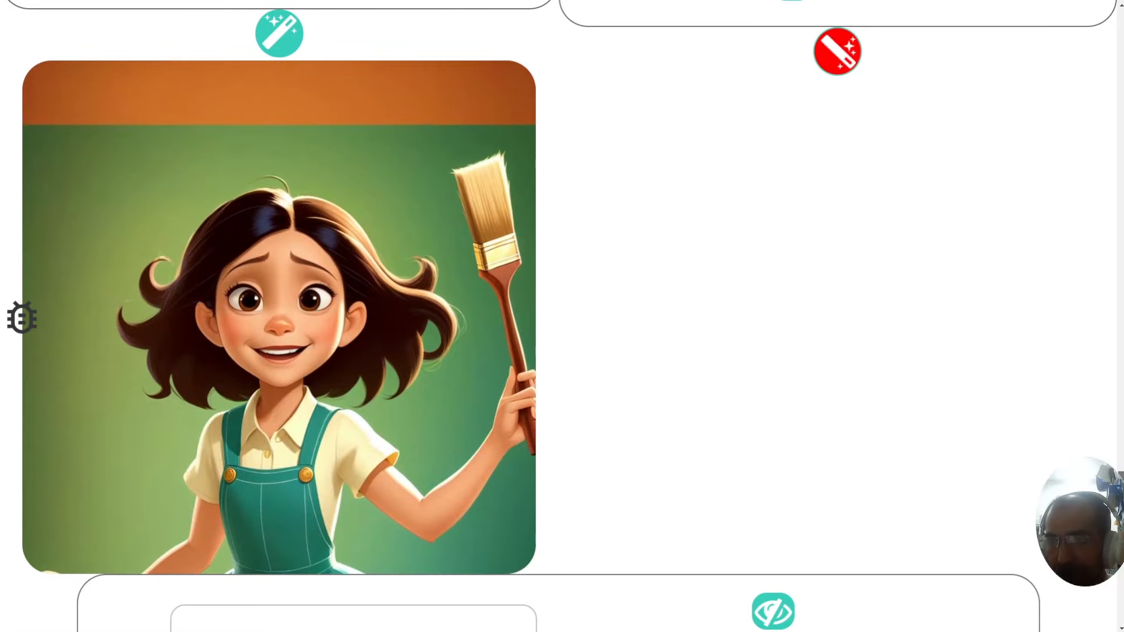
scroll(down, 3)
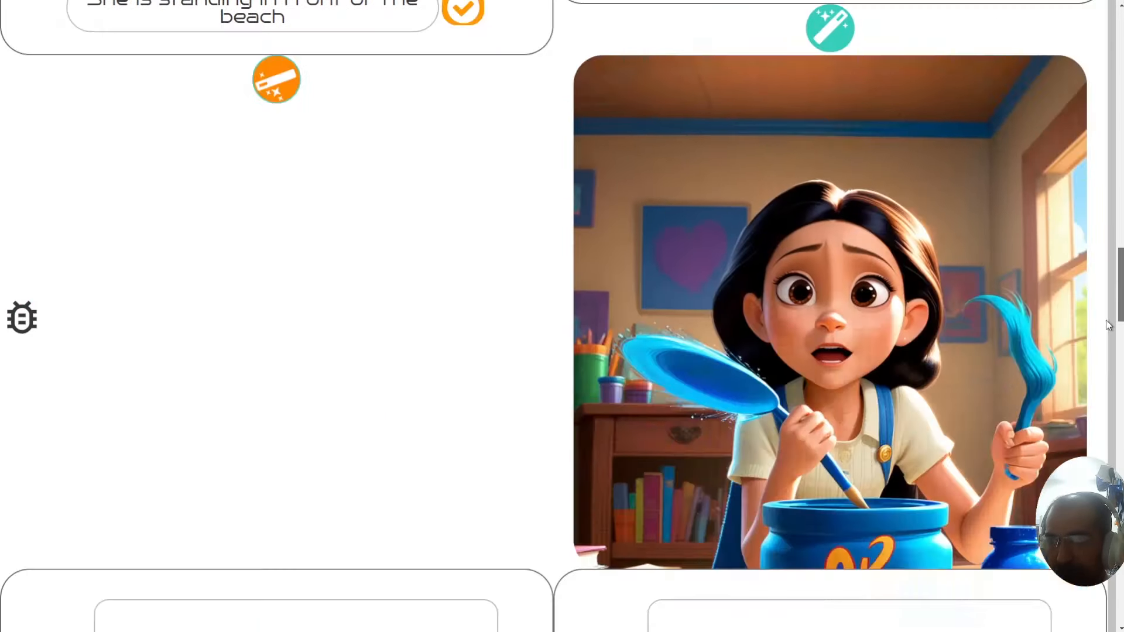
scroll(down, 3)
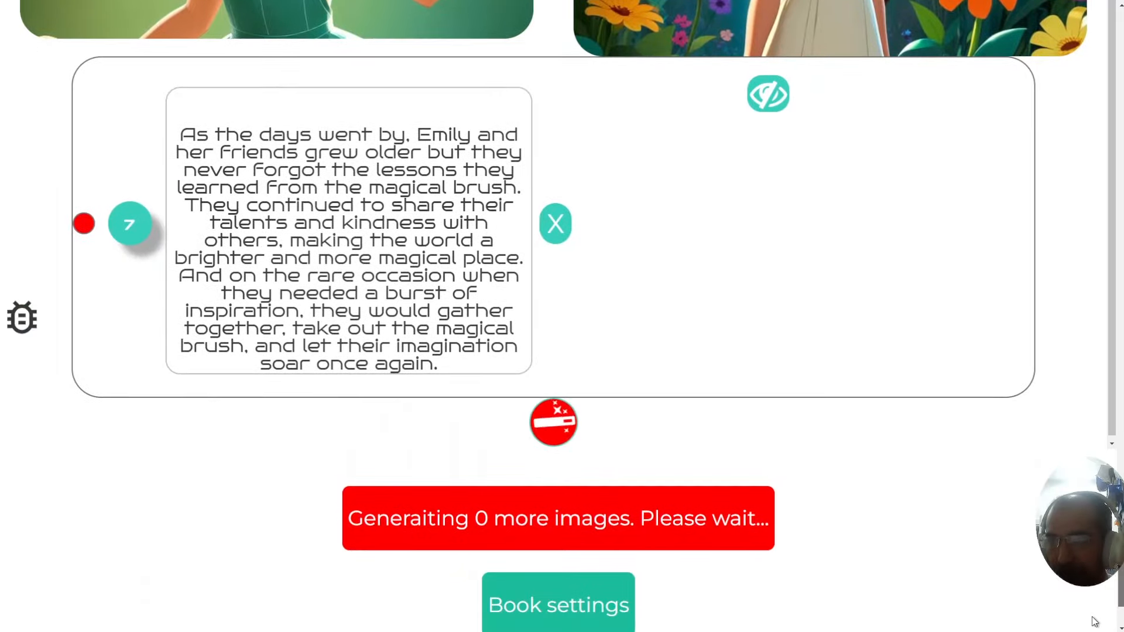
scroll(down, 3)
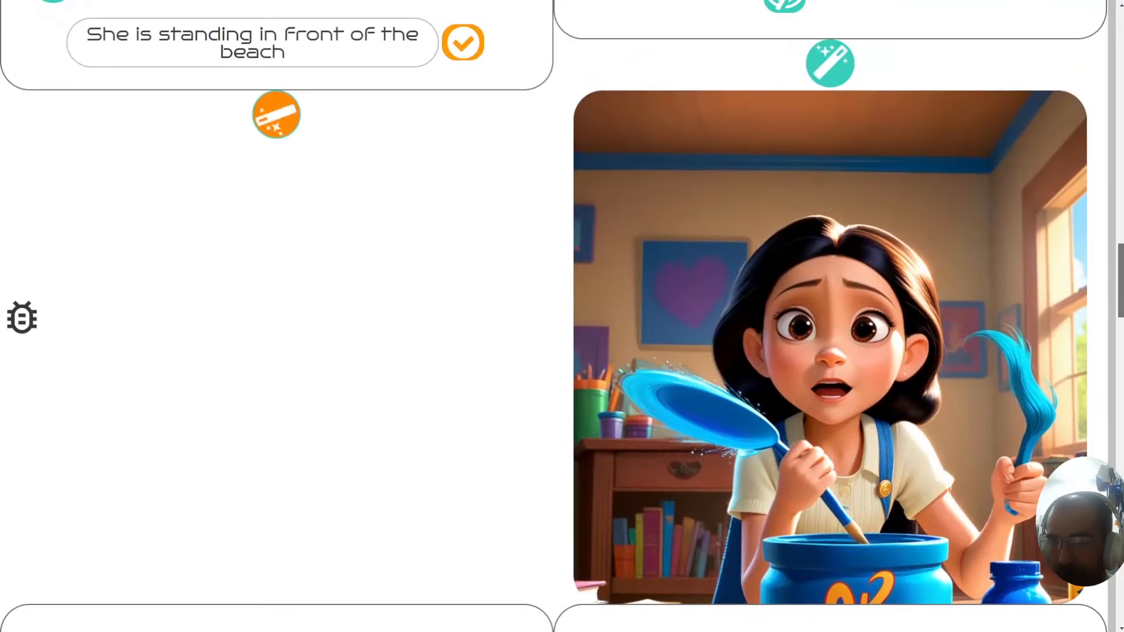
scroll(down, 3)
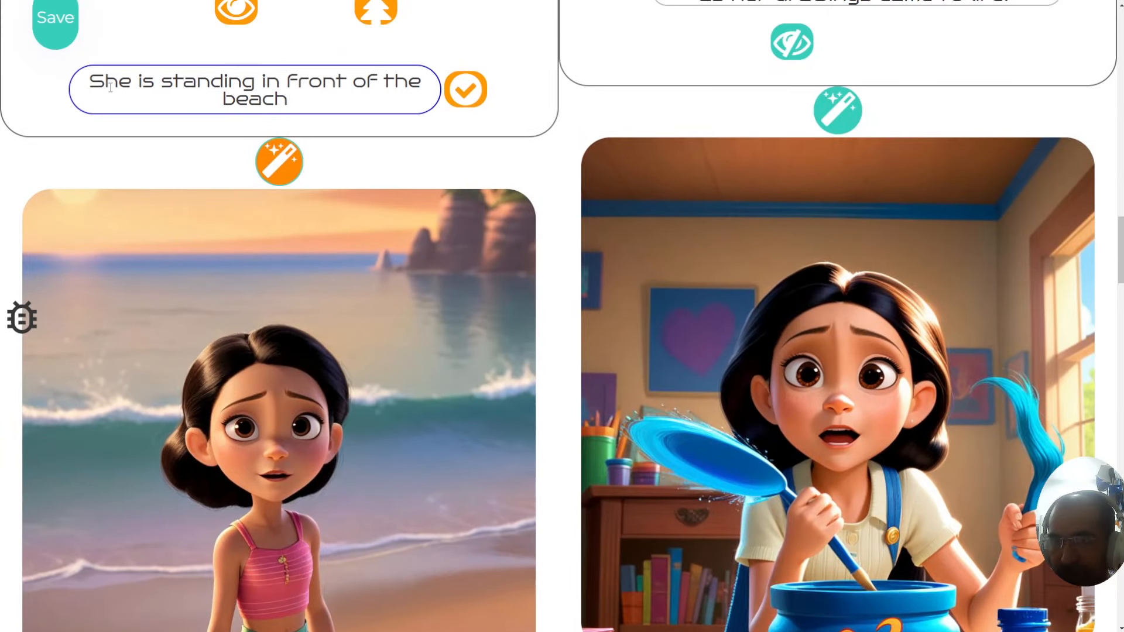
Check the regenerated beach image on page 1 and select its image prompt
scroll(down, 3)
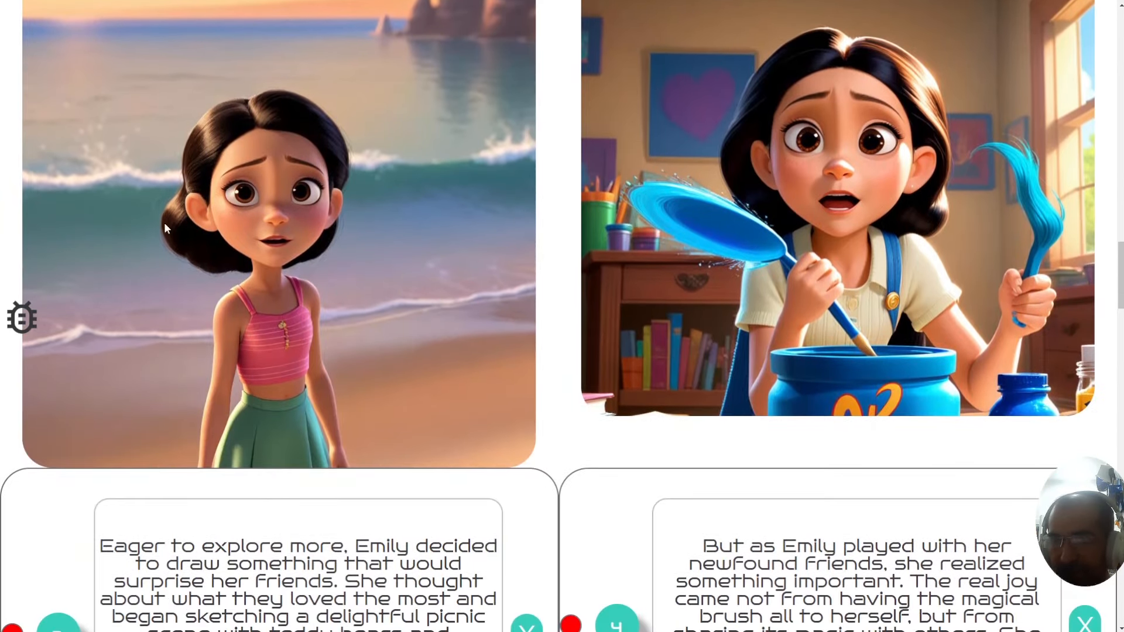
mouse_move(332, 164)
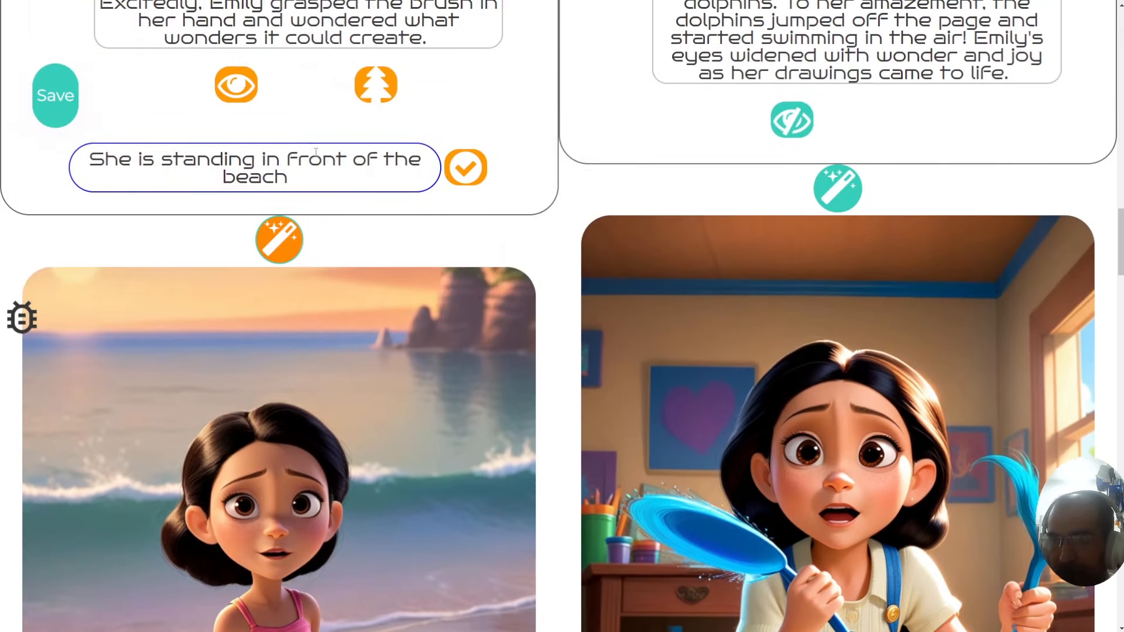
triple_click(255, 168)
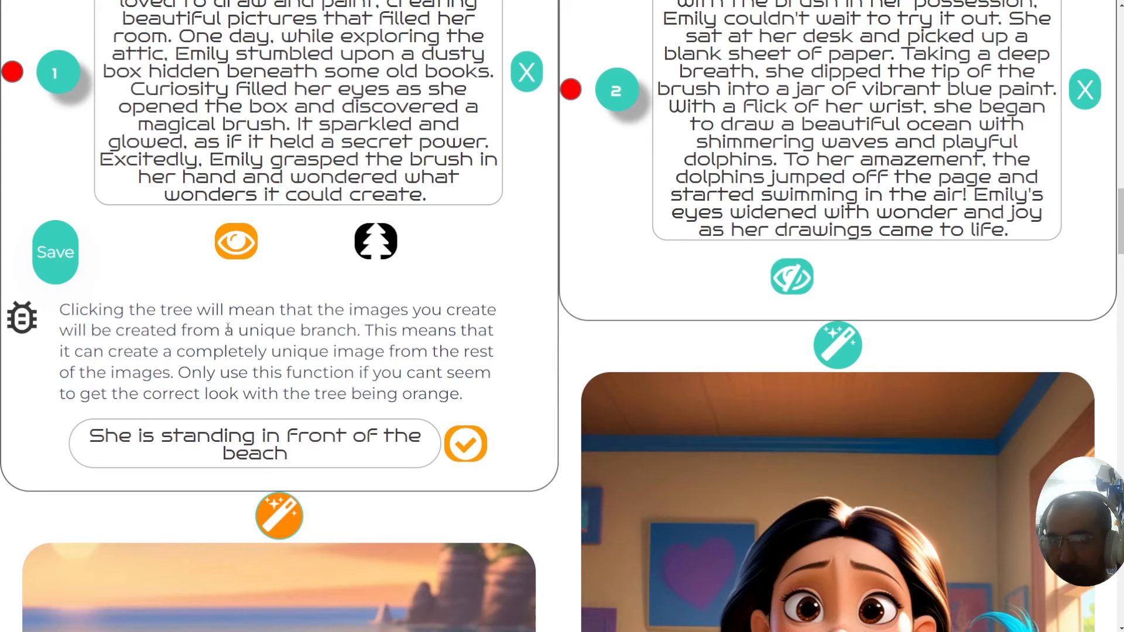
drag(365, 331, 244, 352)
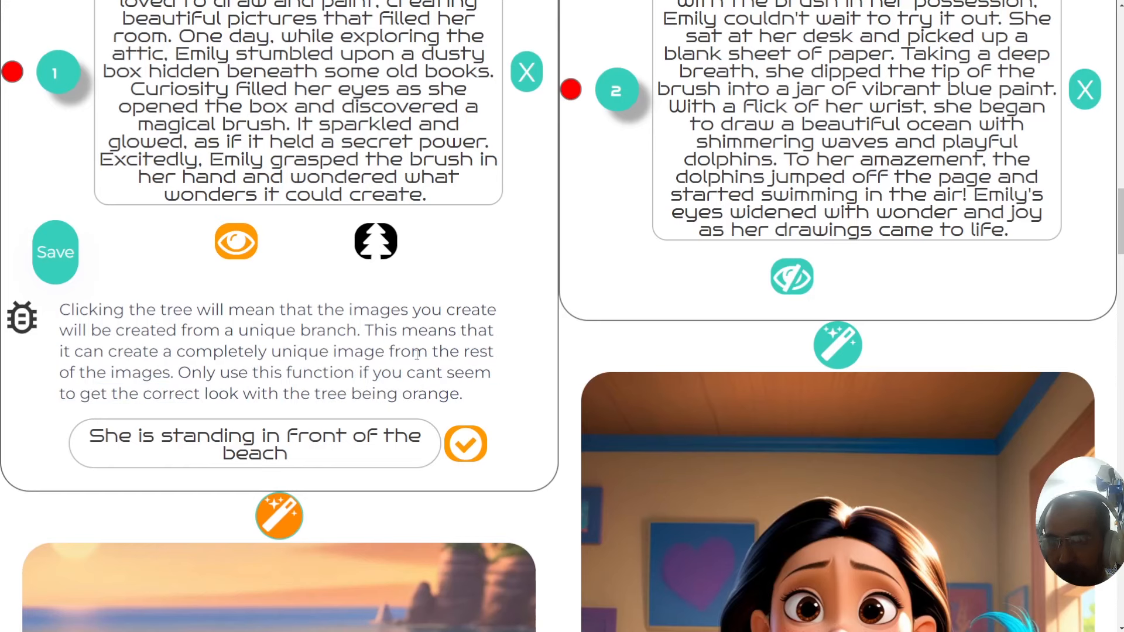
click(376, 242)
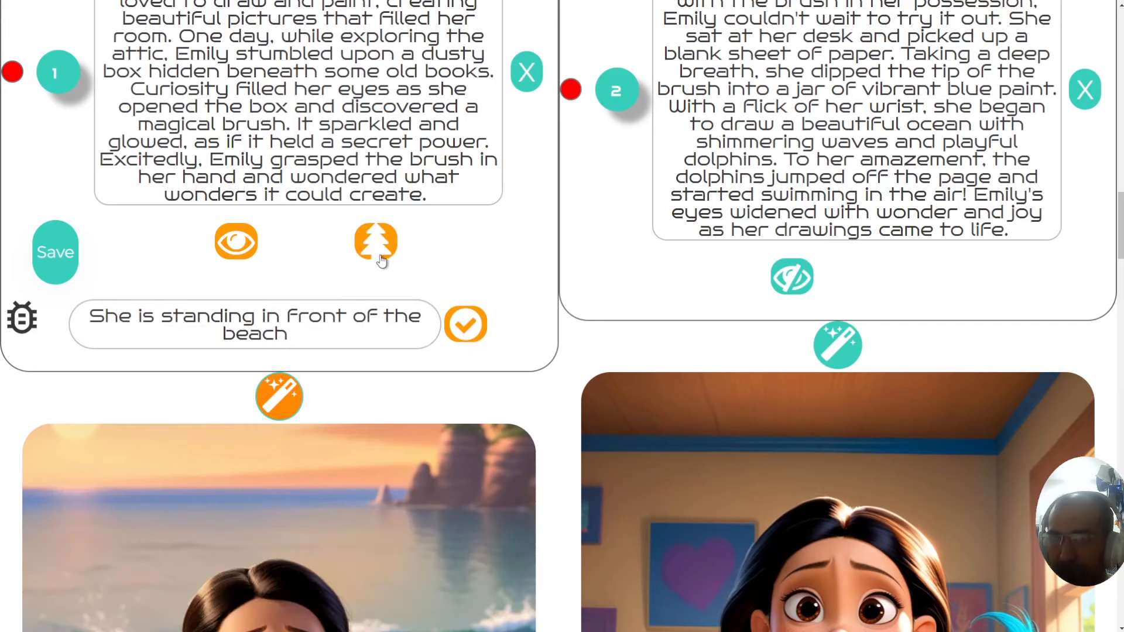
scroll(down, 3)
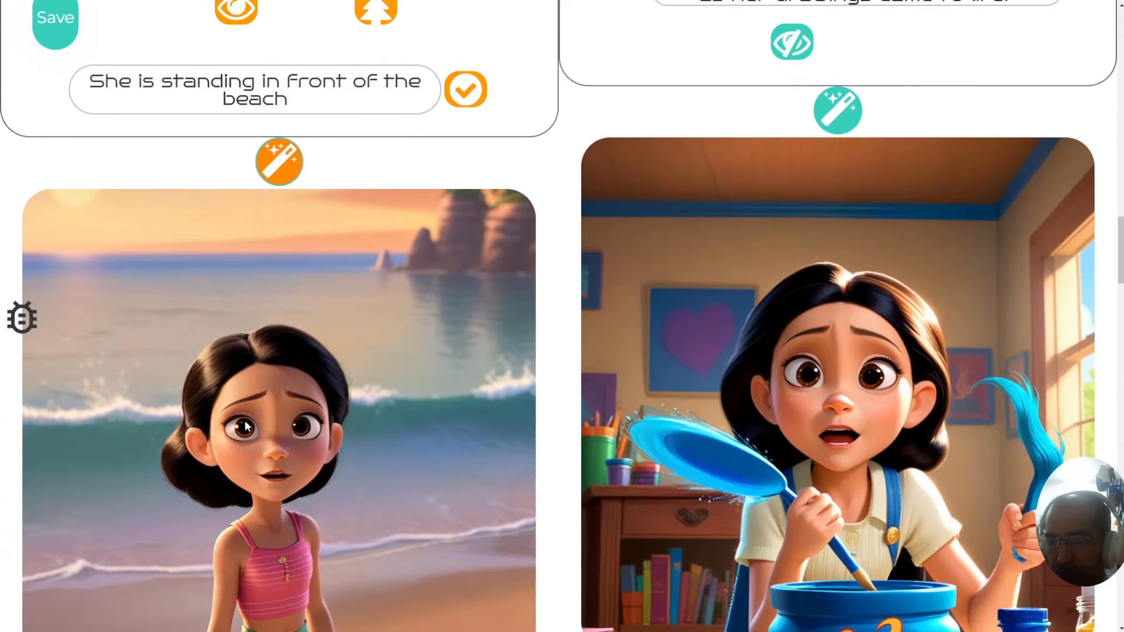
mouse_move(841, 394)
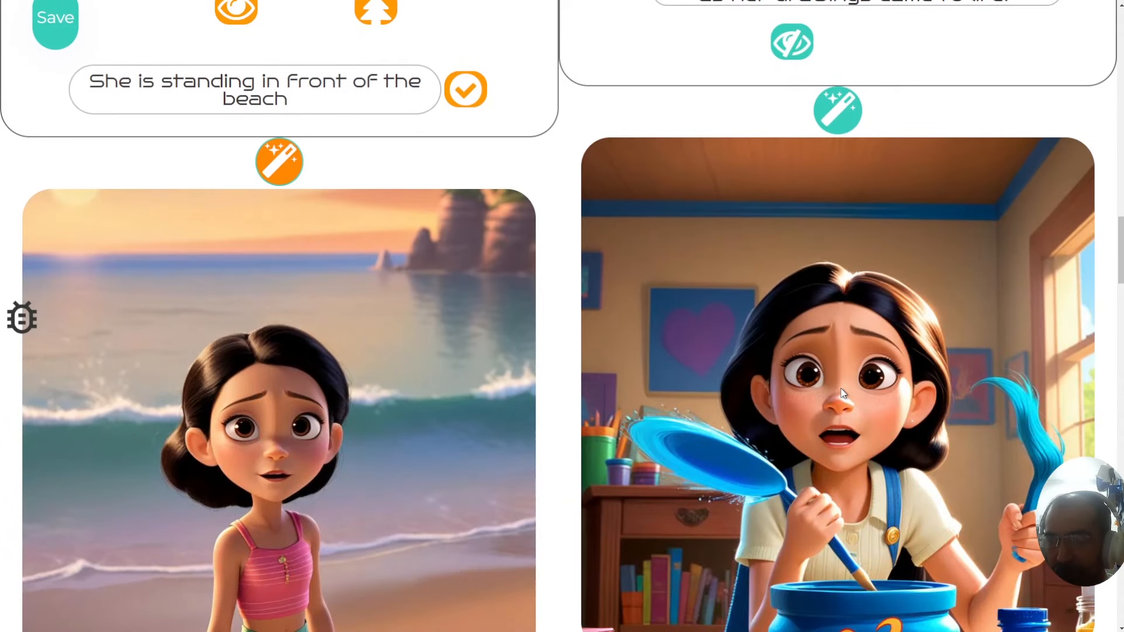
scroll(down, 3)
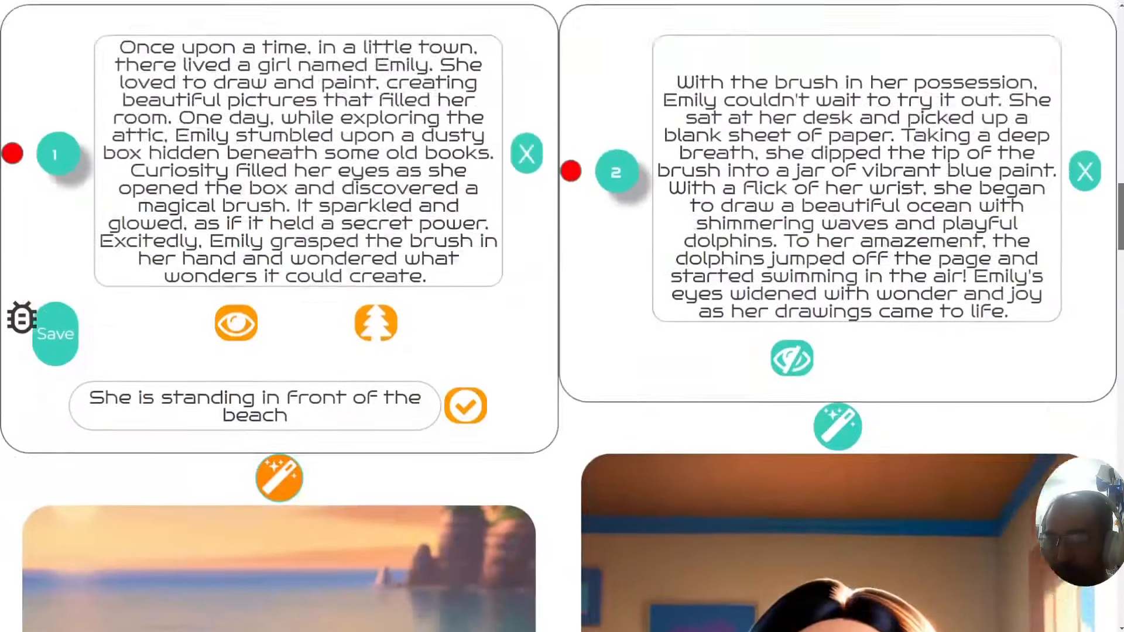
scroll(down, 3)
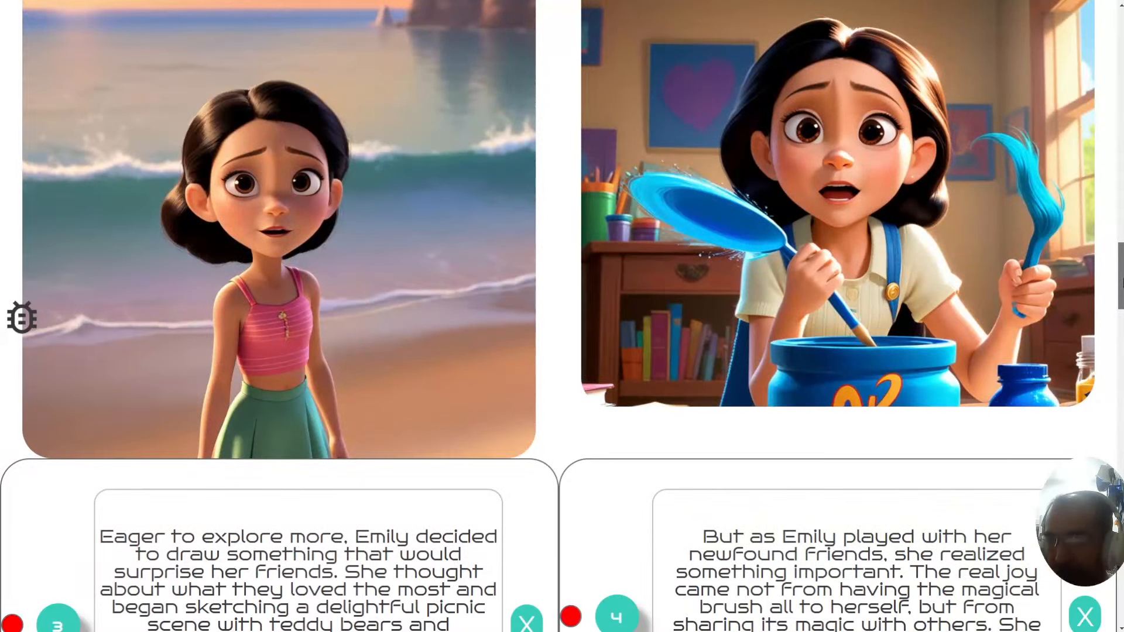
scroll(down, 3)
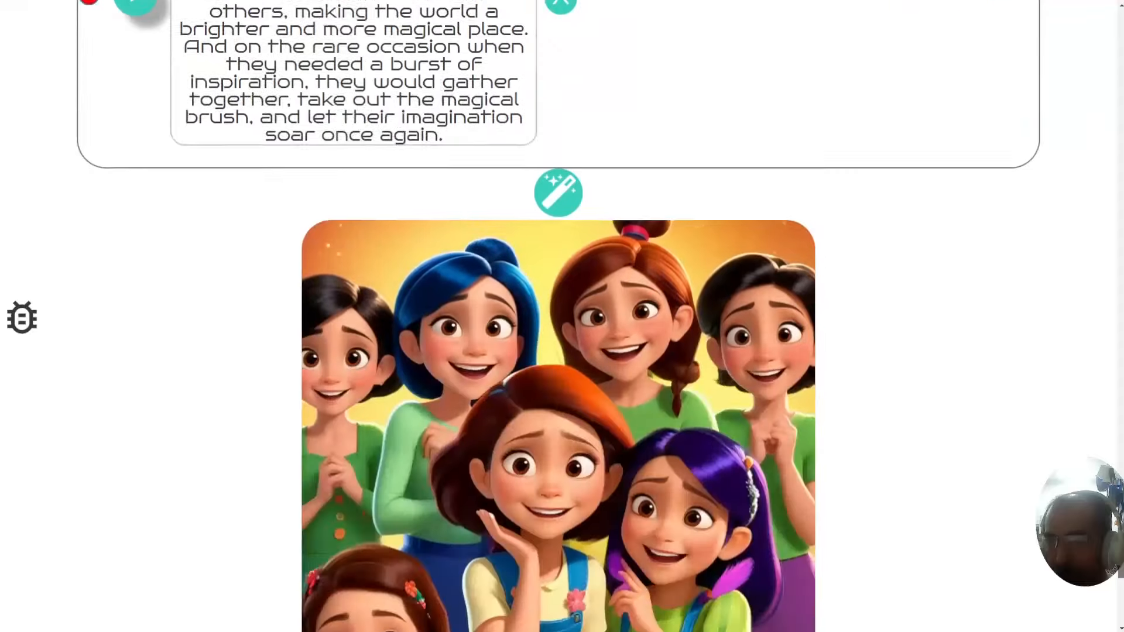
scroll(down, 3)
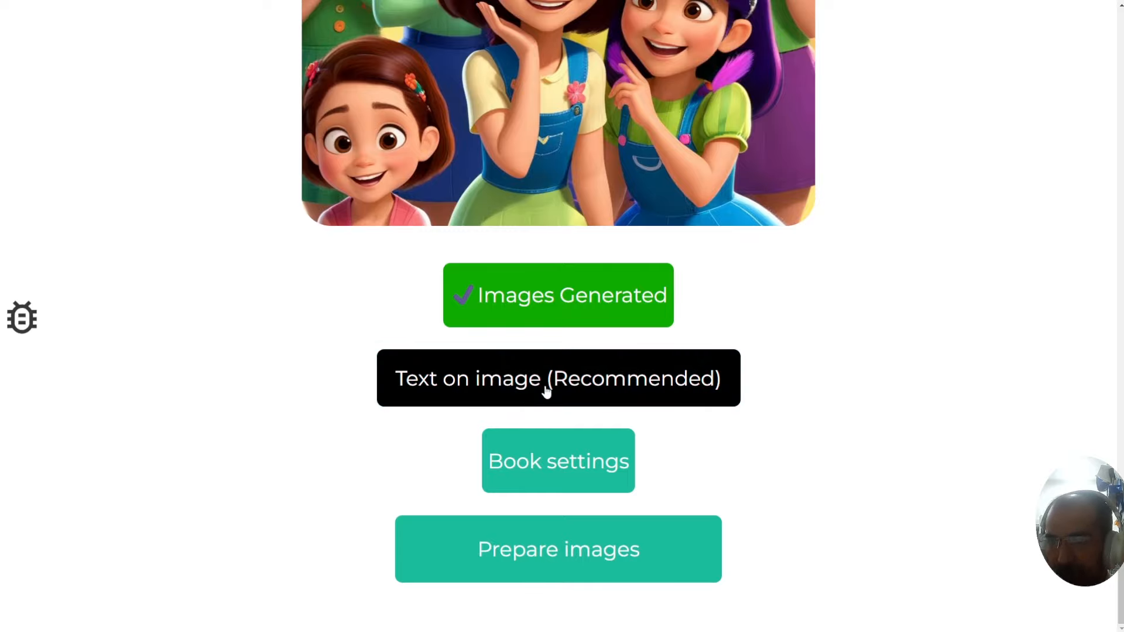
Choose to put story text on the images and try the Automate with AI option
click(557, 378)
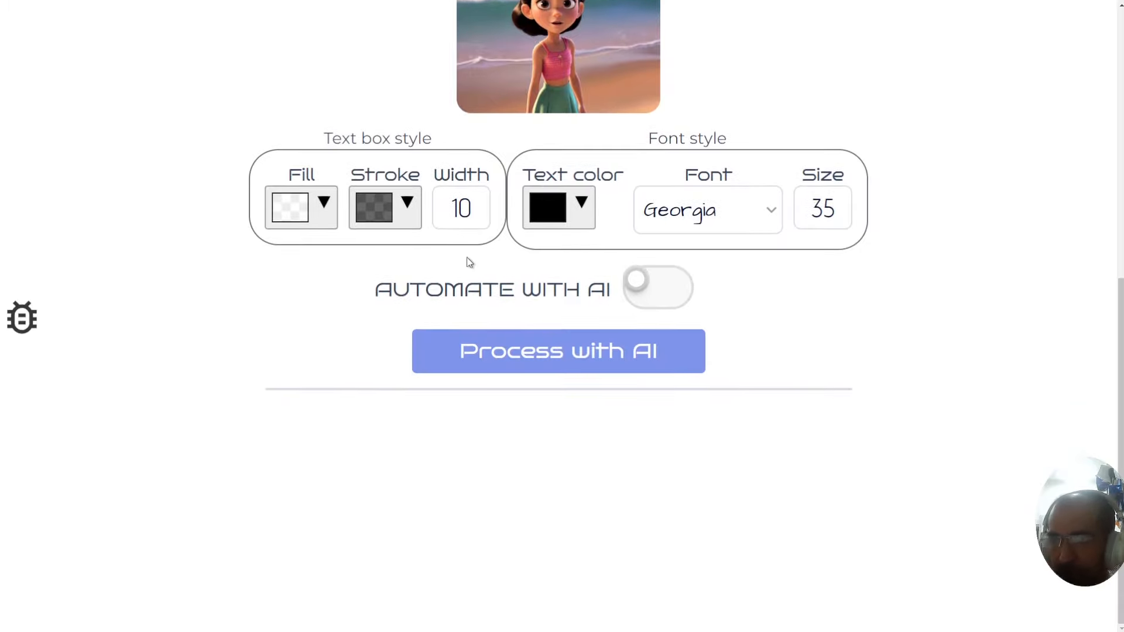
mouse_move(365, 362)
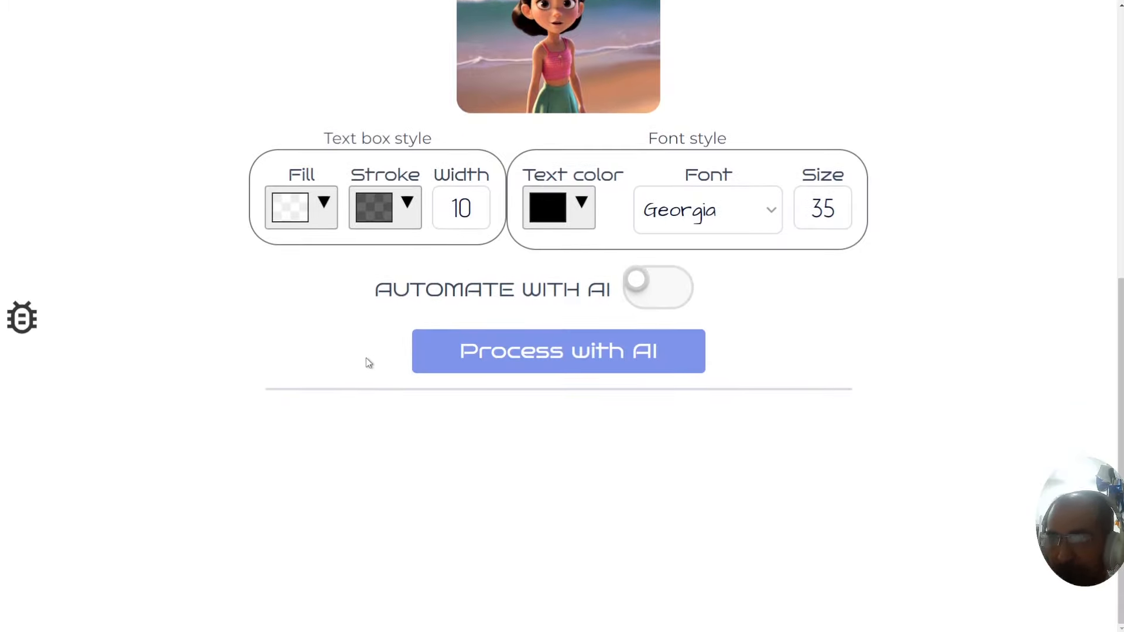
mouse_move(784, 331)
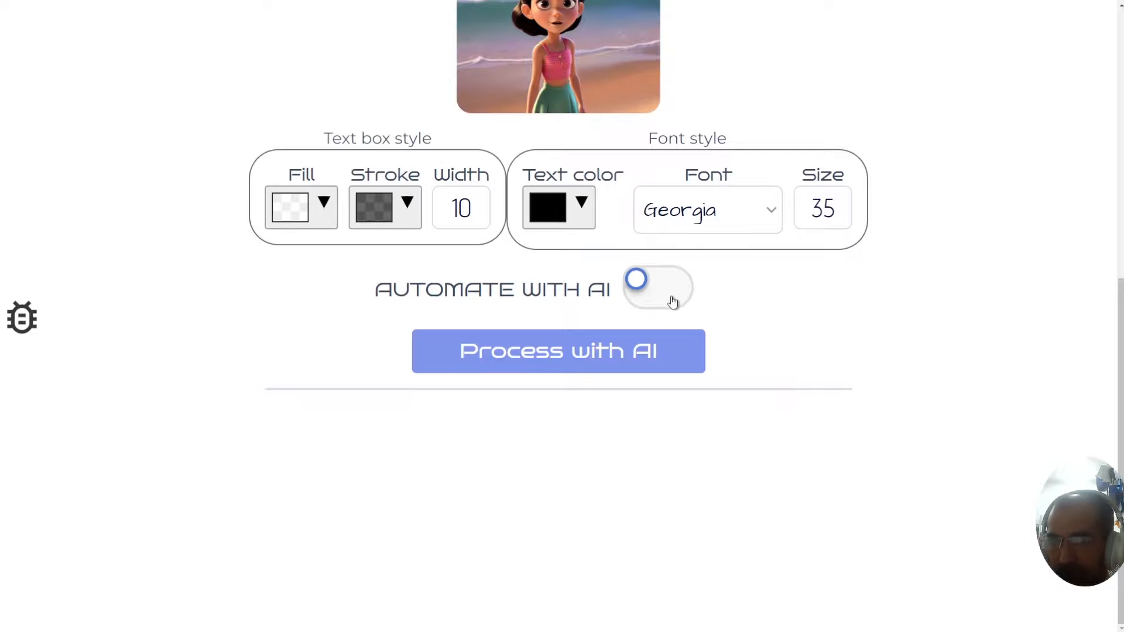
click(656, 288)
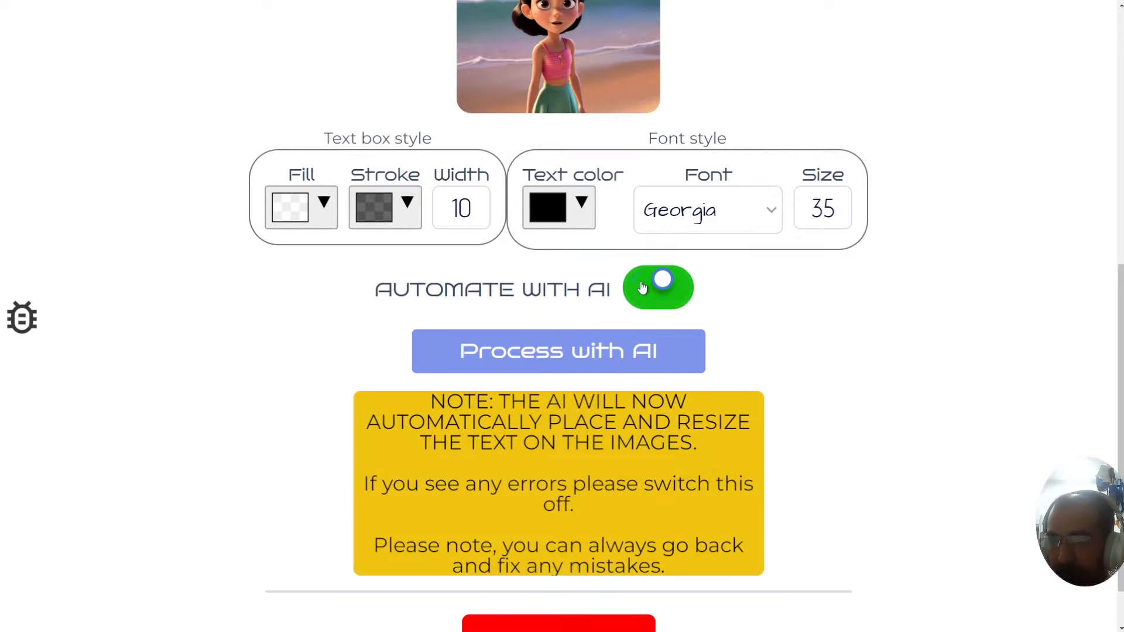
click(657, 287)
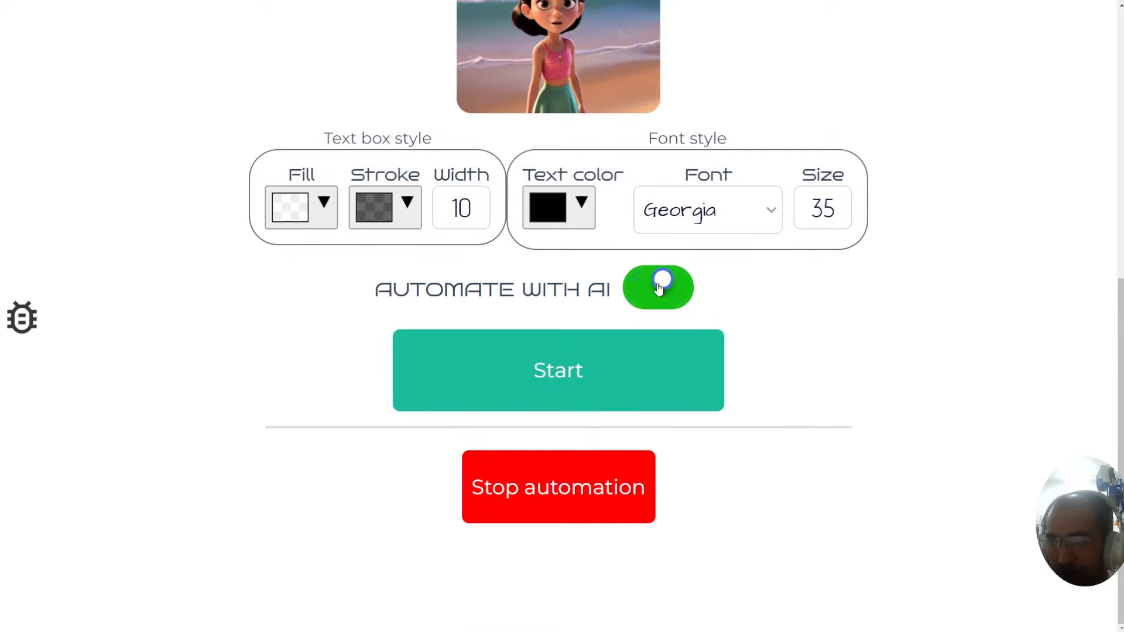
click(658, 288)
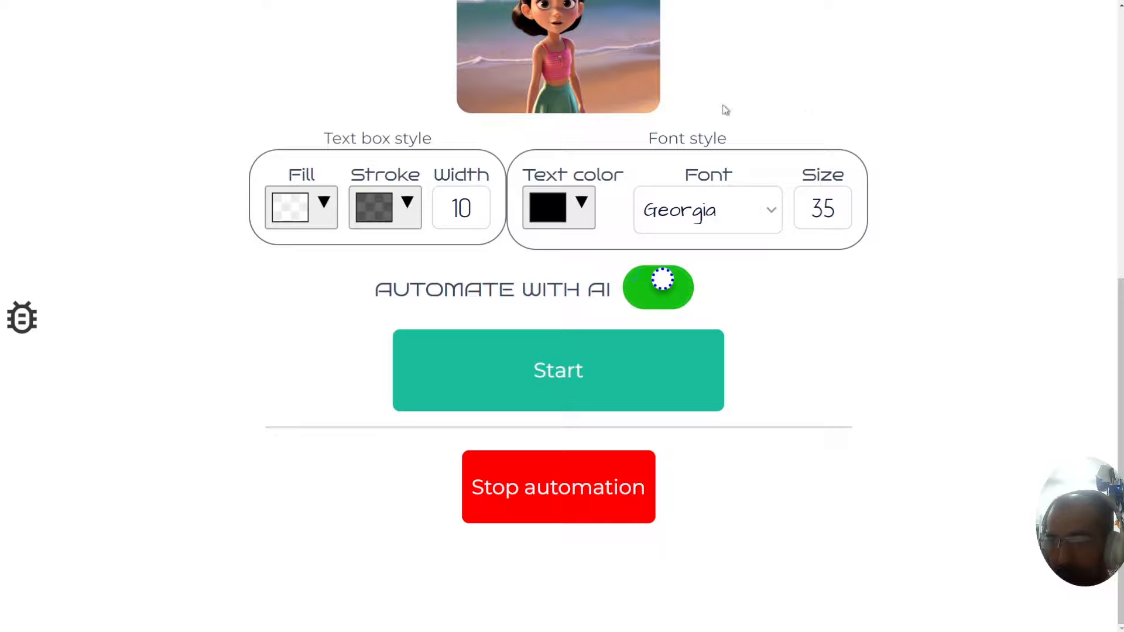
Leave automatic saving off and start adding text to the first illustration
click(657, 287)
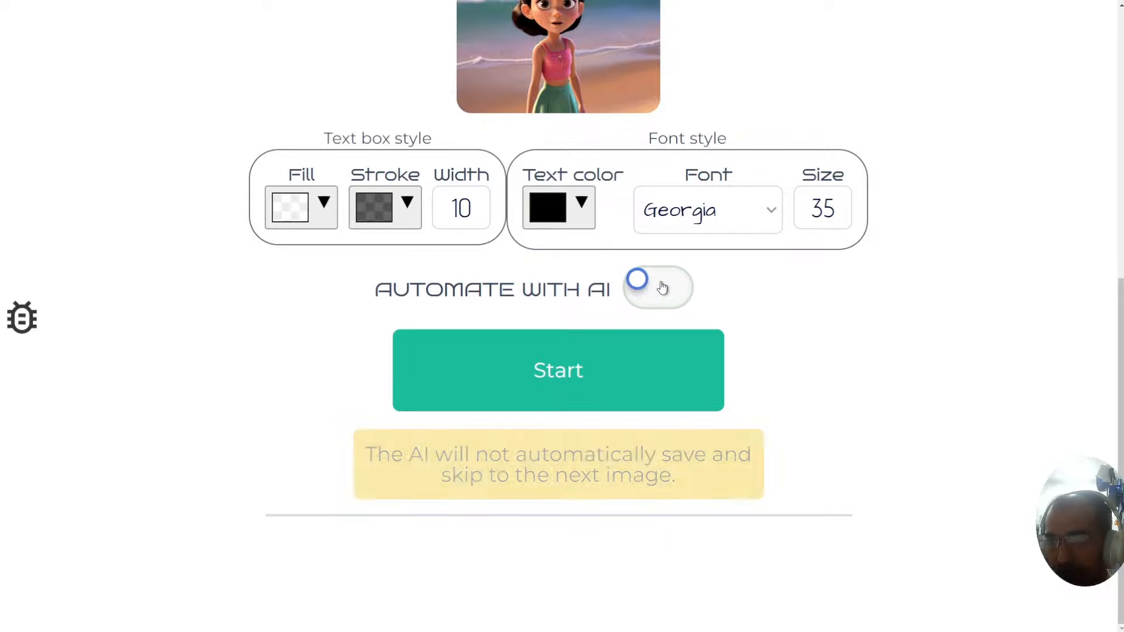
click(559, 371)
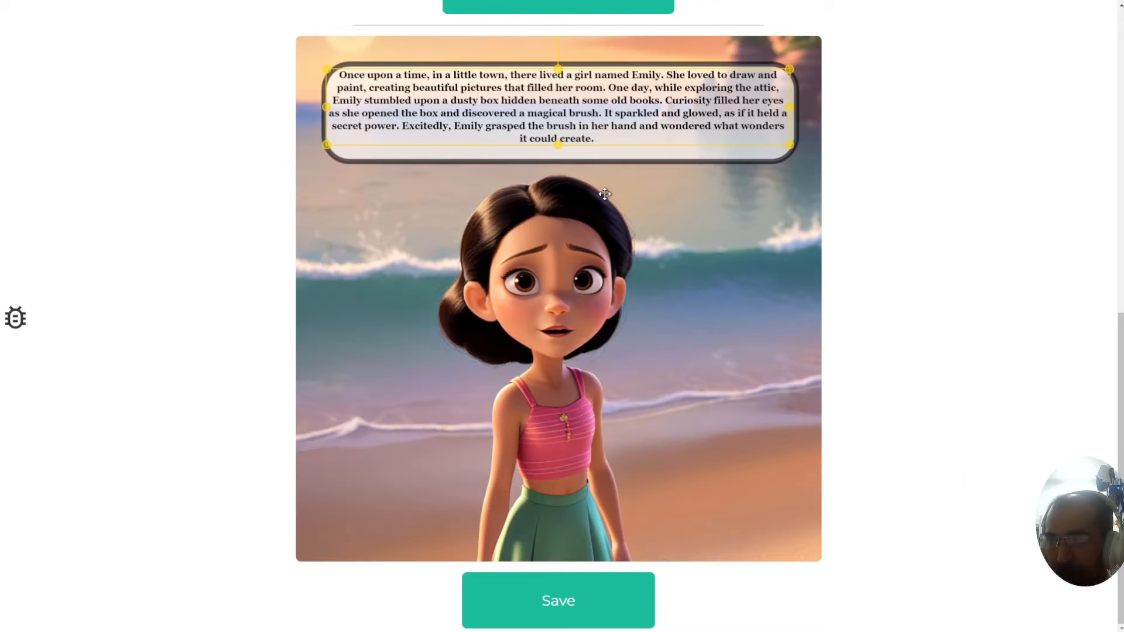
mouse_move(678, 109)
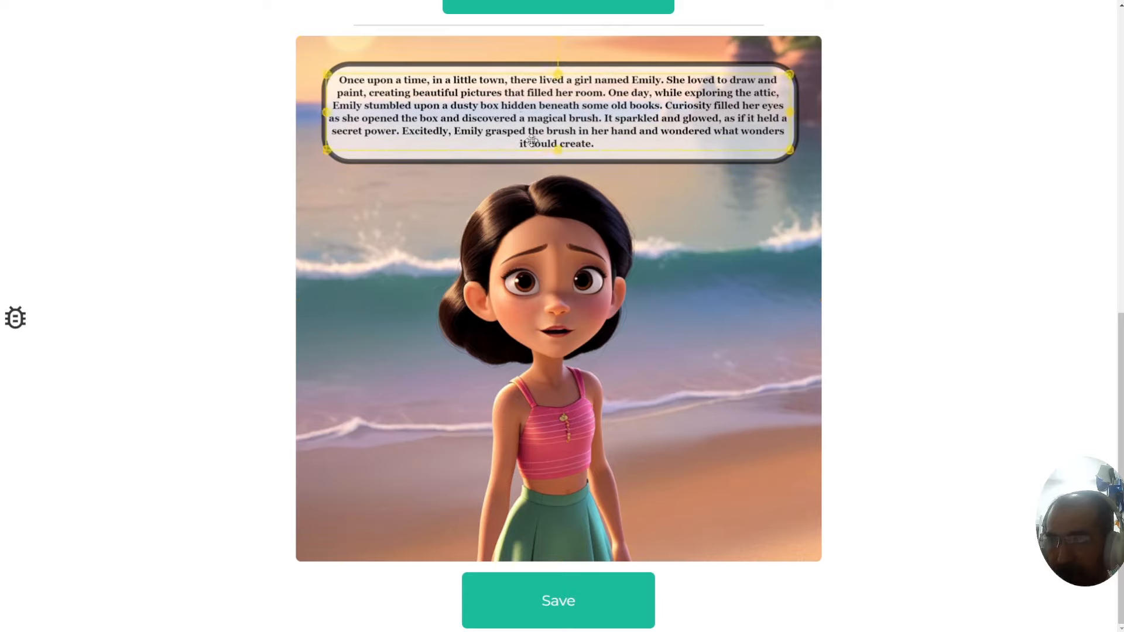
Save page 1's captioned beach illustration and switch on Automate with AI
click(557, 600)
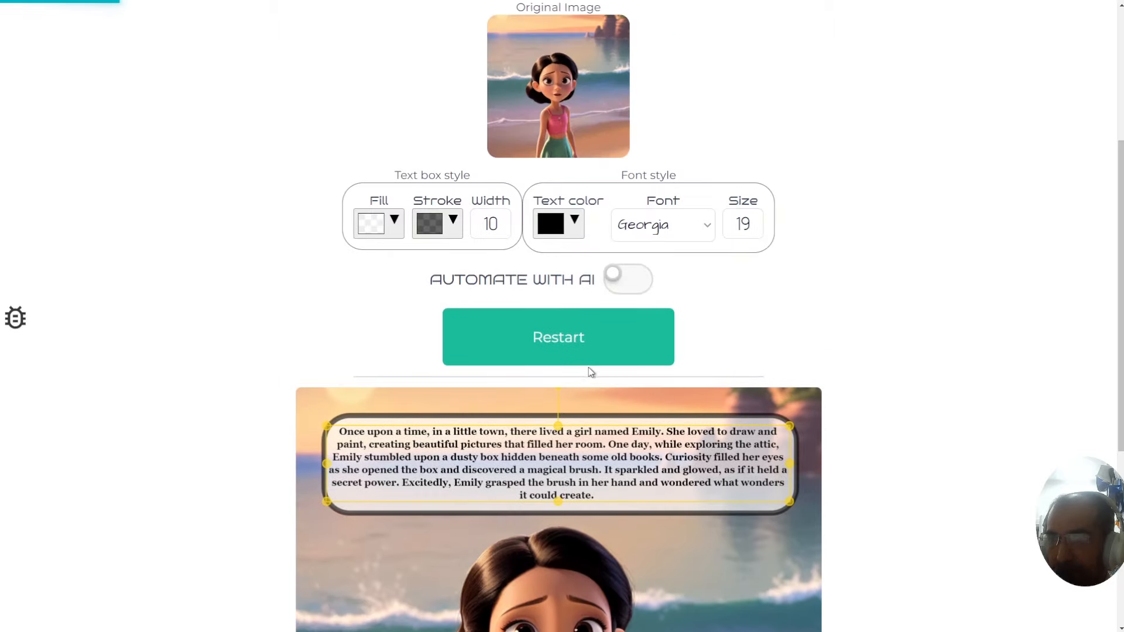
click(626, 279)
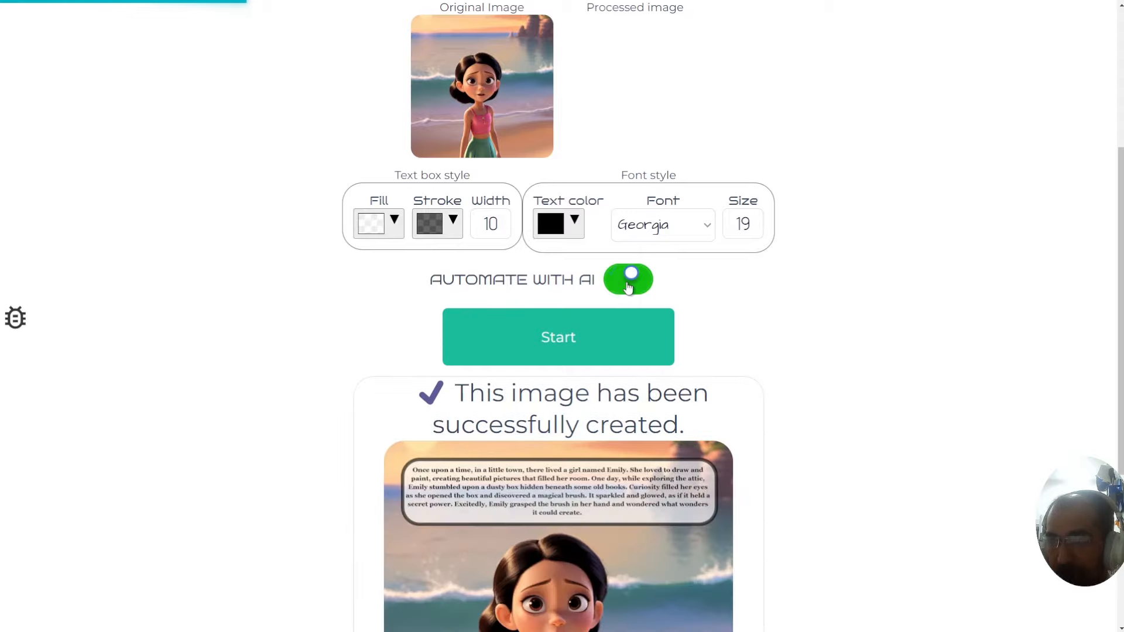
Start automated captioning so page 2's painting scene saves and the picnic page begins
click(558, 337)
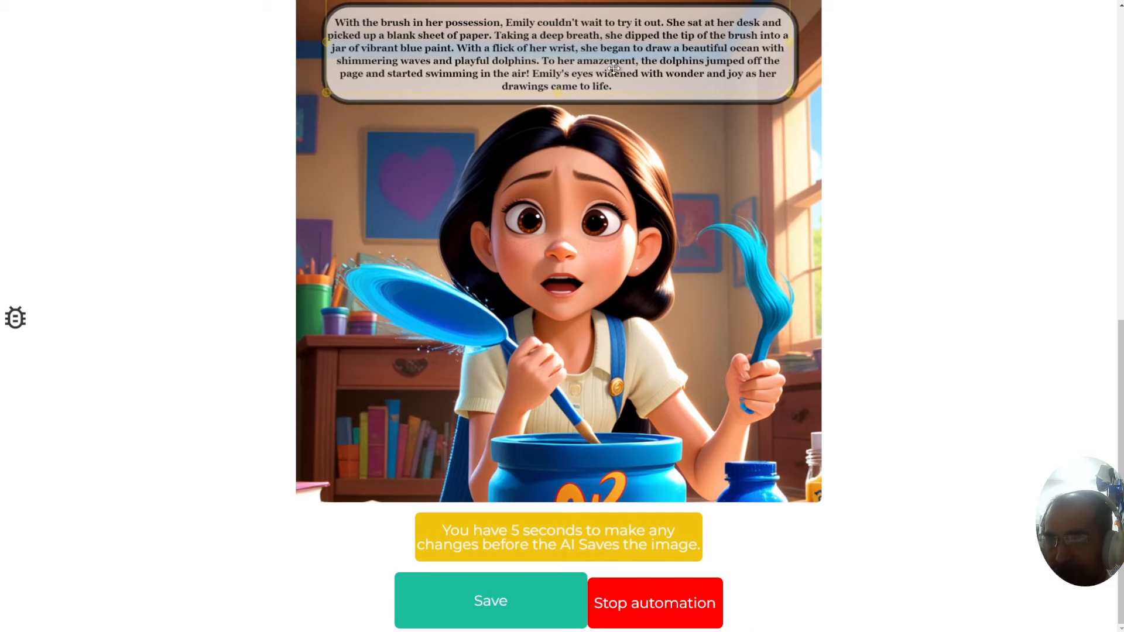
click(491, 601)
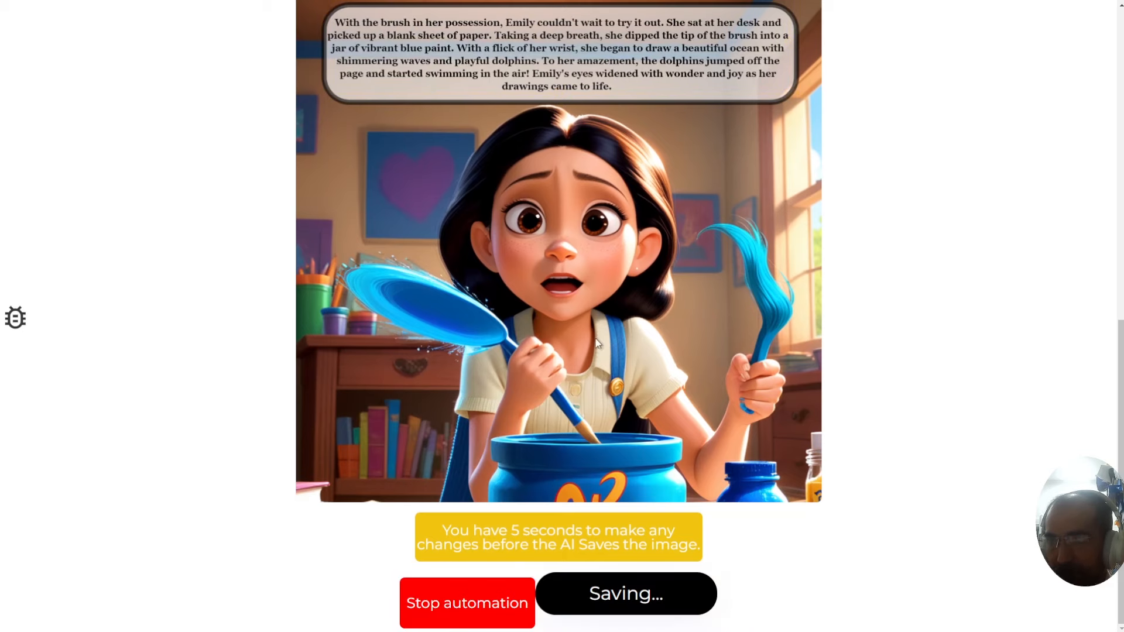
scroll(down, 3)
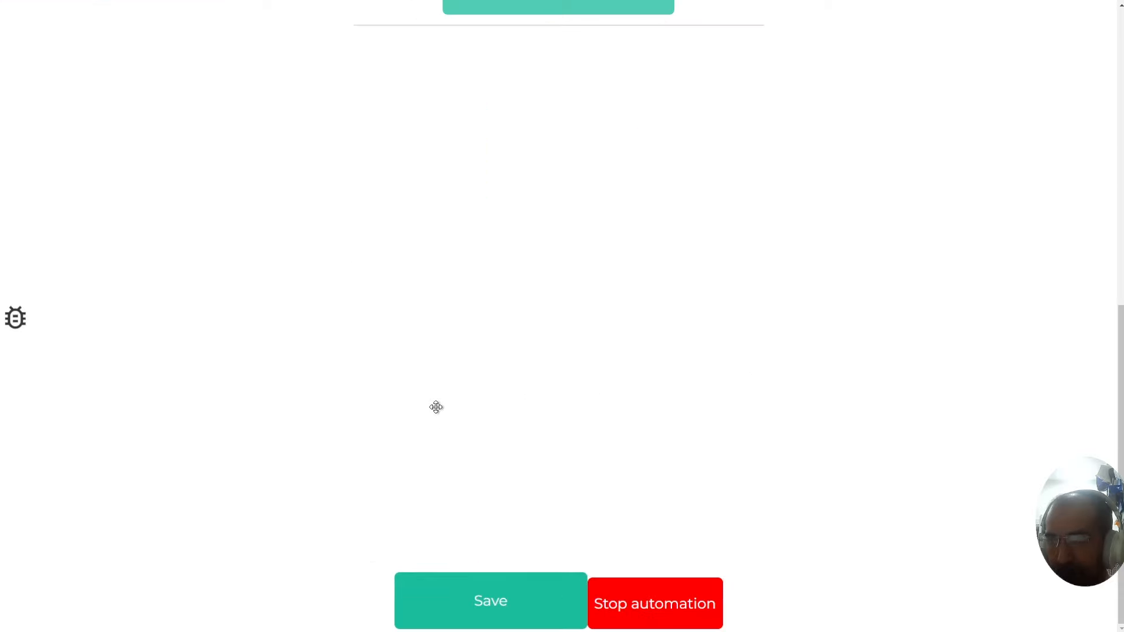
click(490, 601)
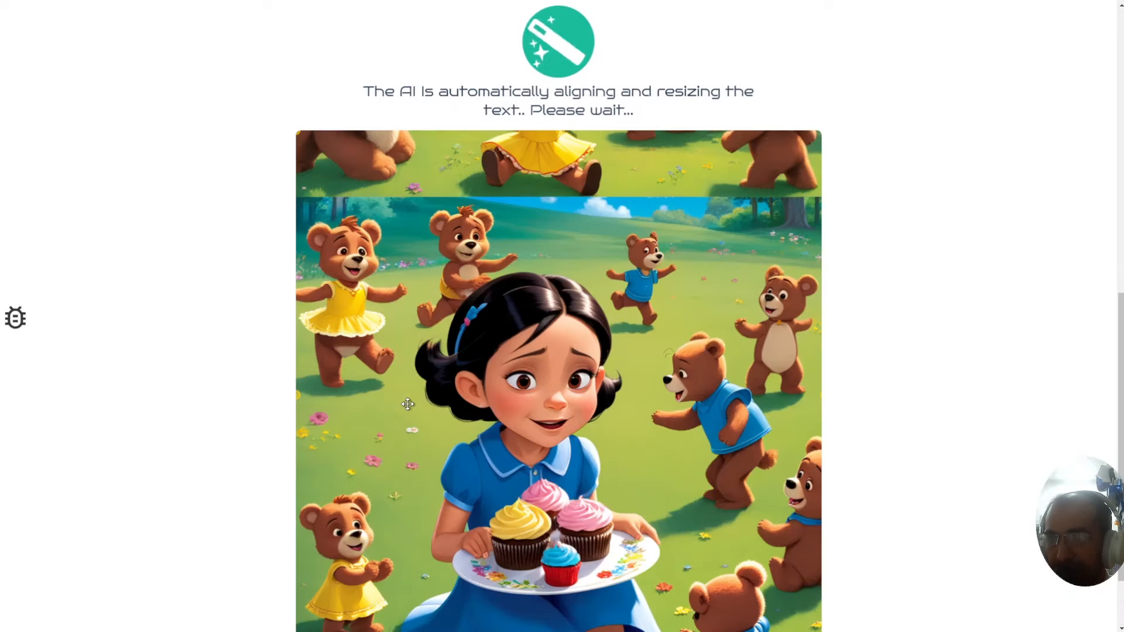
Let automation caption and save the teddy bear, brushes, flowers and friends pages until completion
scroll(down, 3)
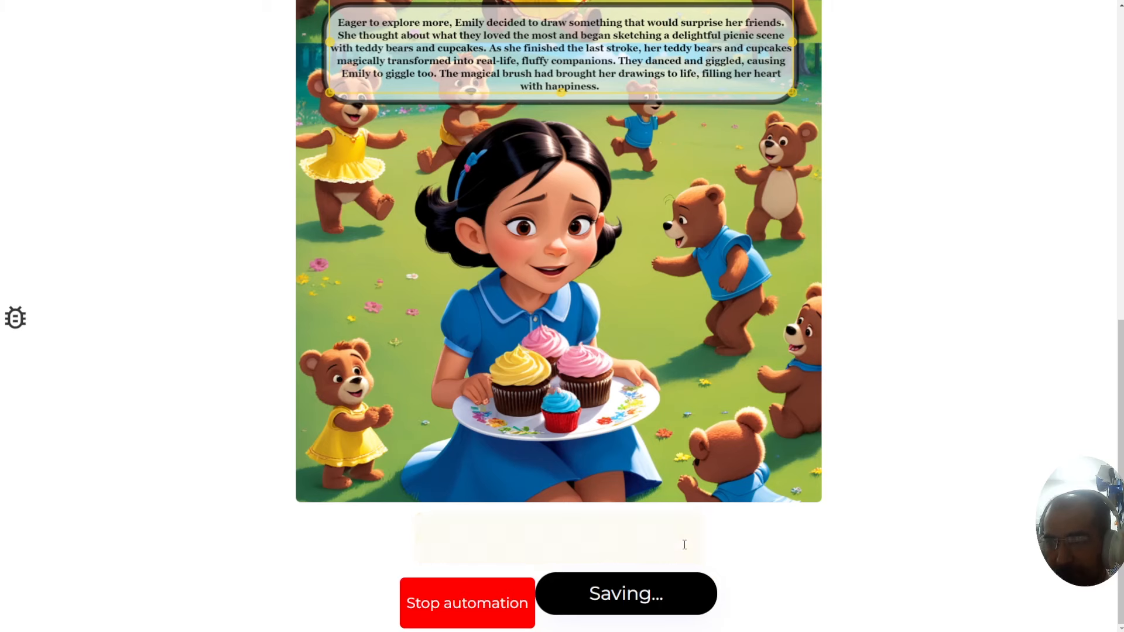
scroll(down, 3)
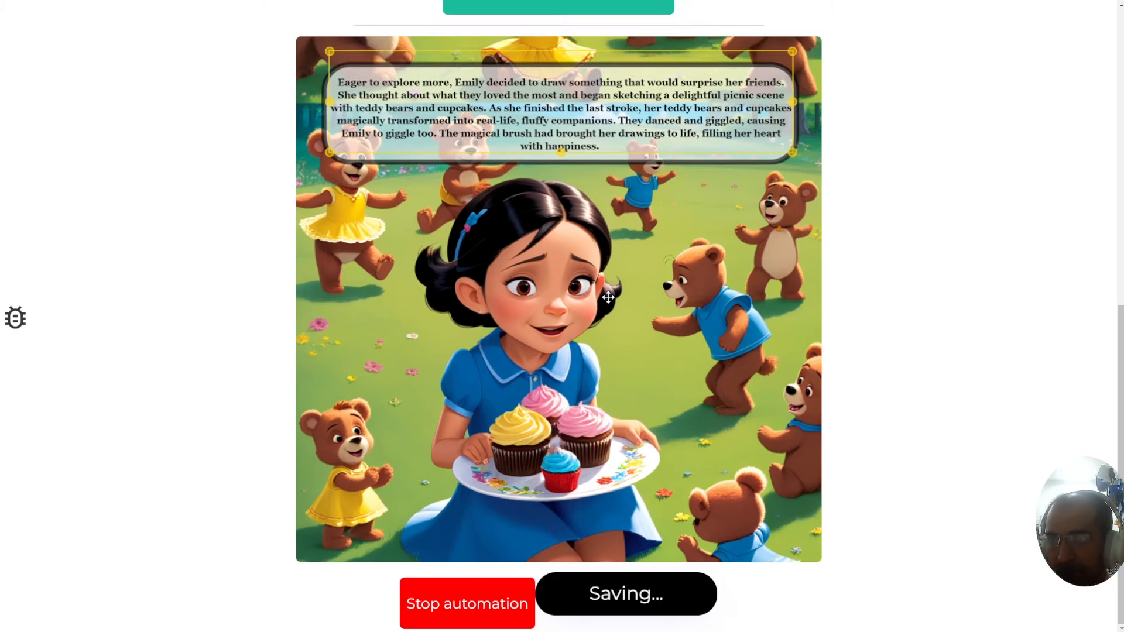
mouse_move(601, 299)
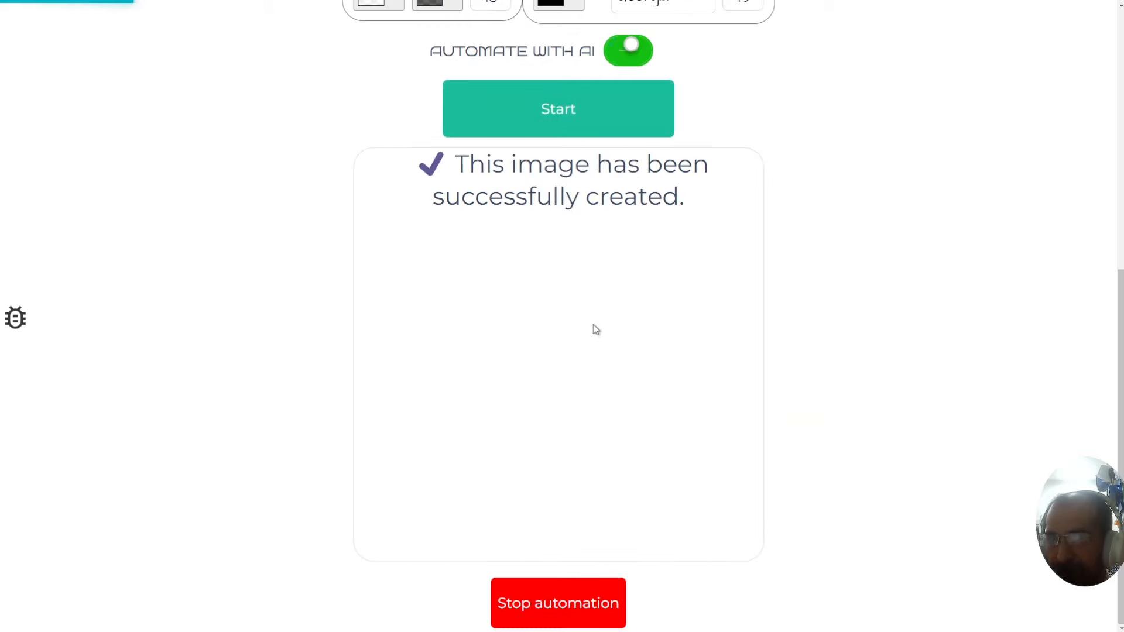
mouse_move(604, 296)
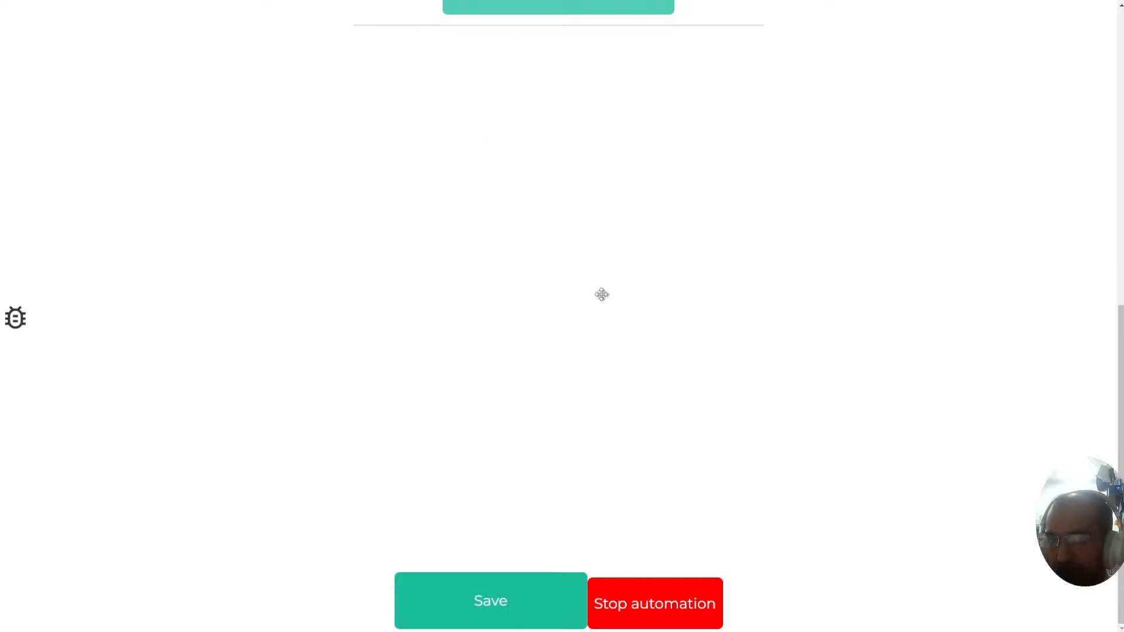
click(490, 600)
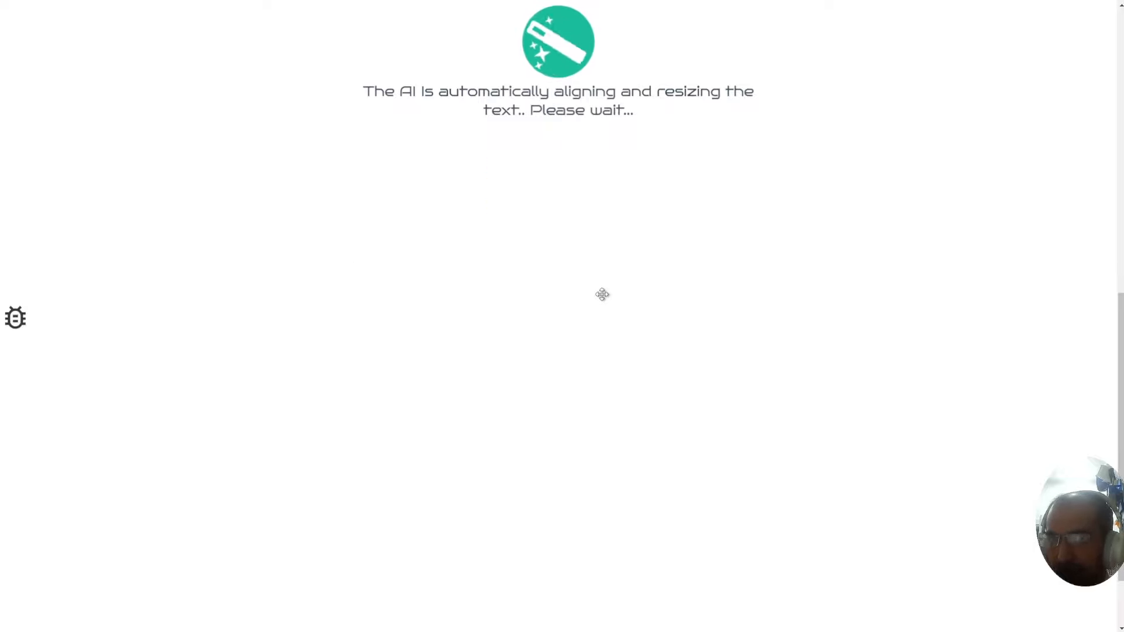
mouse_move(584, 253)
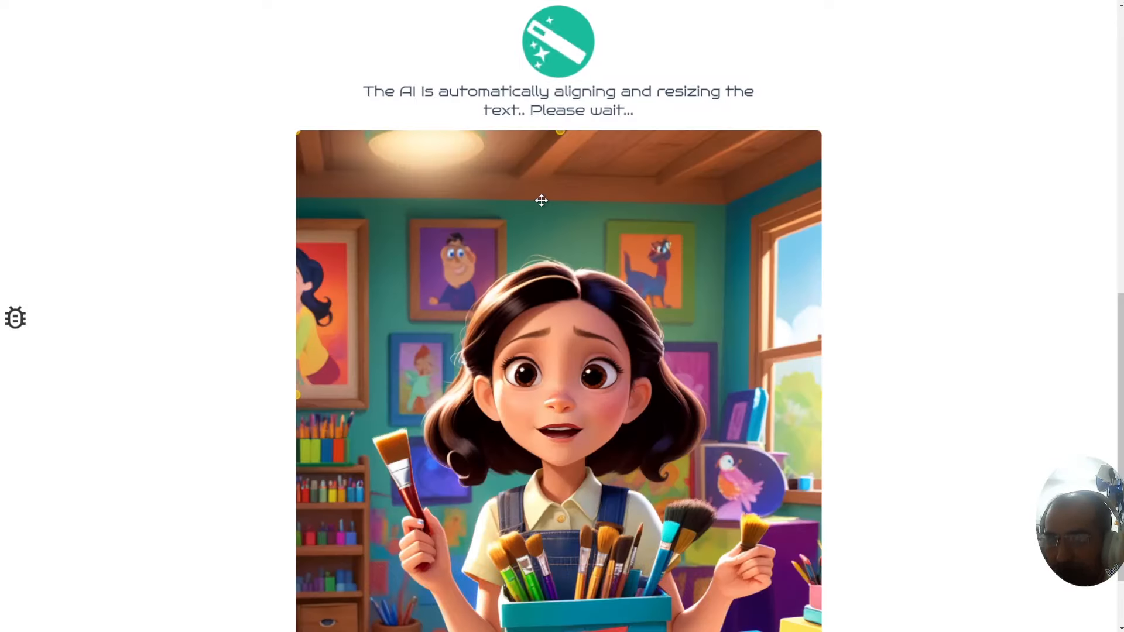
mouse_move(539, 203)
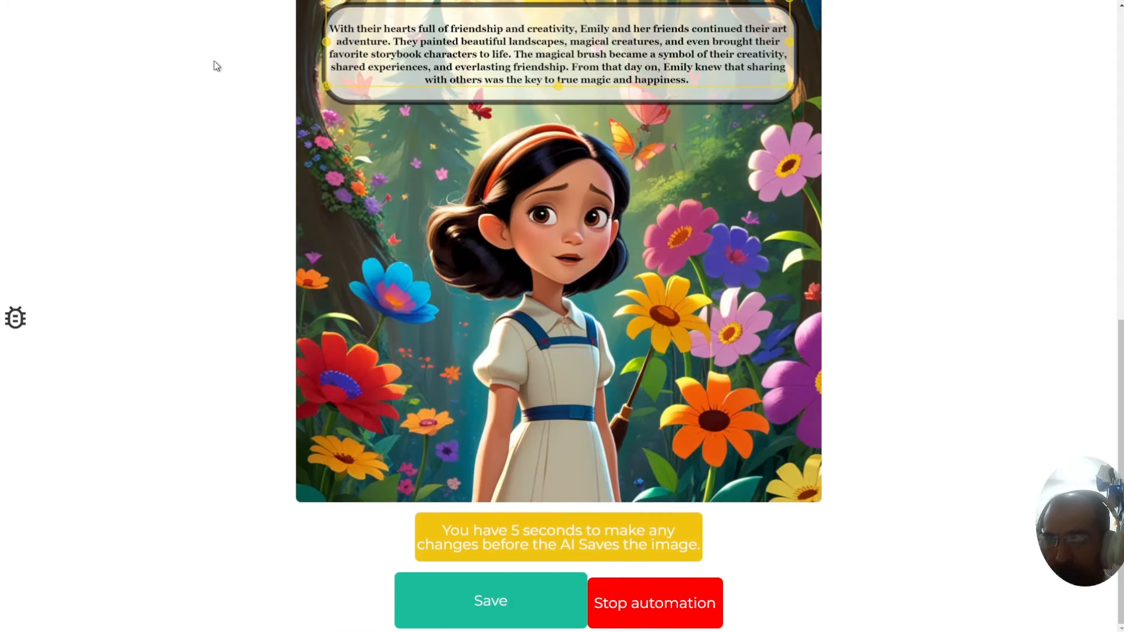
click(490, 601)
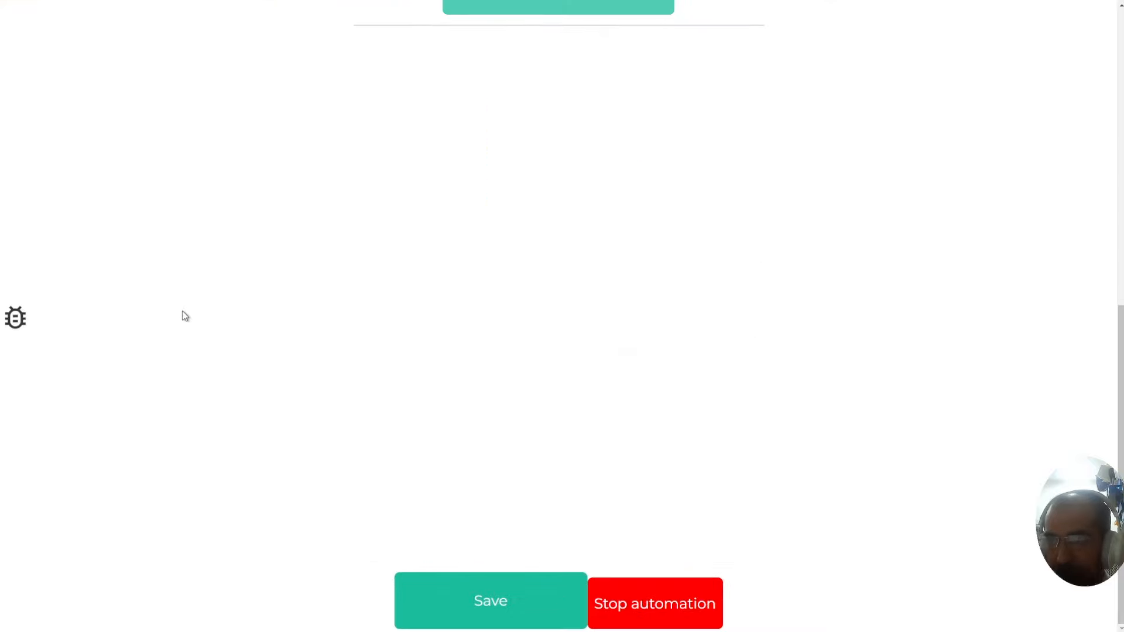
click(491, 601)
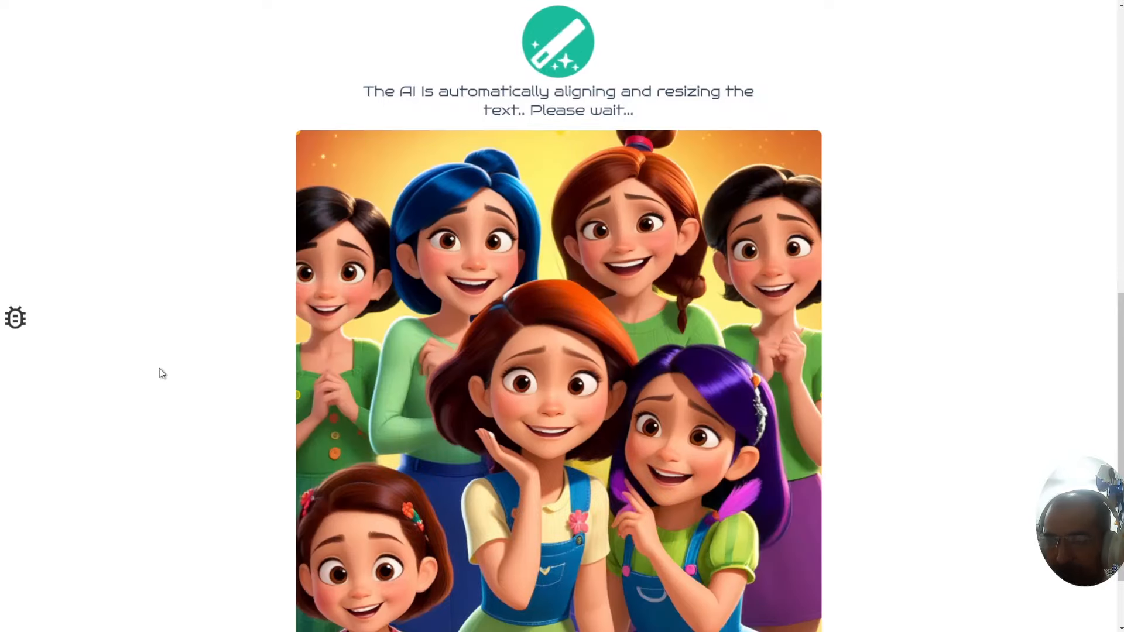
mouse_move(23, 562)
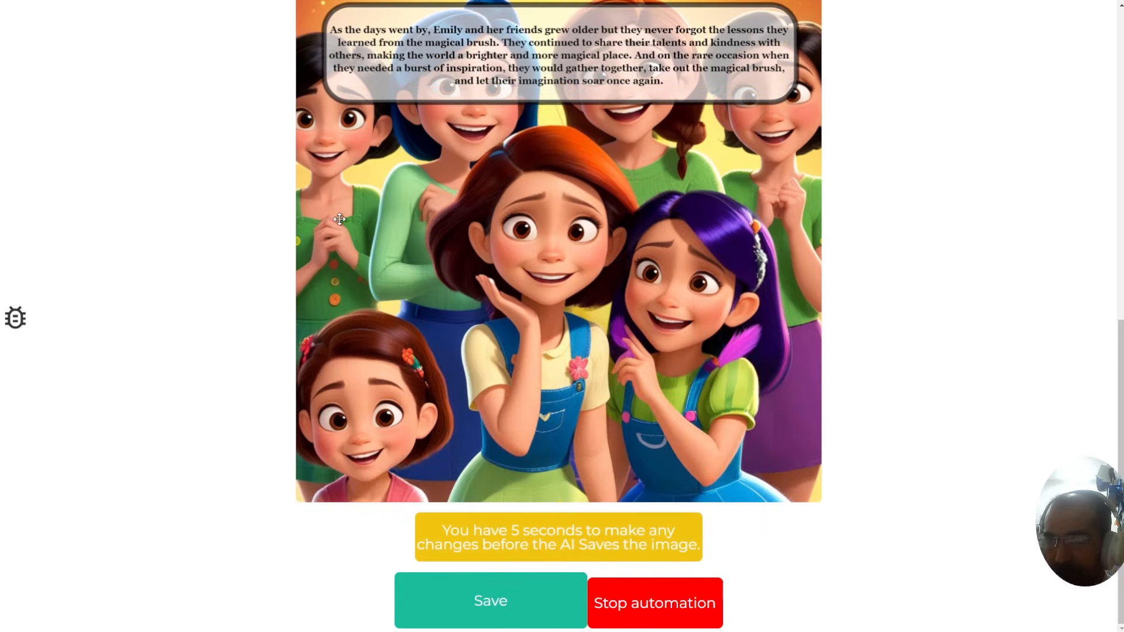
click(490, 601)
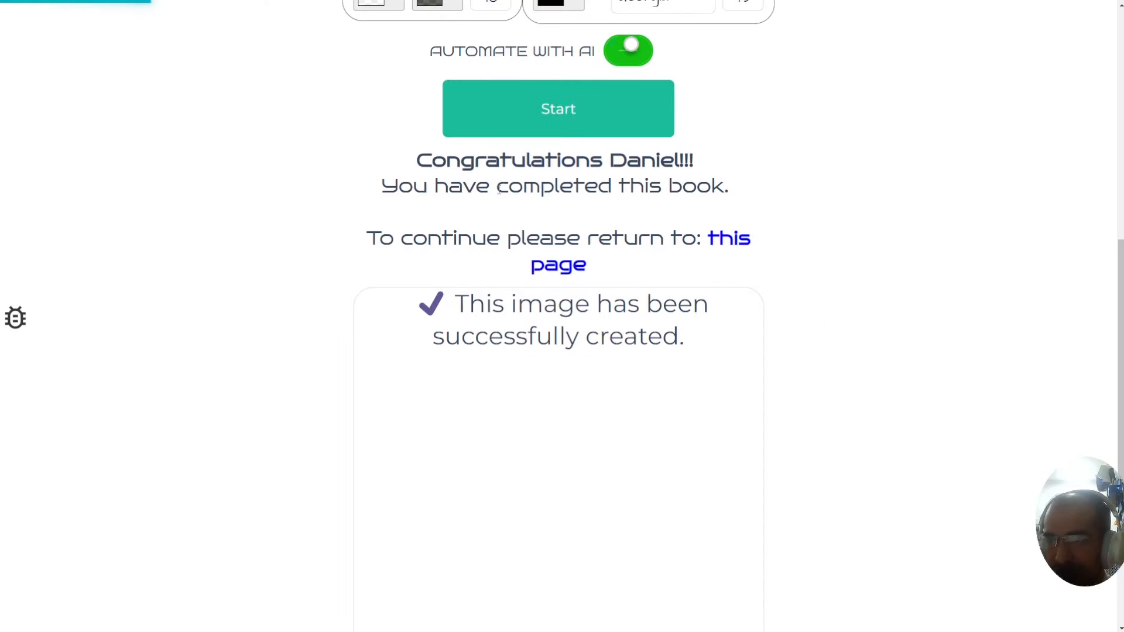
Follow the completion message's 'this page' link back to the book overview
drag(382, 185, 613, 237)
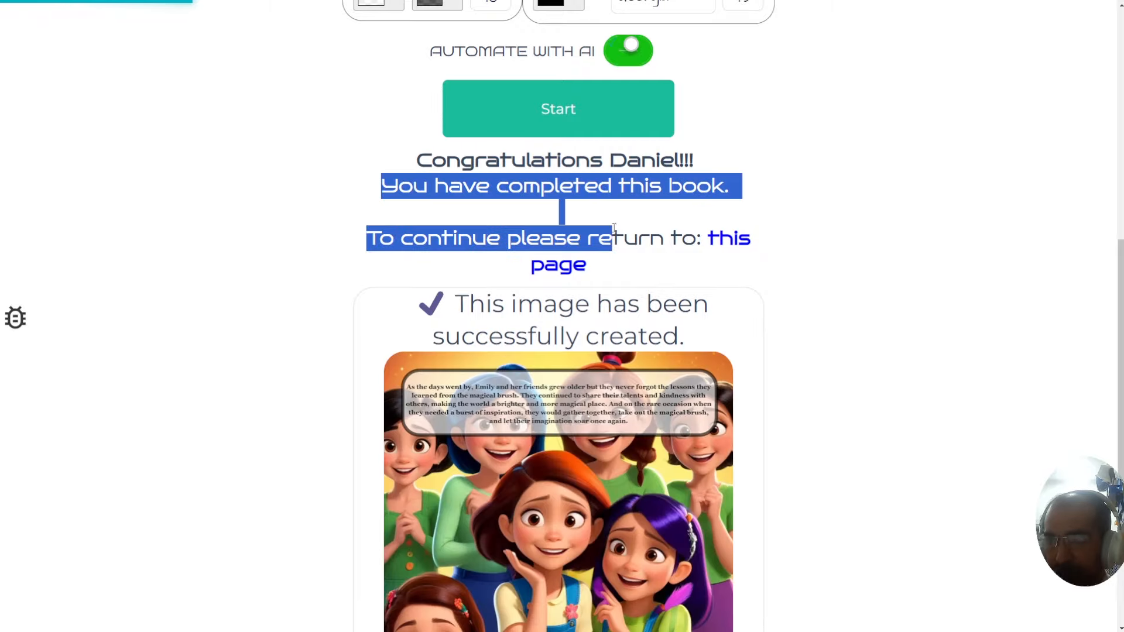
click(557, 108)
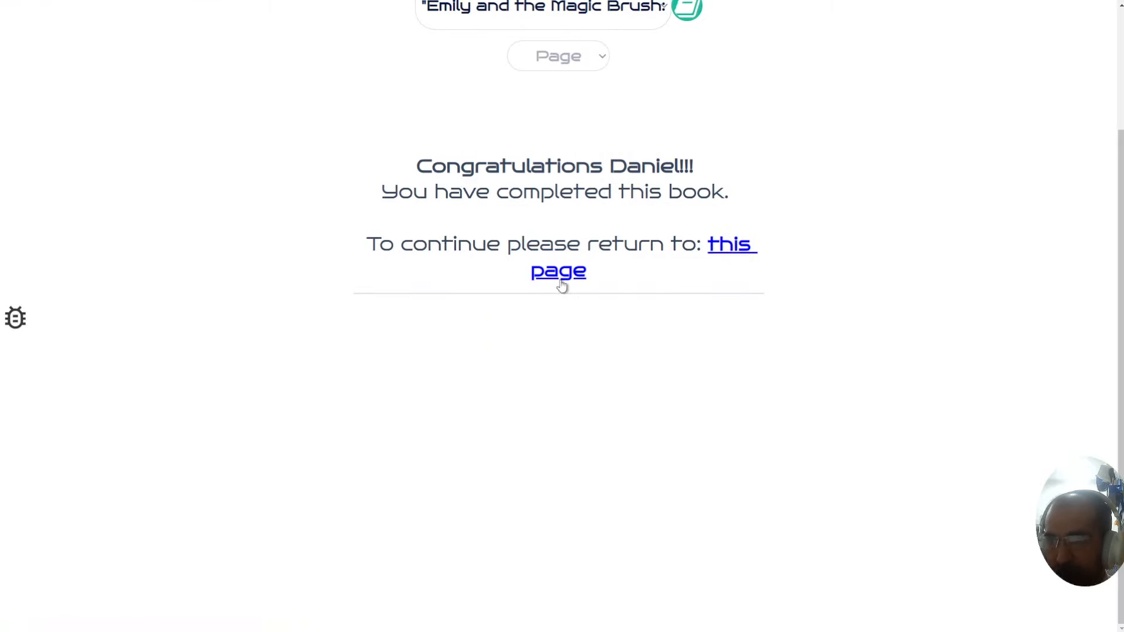
click(558, 270)
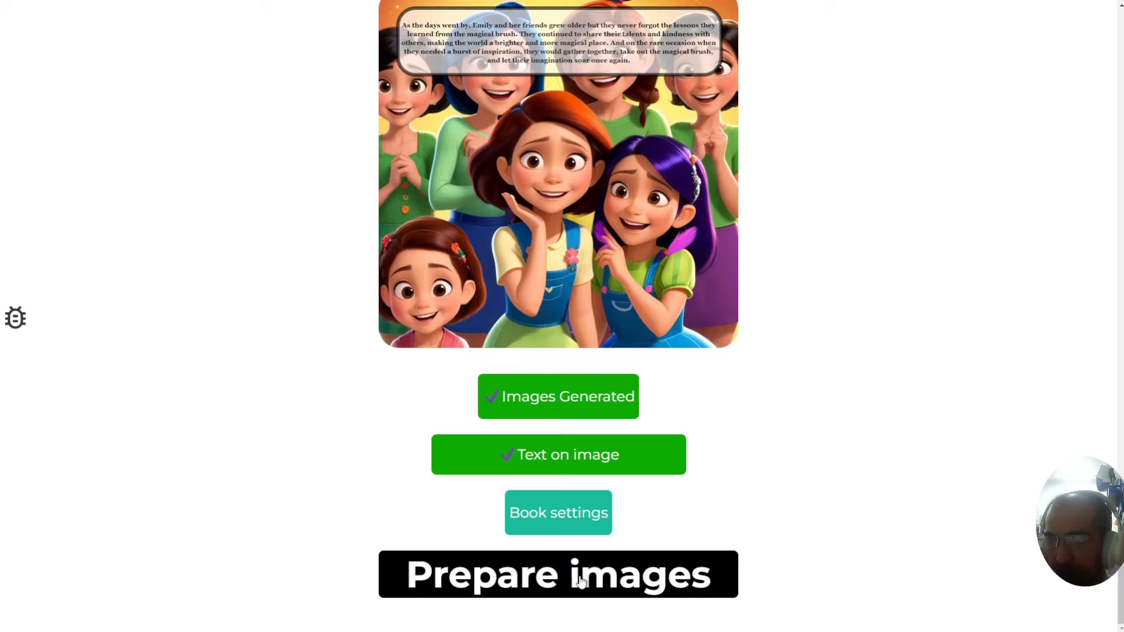
Prepare the page images, show book settings and generate an introduction page
click(557, 574)
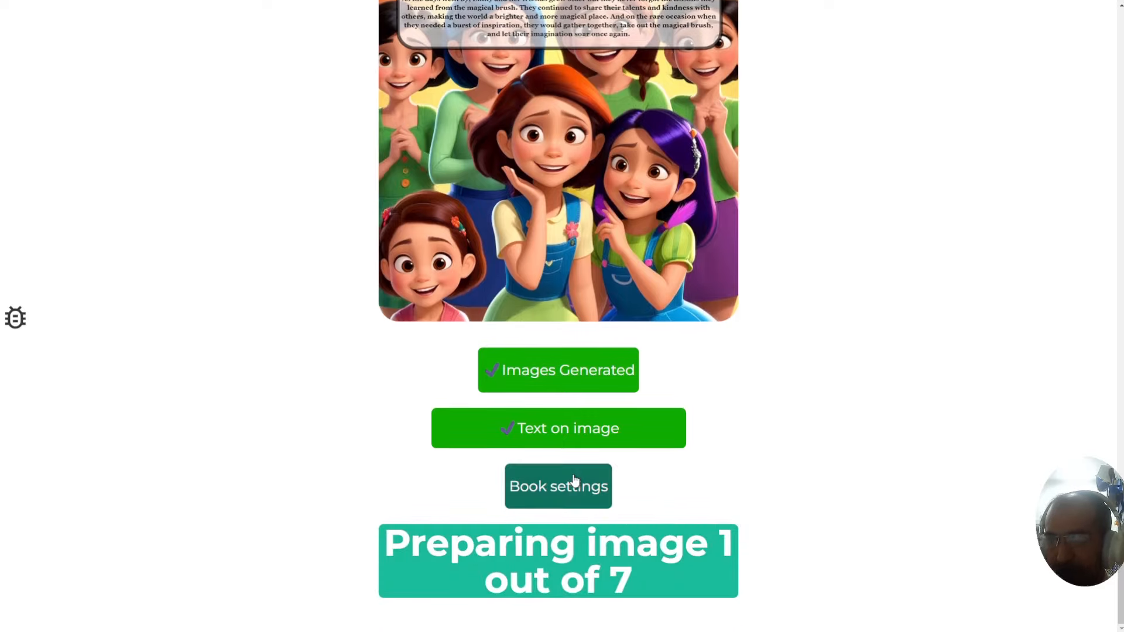
click(557, 485)
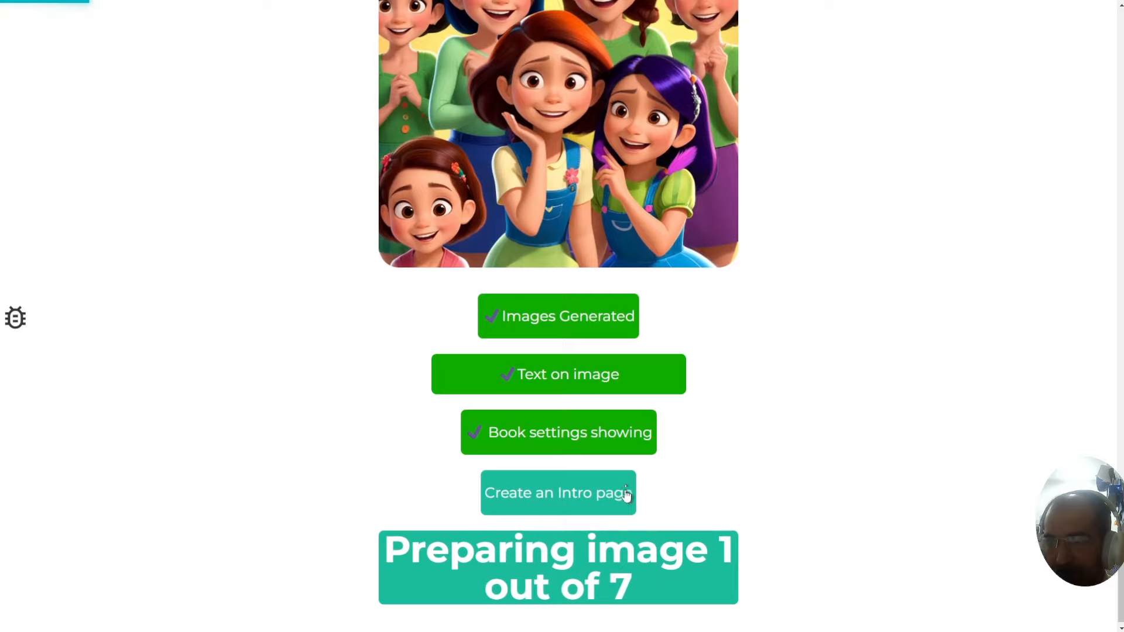
click(557, 493)
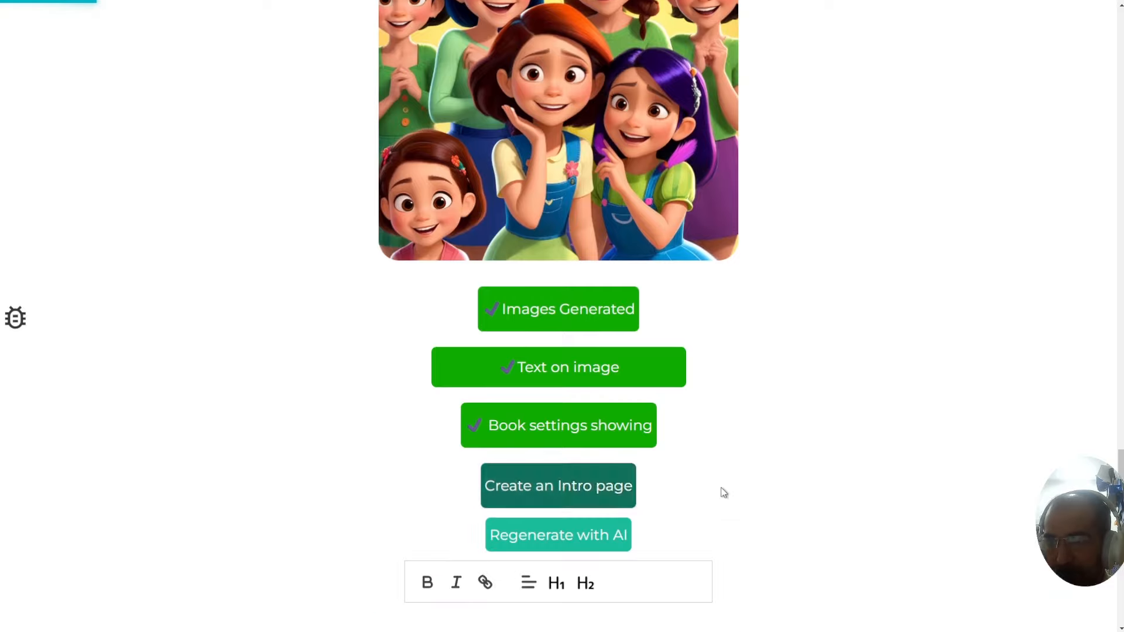
scroll(down, 3)
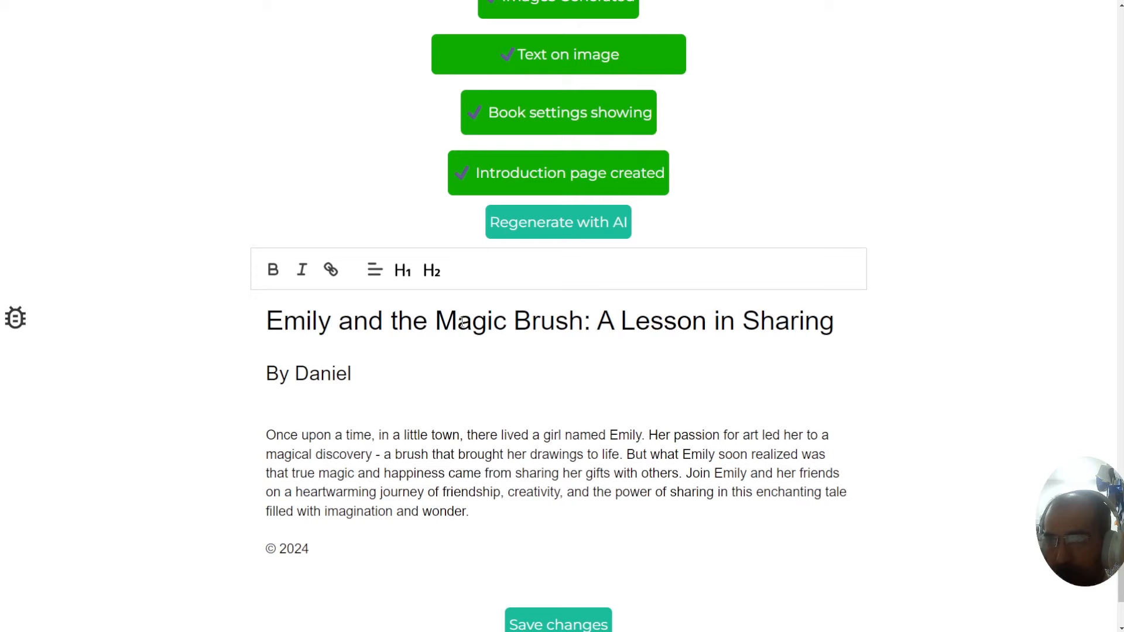
Review the generated intro text with title, author line, summary and copyright year
drag(266, 321, 454, 434)
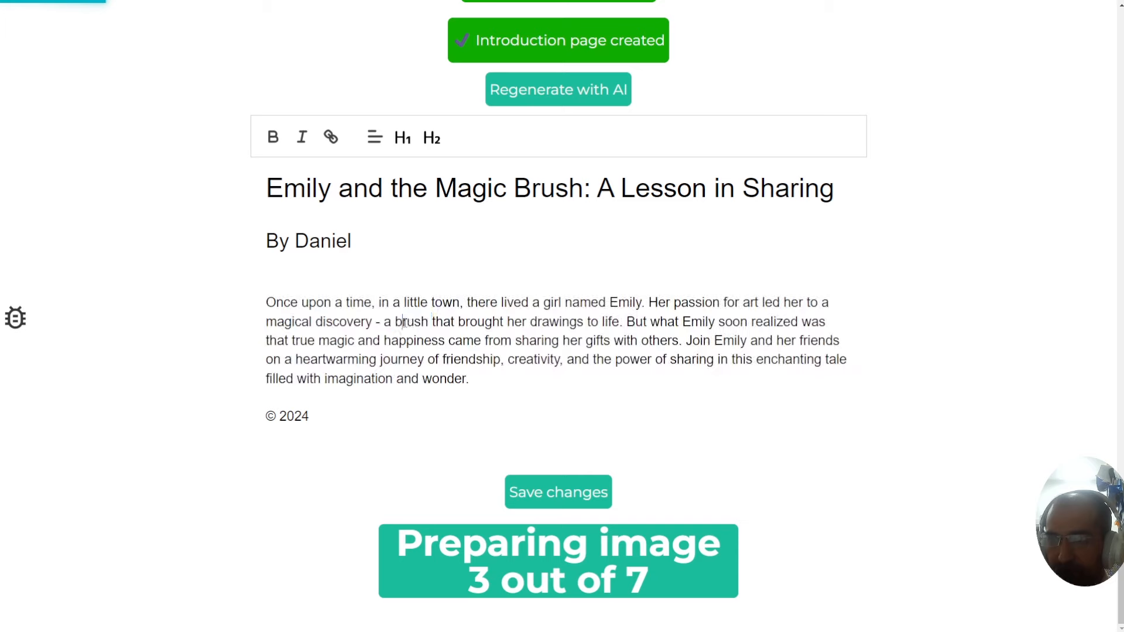
click(558, 89)
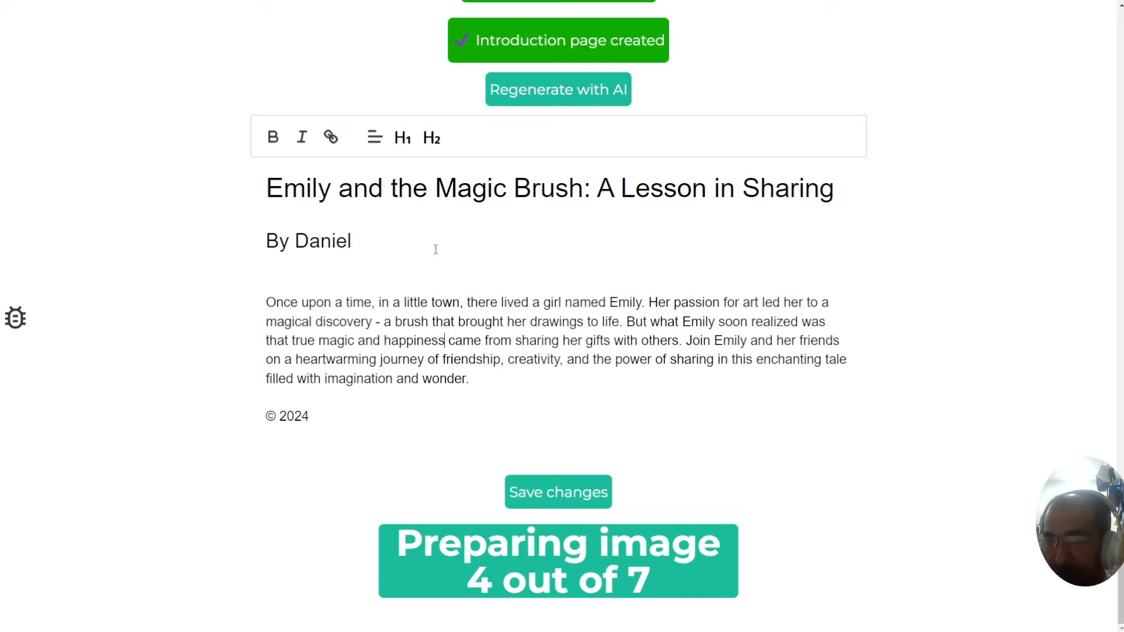
click(557, 89)
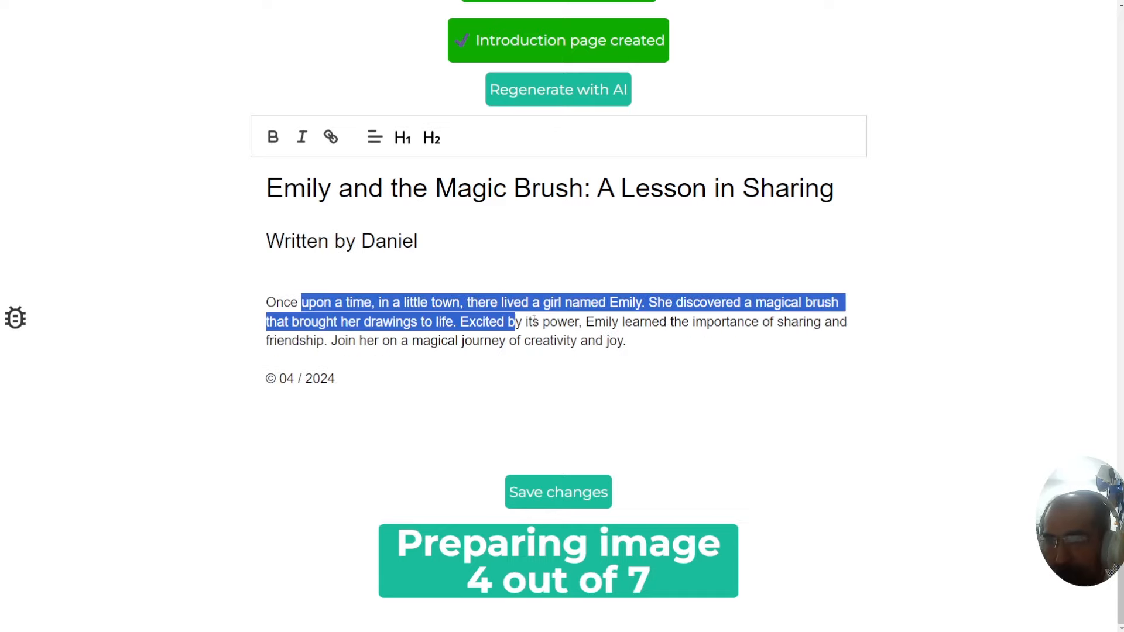
click(558, 492)
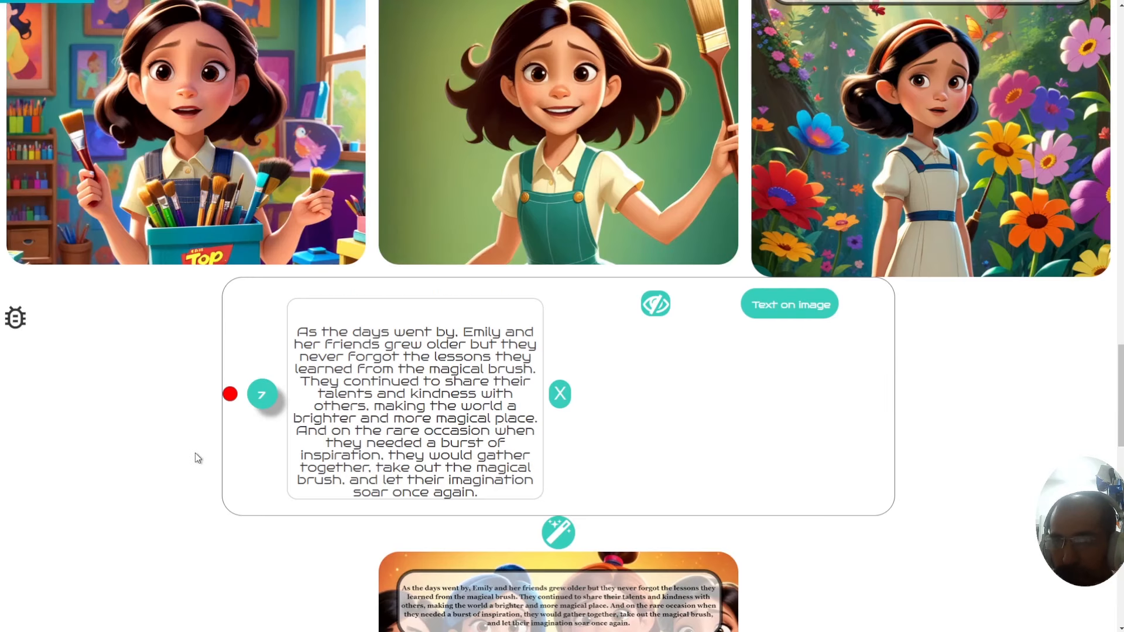
mouse_move(232, 395)
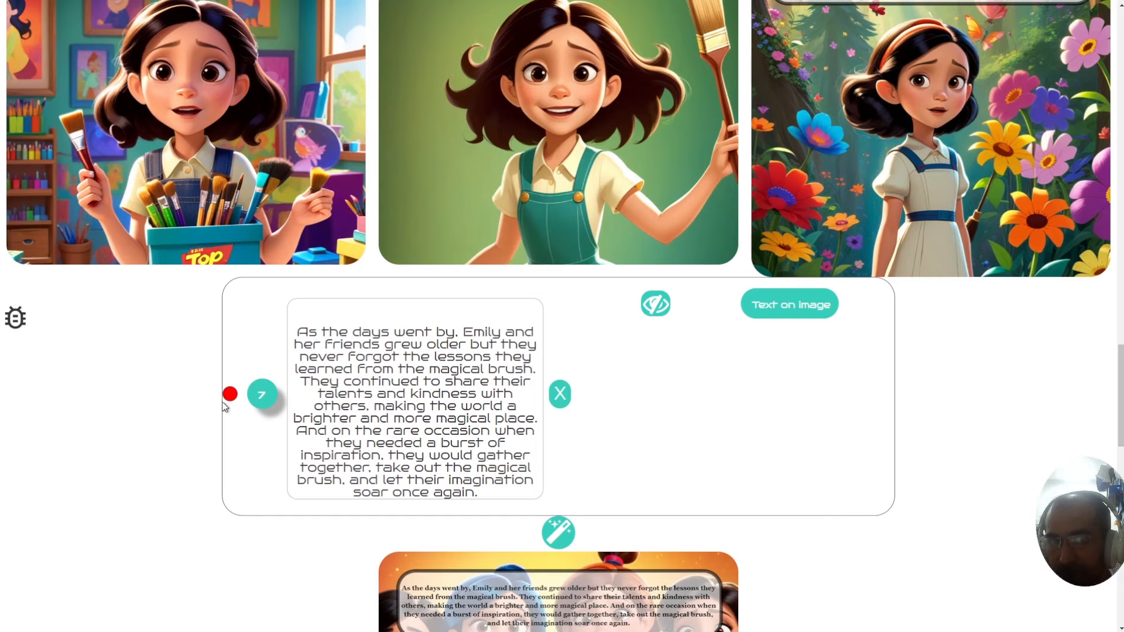
Compile the seven story pages into the 'Emily and the Magic Brush' book preview
click(229, 394)
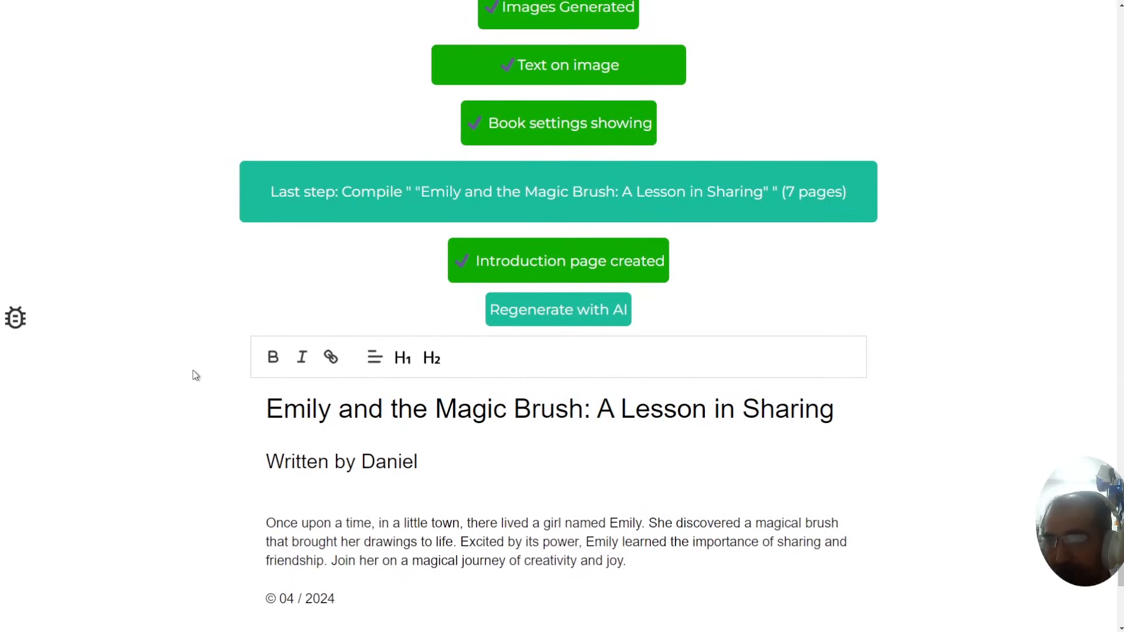
mouse_move(180, 461)
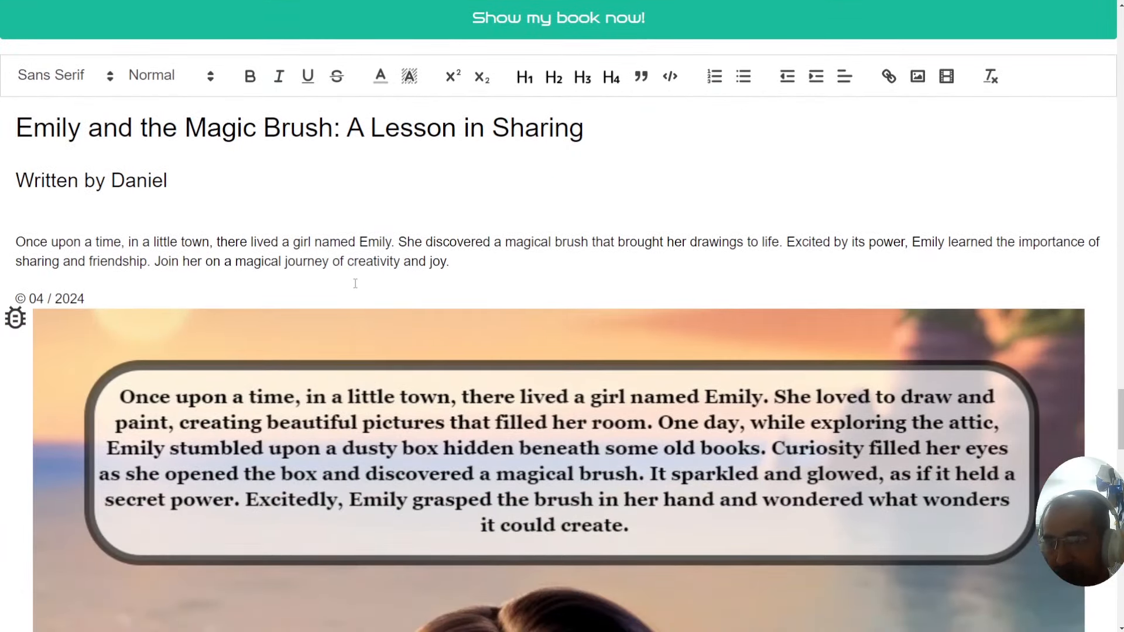
Create the KDP listing with AI, view its title, keywords and description, and select the text
scroll(down, 3)
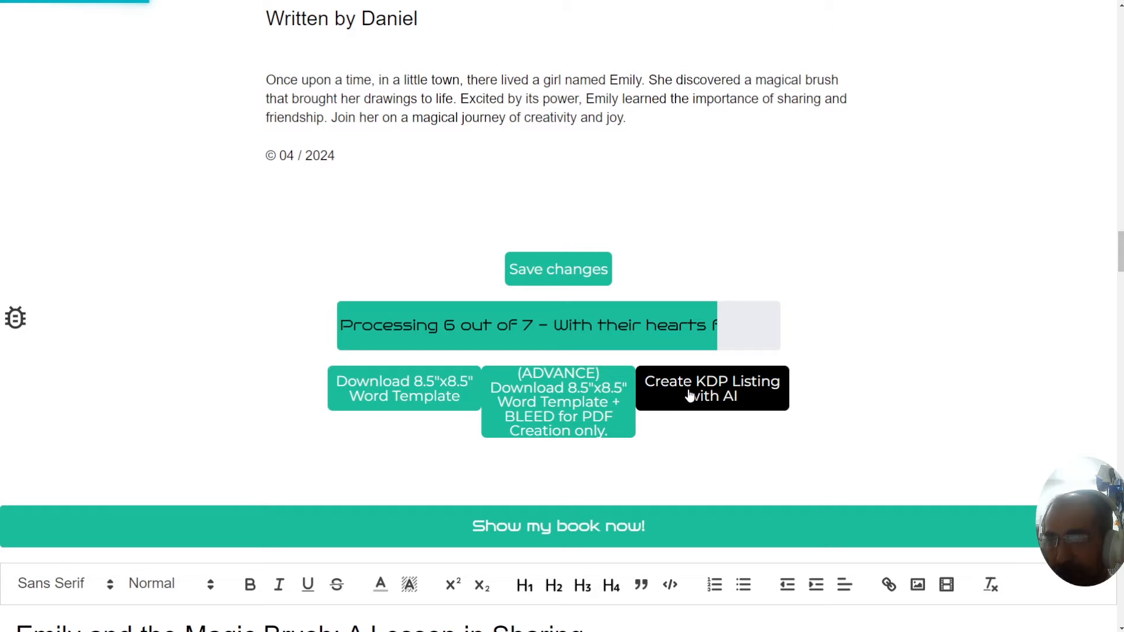
click(711, 387)
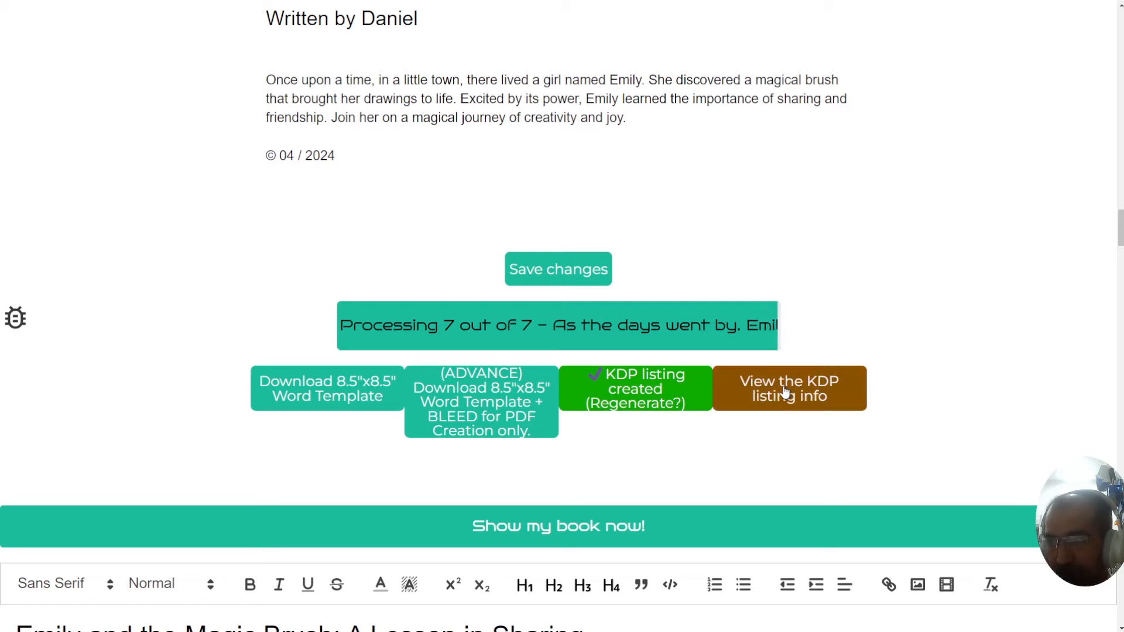
click(788, 388)
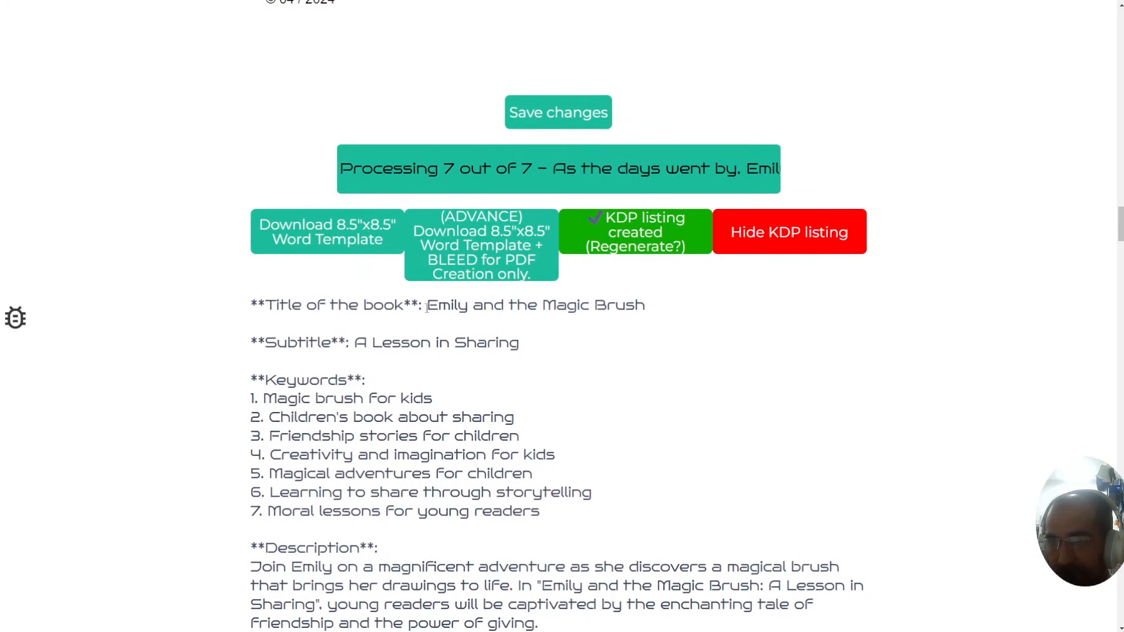
double_click(379, 399)
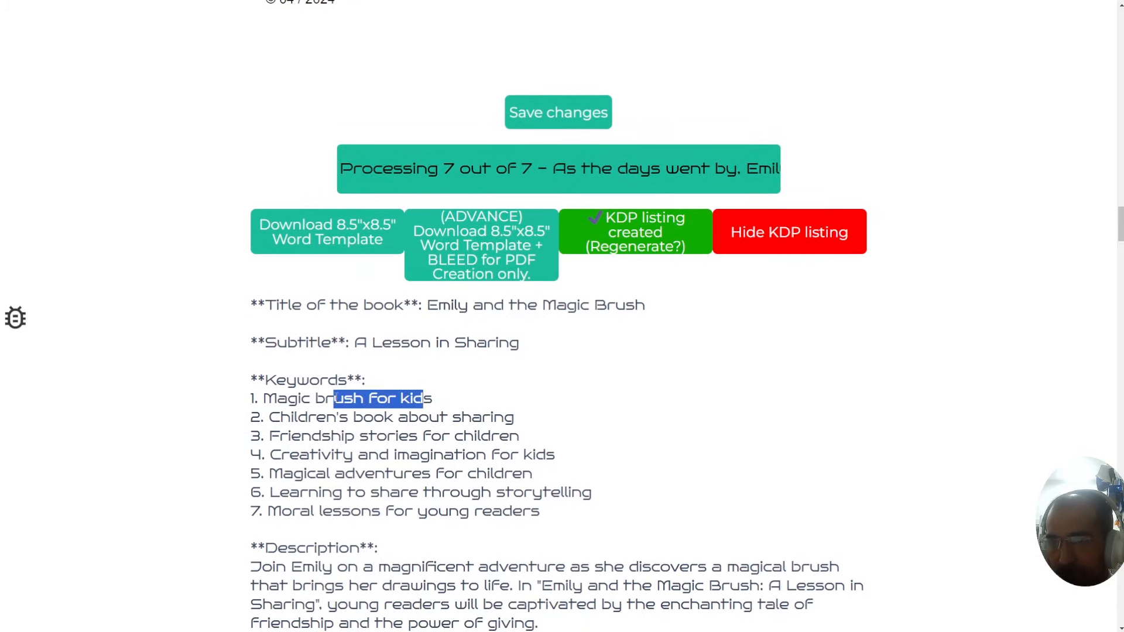
scroll(down, 3)
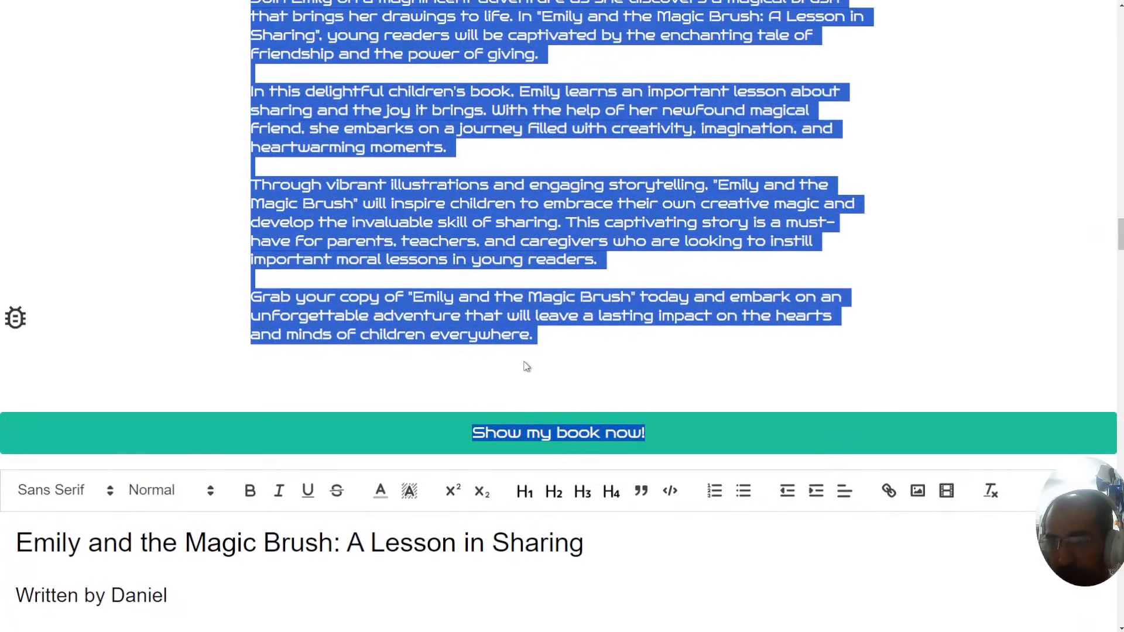
Download the 8.5"x8.5" Word template and open it in Microsoft Word
scroll(down, 3)
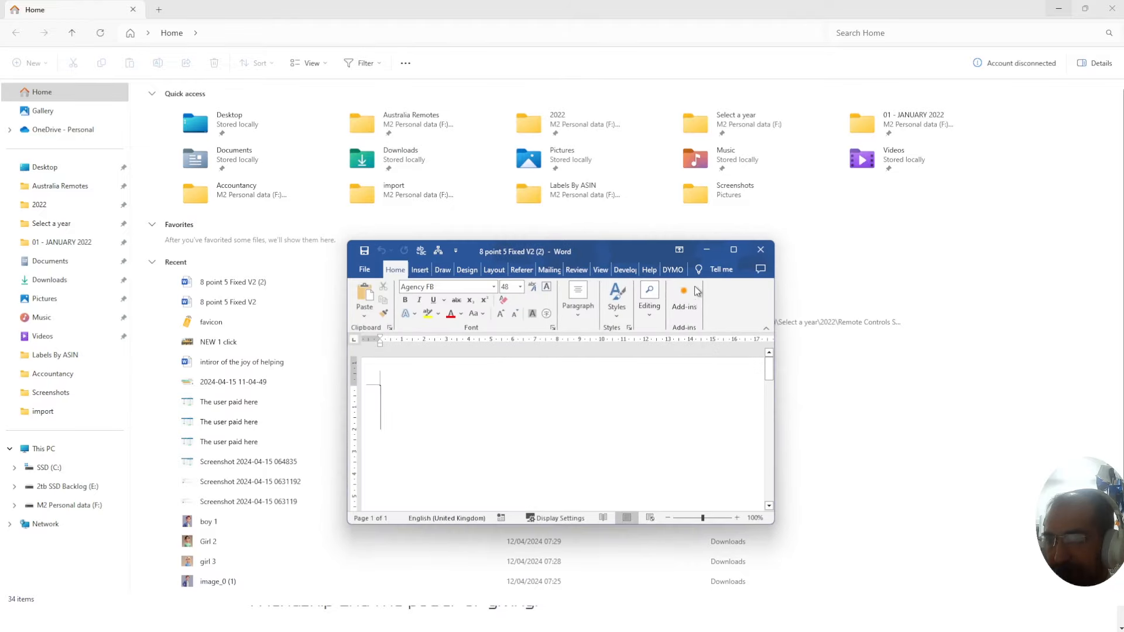
Maximise the Word template and paste the compiled book onto its blank first page
click(734, 251)
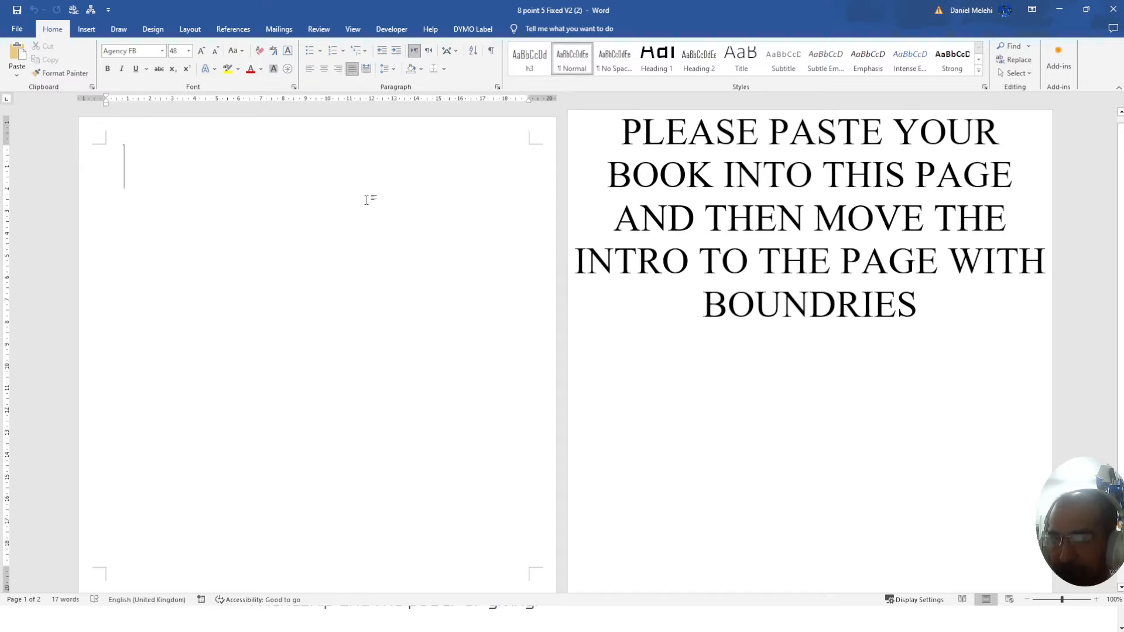
double_click(753, 219)
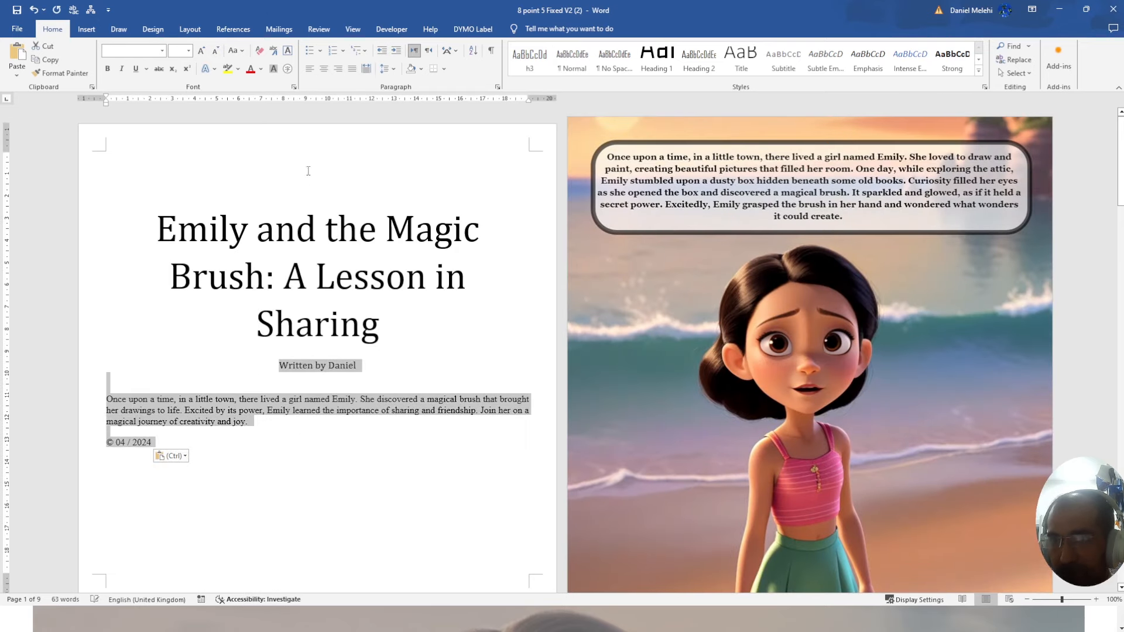
Enlarge the intro page's title, byline and blurb, then review all nine pages in the zoomed-out view
click(202, 50)
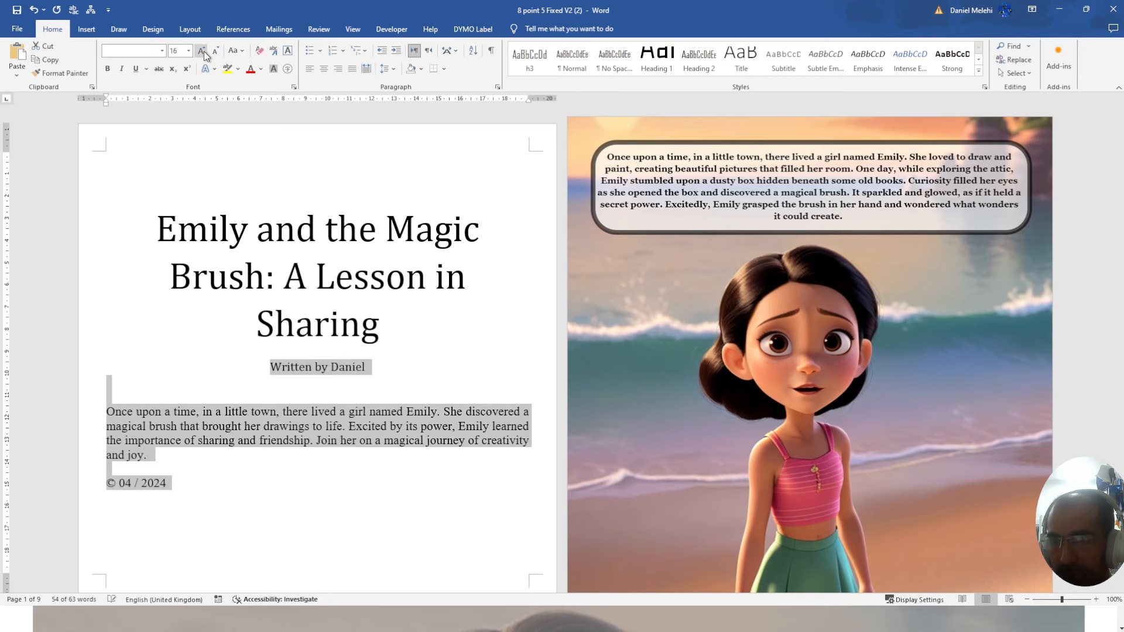
click(203, 51)
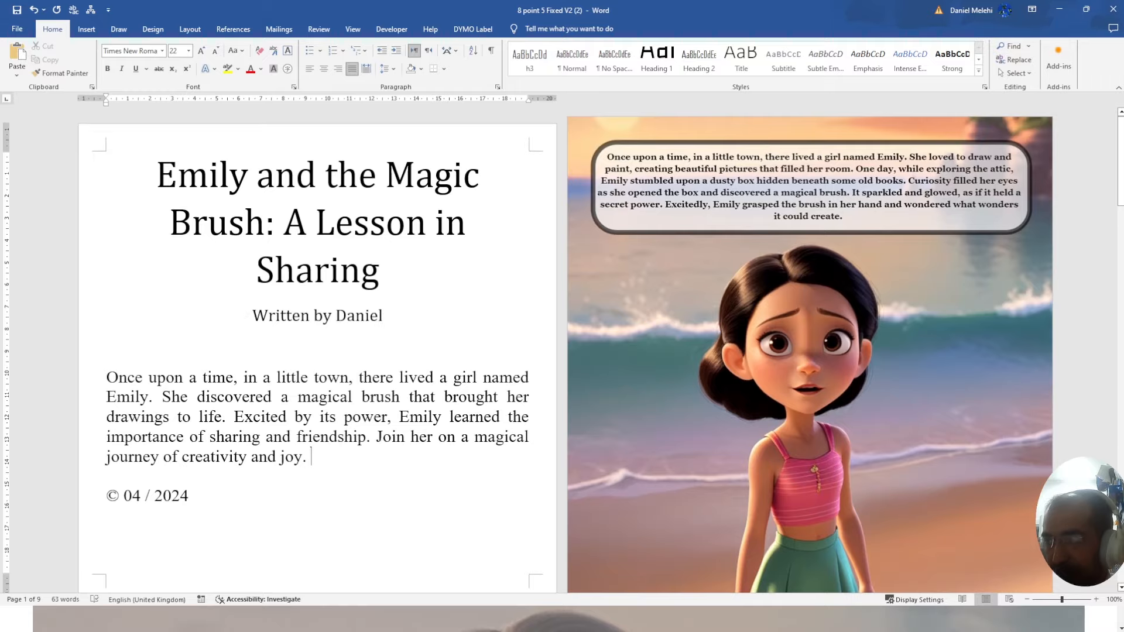
drag(1069, 600, 1051, 600)
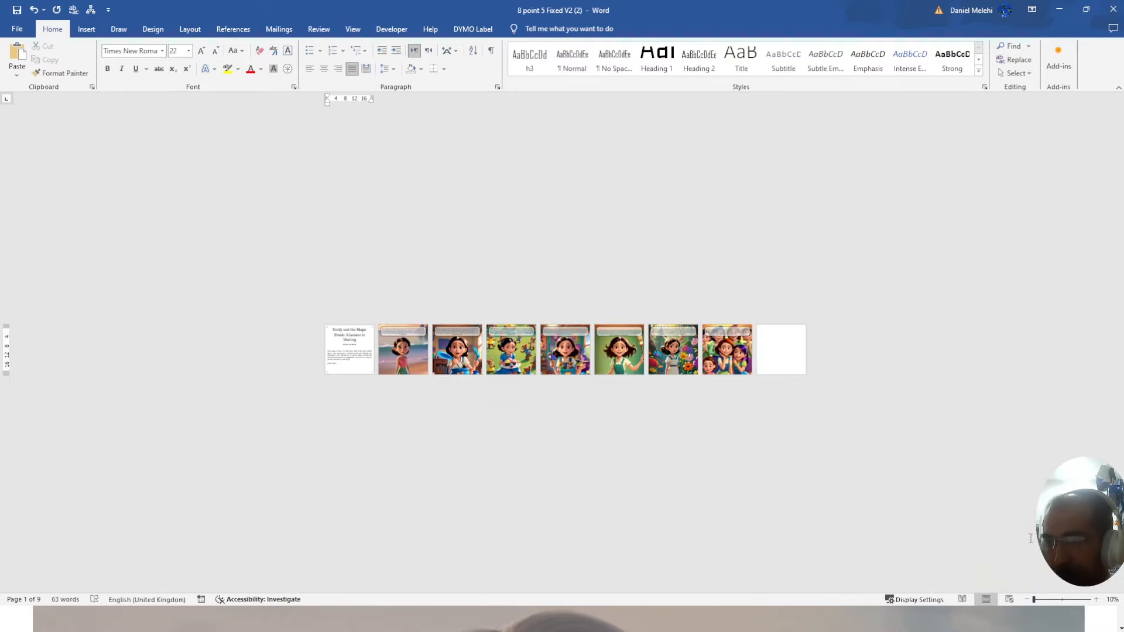
click(1096, 600)
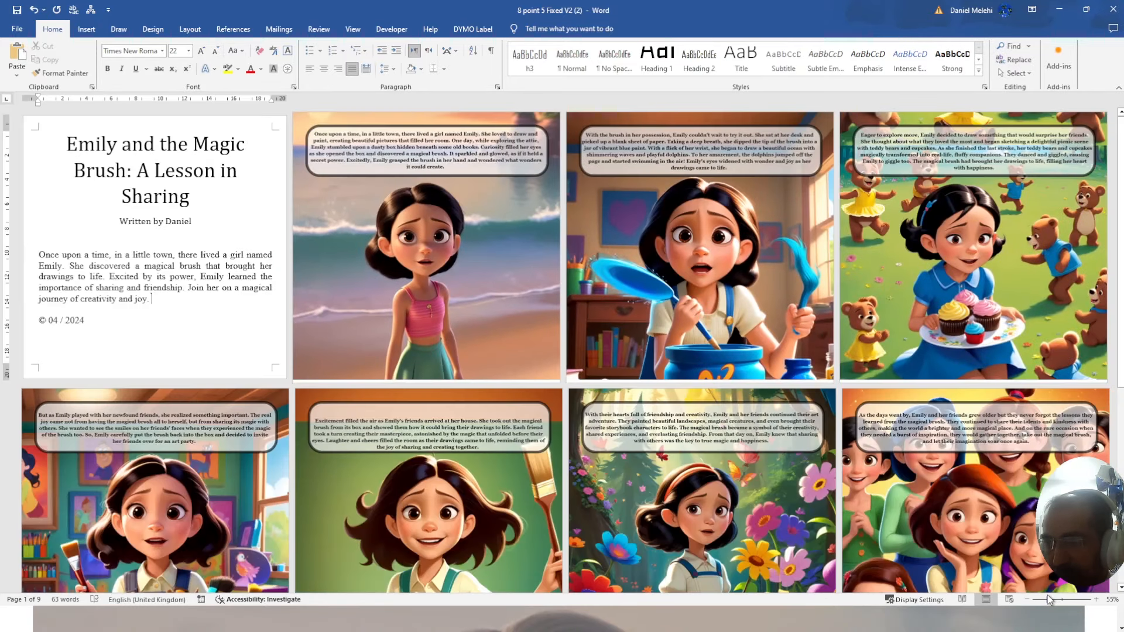
click(16, 28)
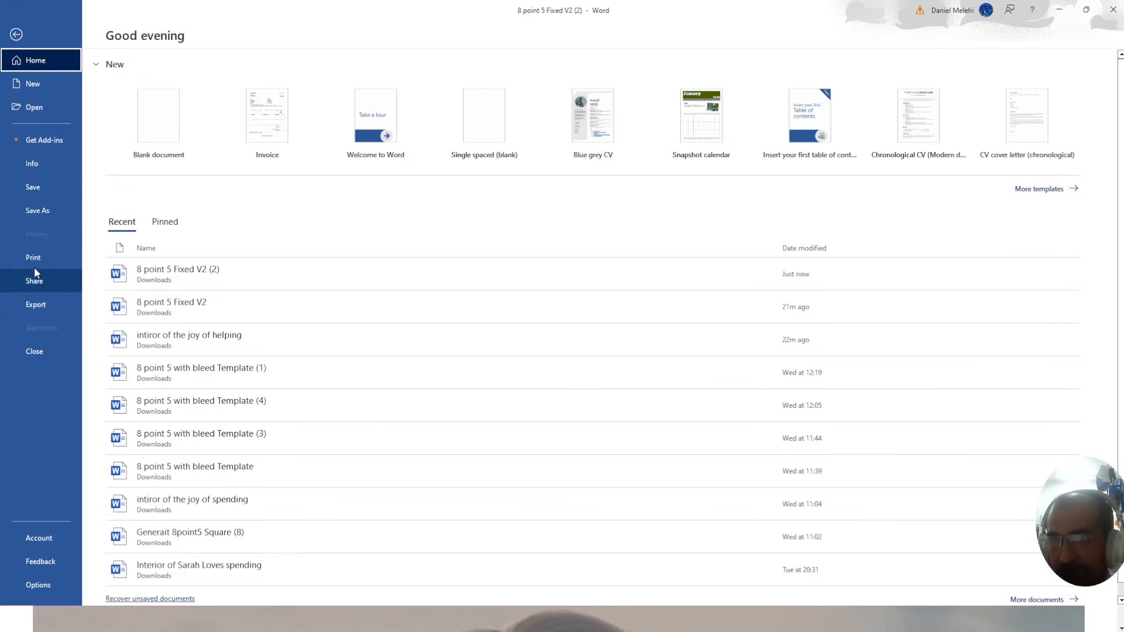
Save the document as a PDF named 'PDF FILE INTERIOR'
click(37, 210)
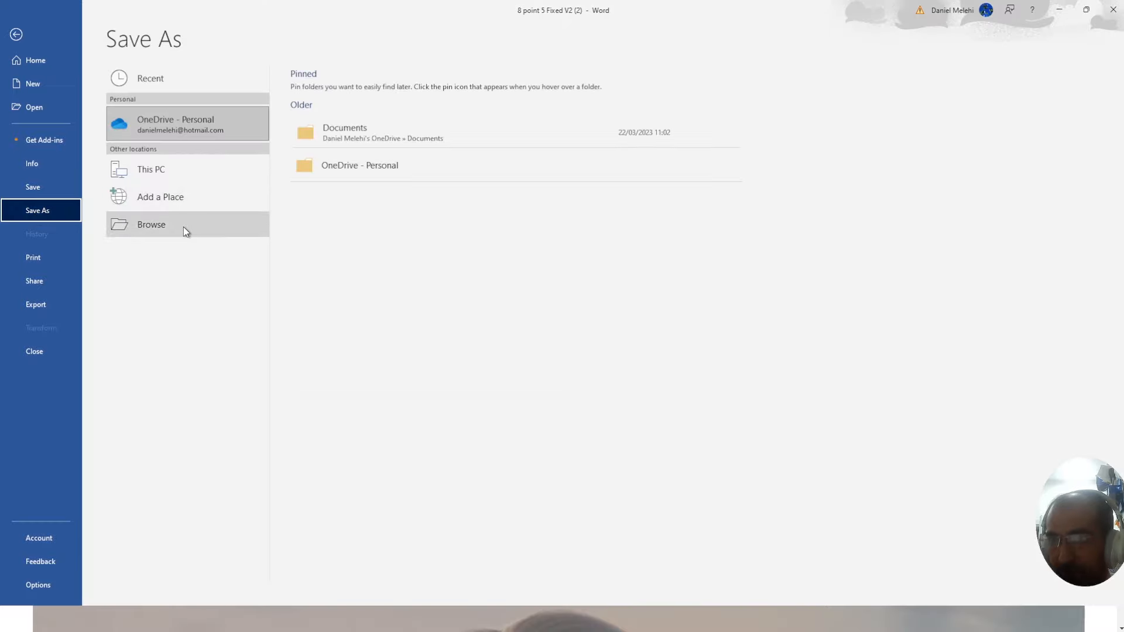
click(151, 224)
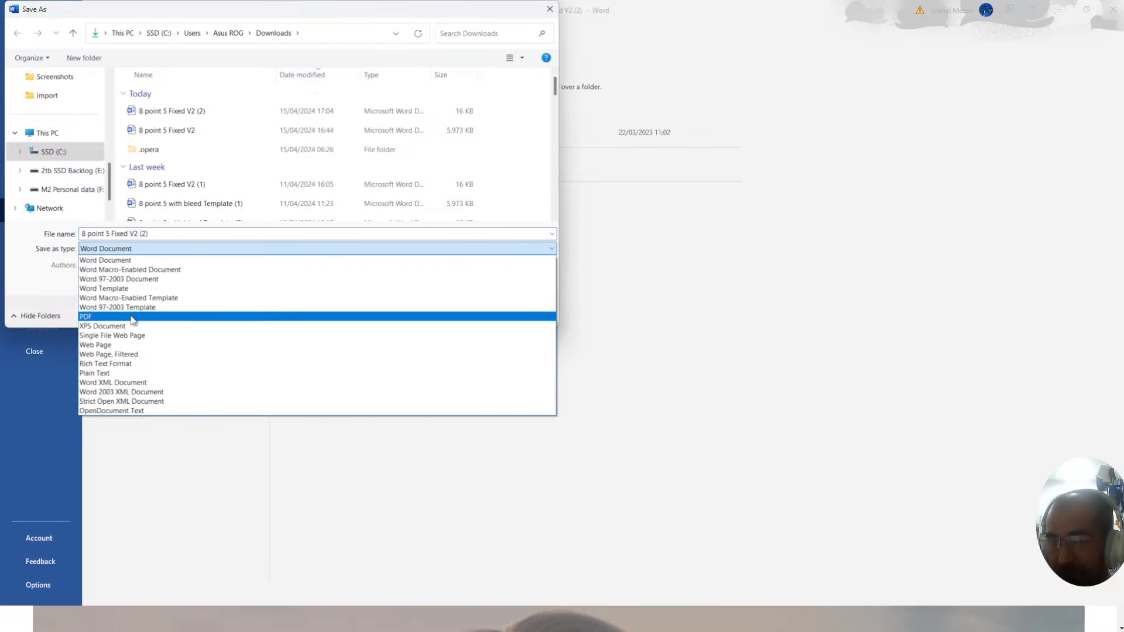
click(85, 317)
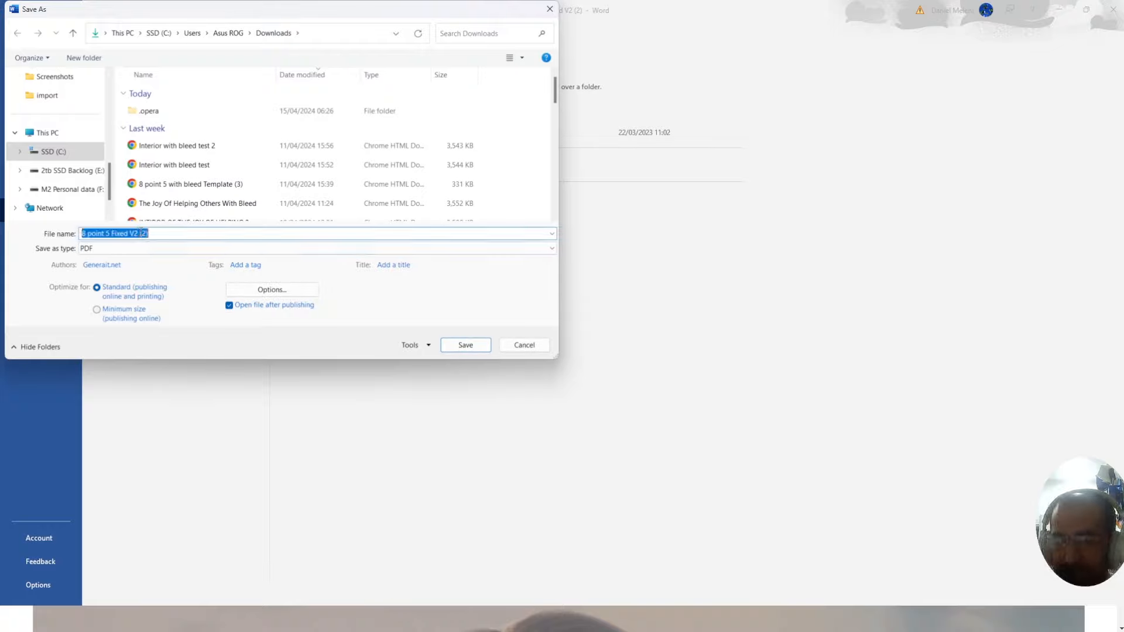
text(PDF F)
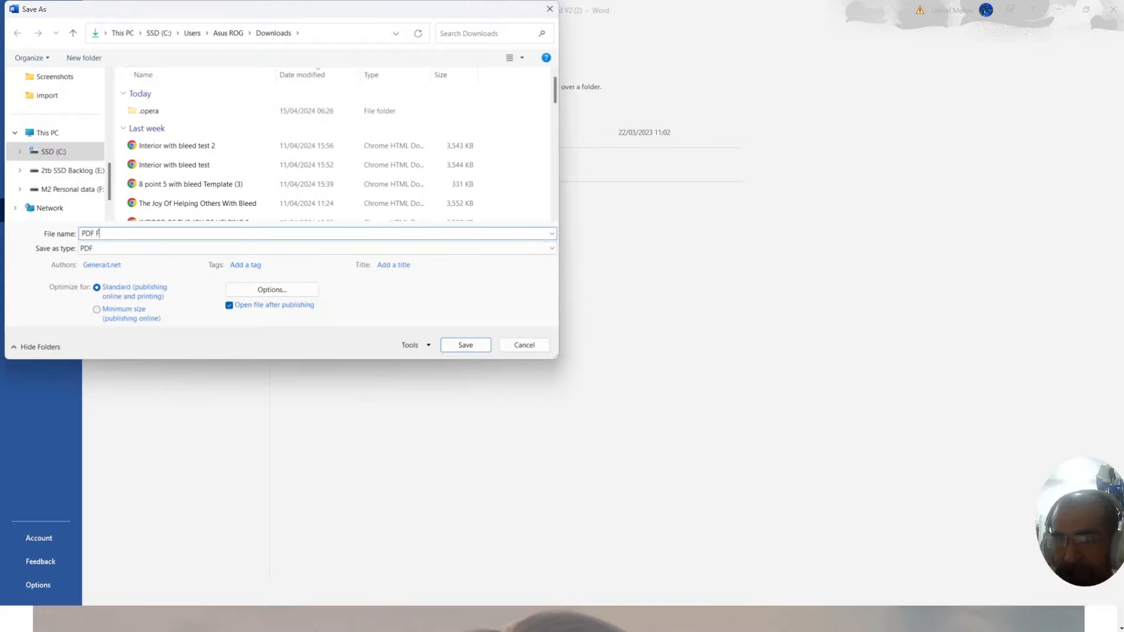
text(ILE INTERIO)
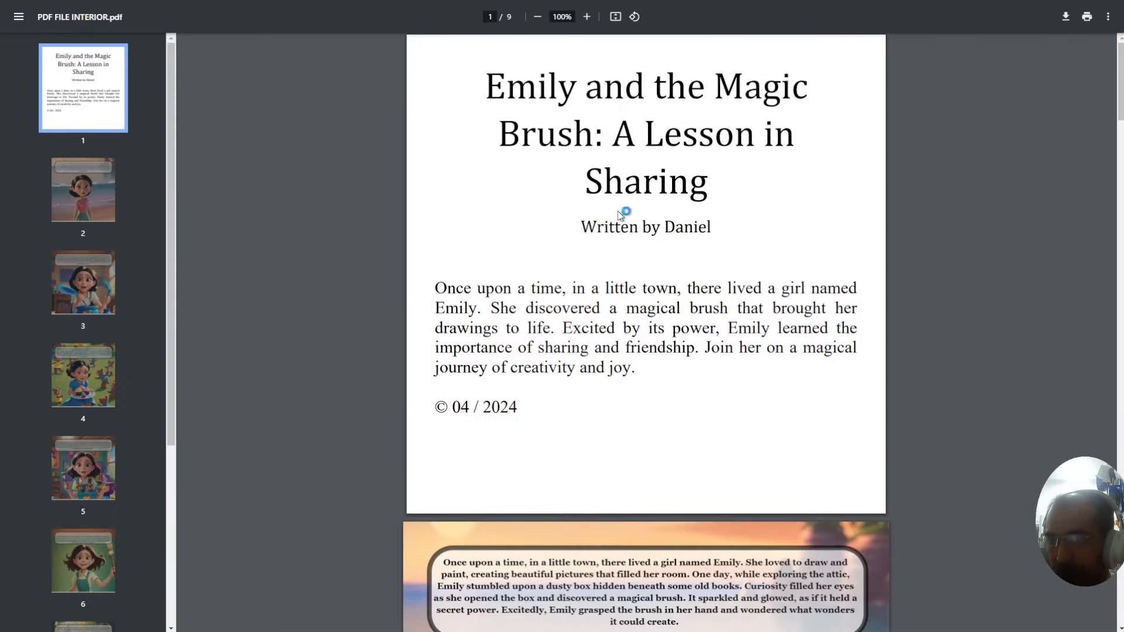
mouse_move(599, 112)
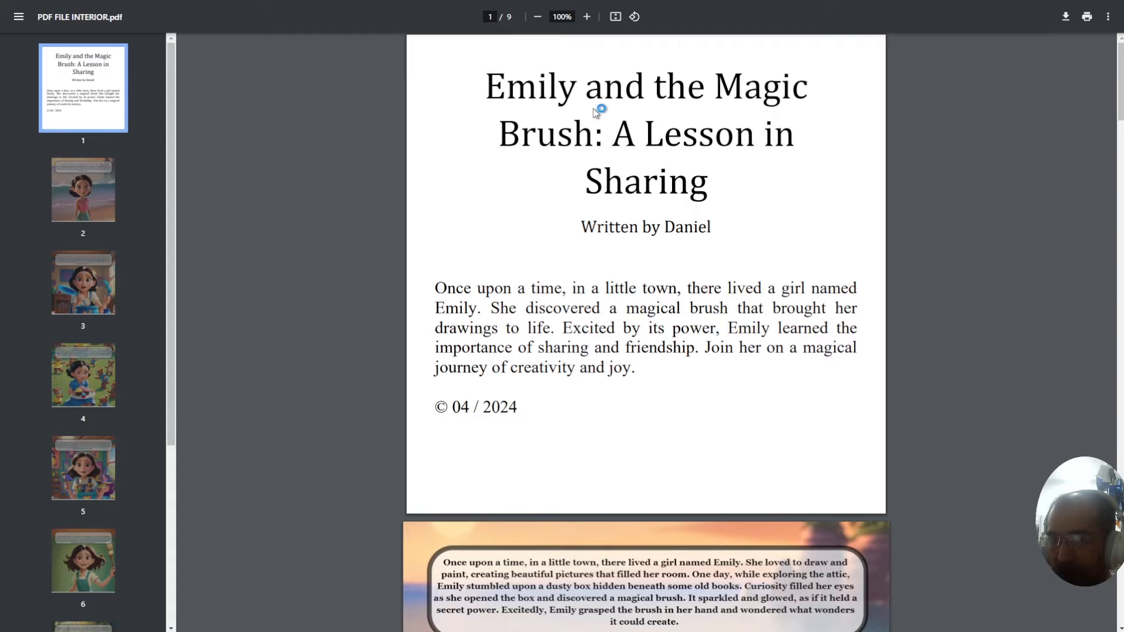
mouse_move(621, 431)
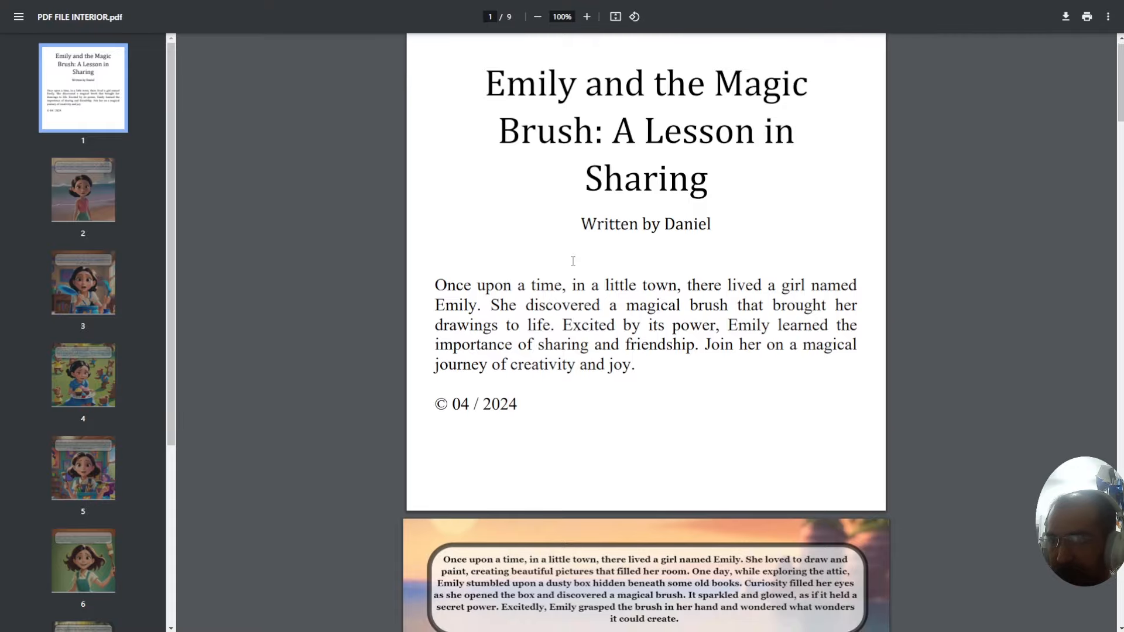
Check page 3, the introduction page and page 5 of the exported nine-page PDF
click(81, 282)
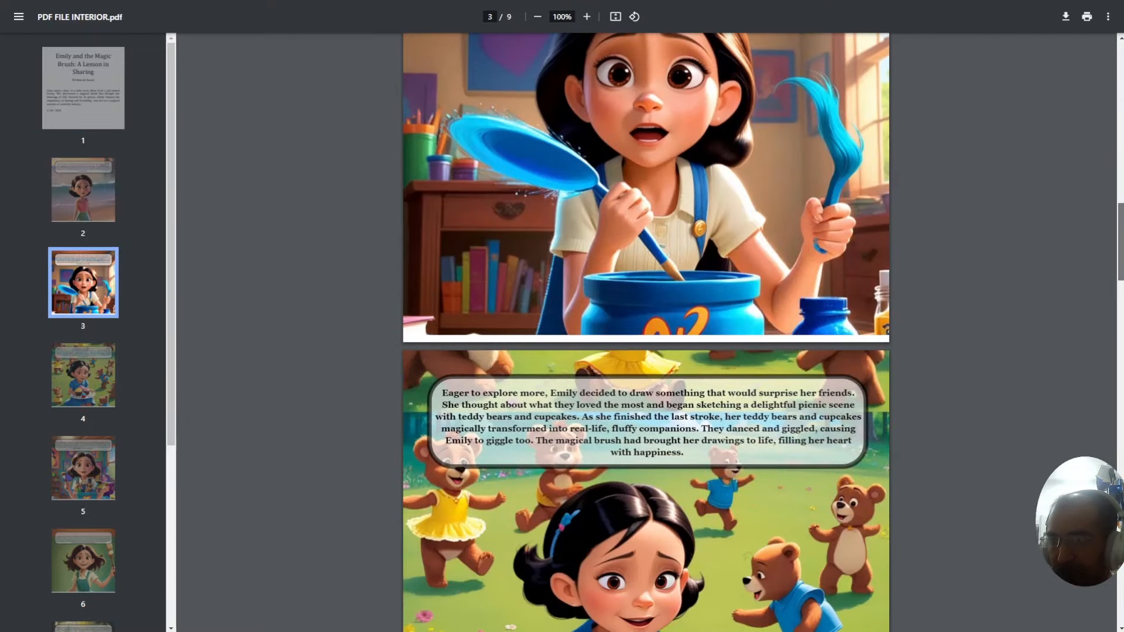
click(82, 88)
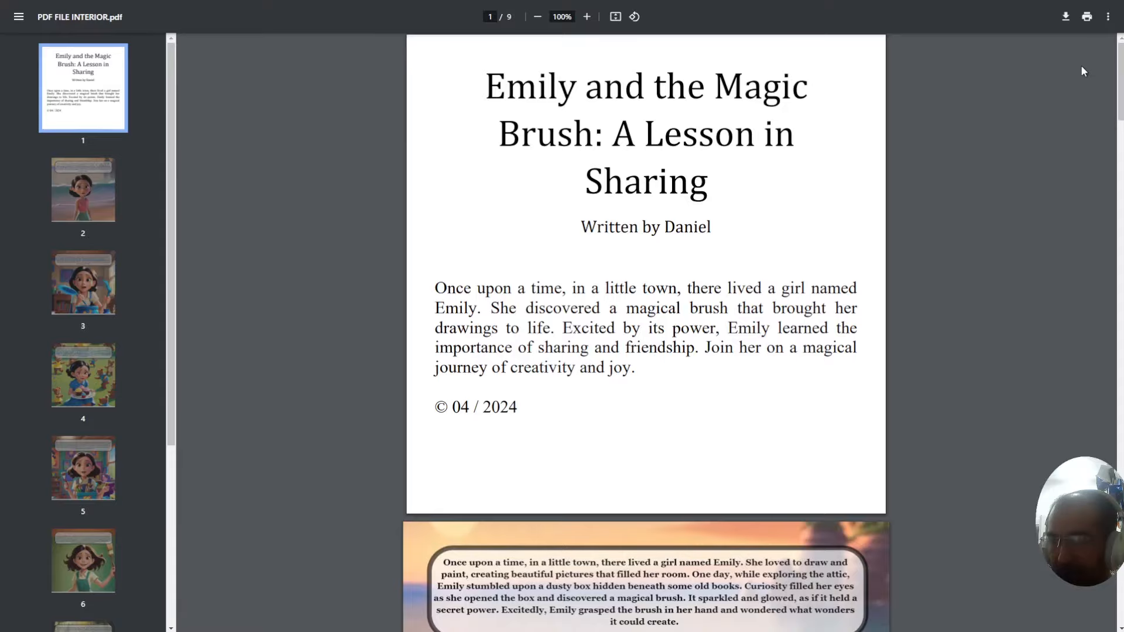
scroll(down, 3)
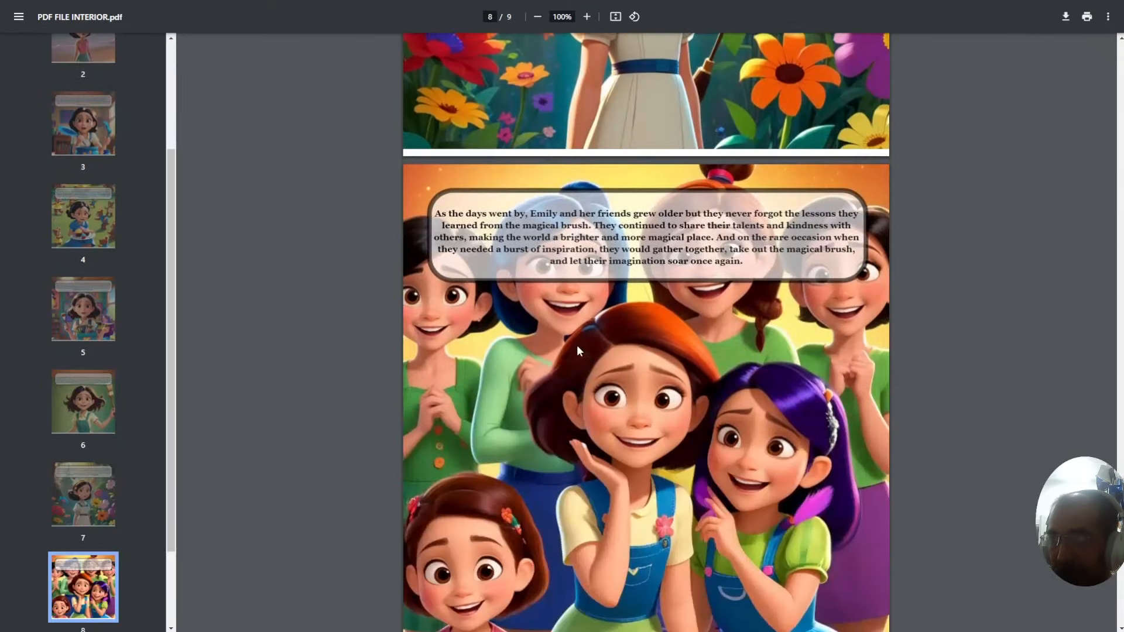
click(82, 216)
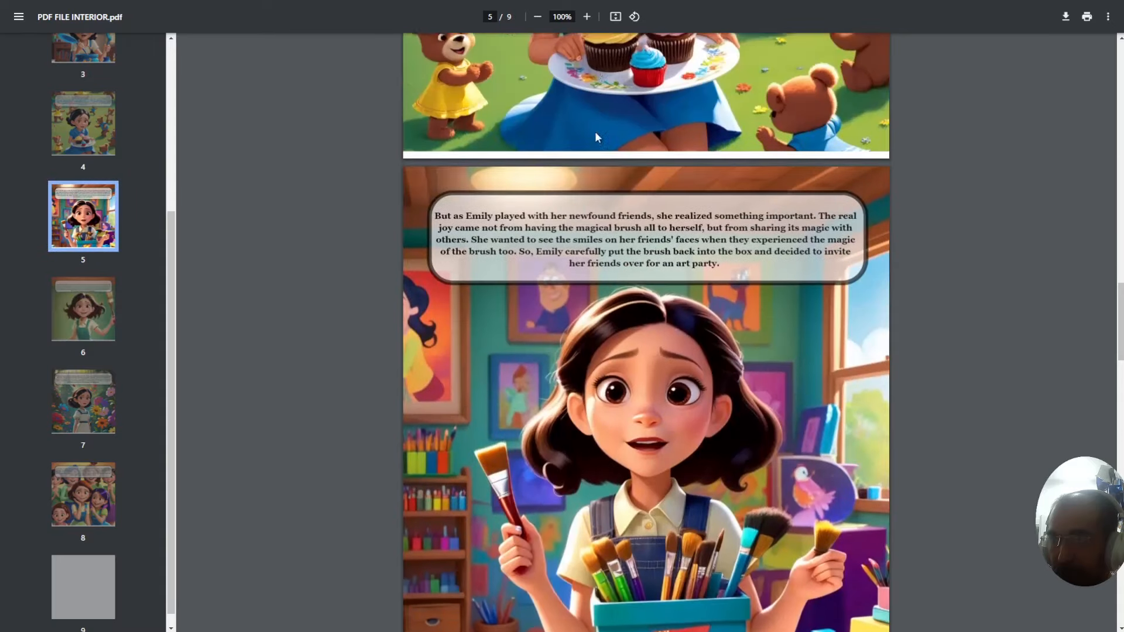